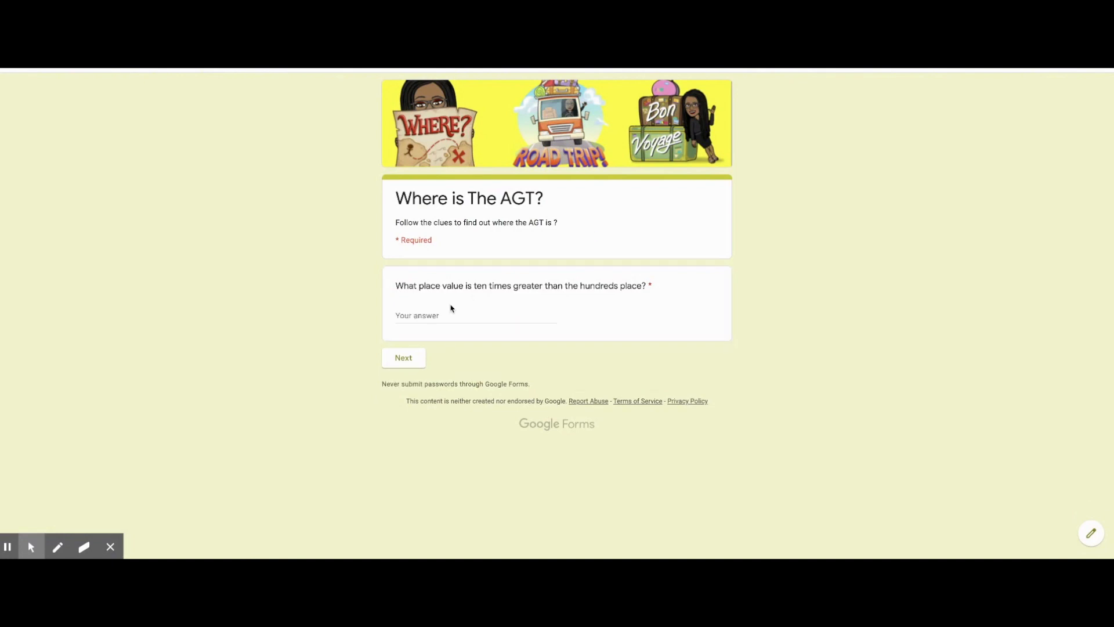
Answer 'the one thousands' and then 32 for the first clues, getting past rejected answers
type("thousan")
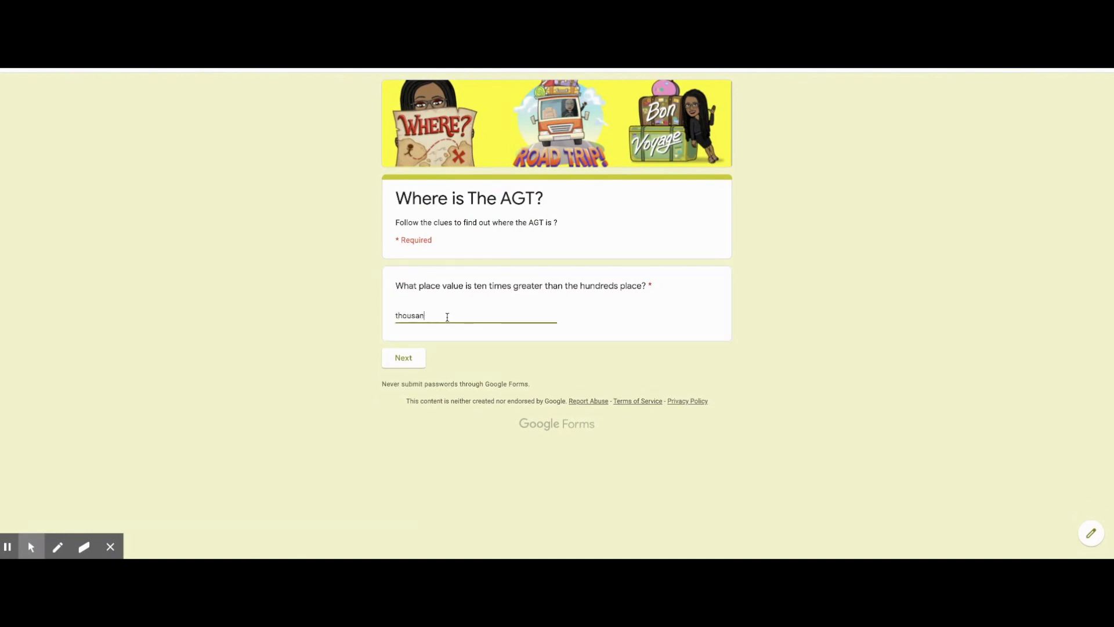
type("the opne th")
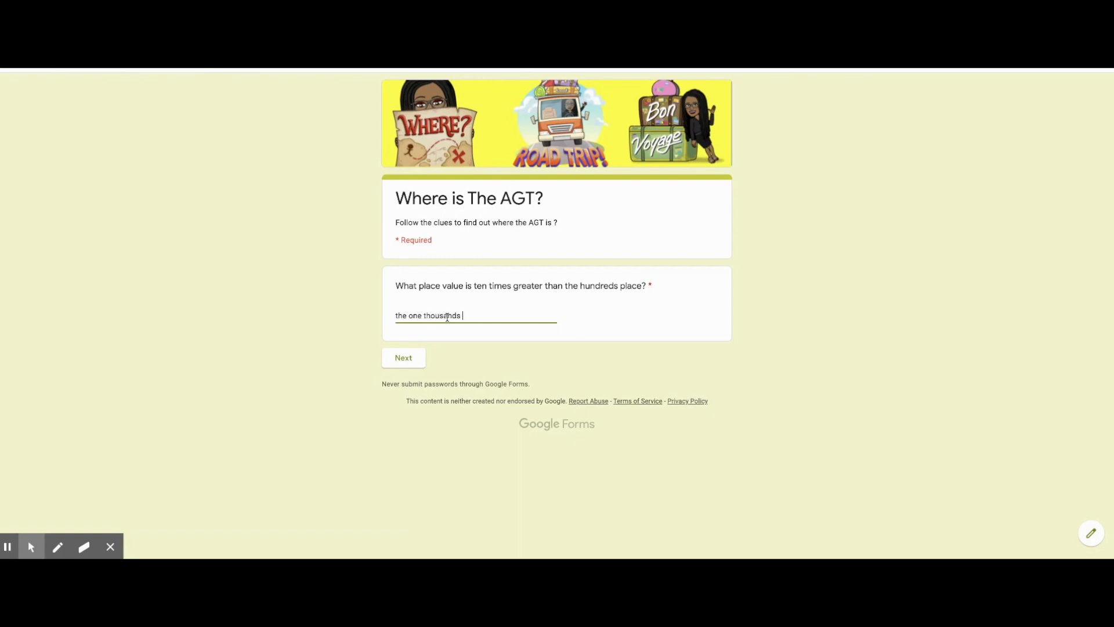
left_click(403, 357)
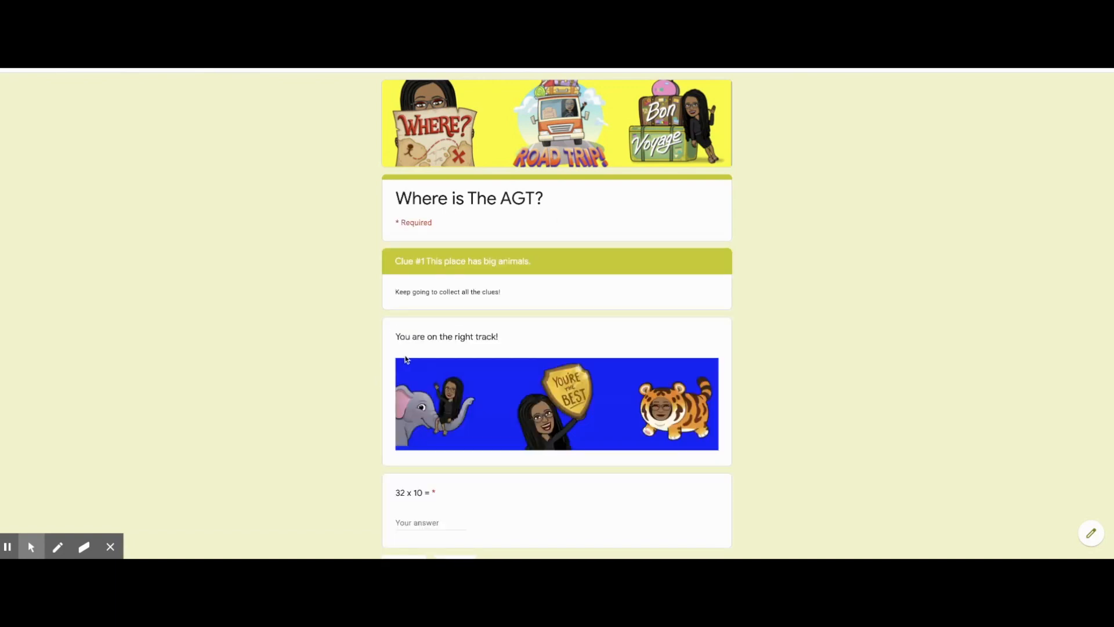
mouse_move(410, 294)
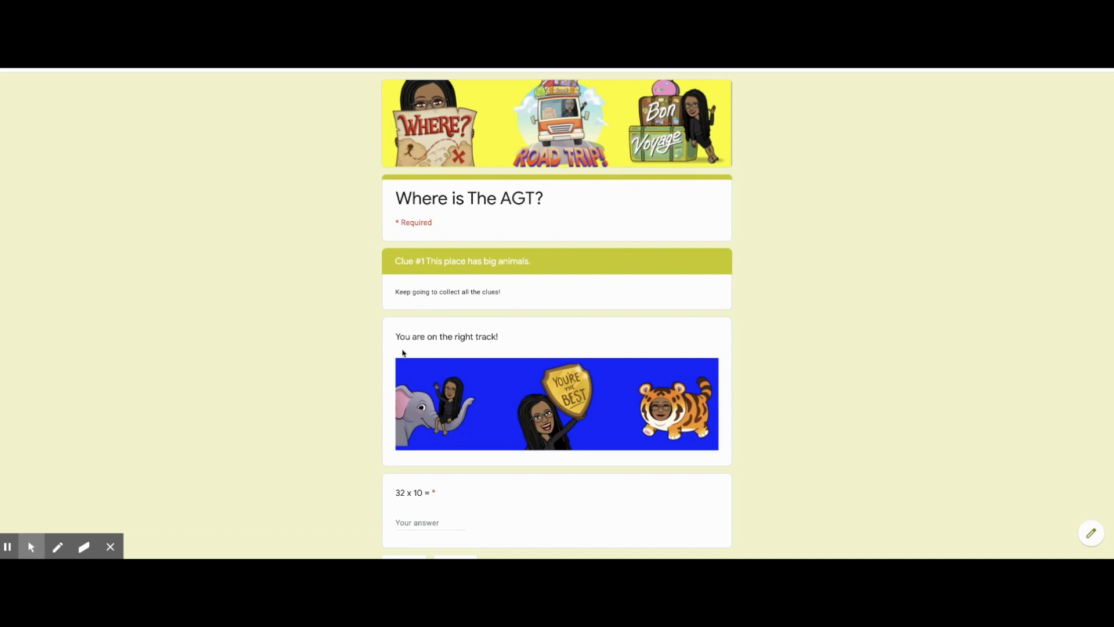
scroll("down", 3)
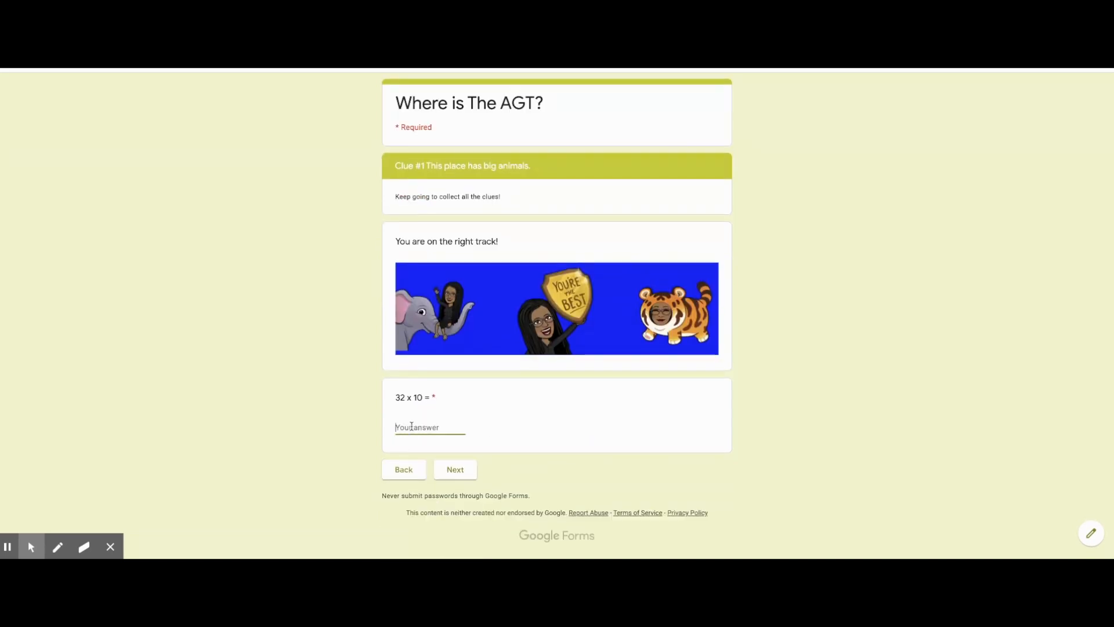
type("32")
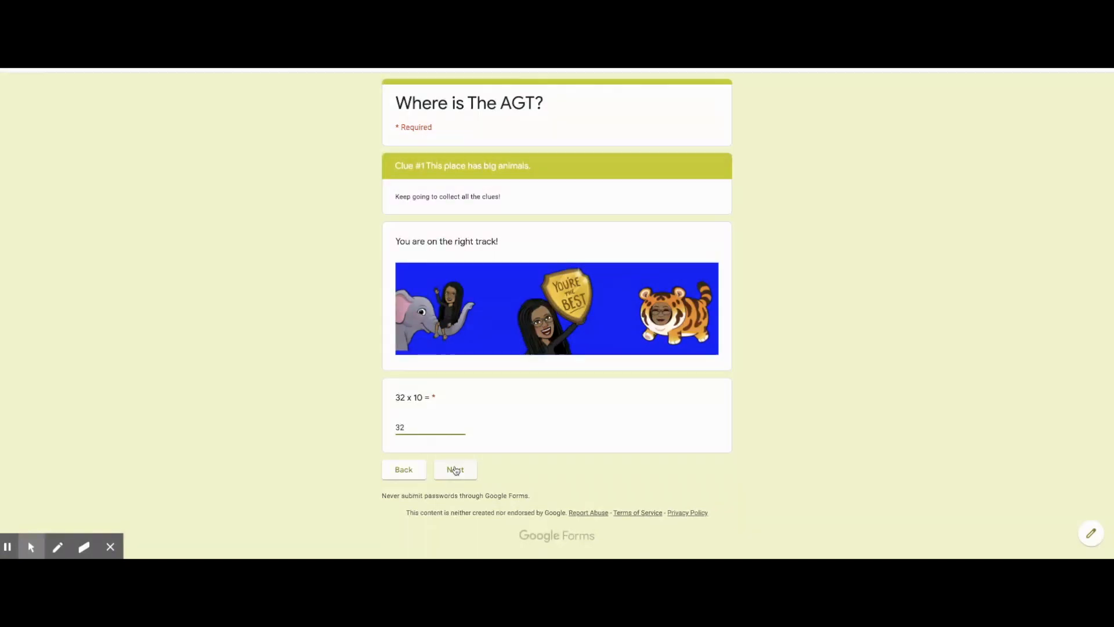
left_click(455, 469)
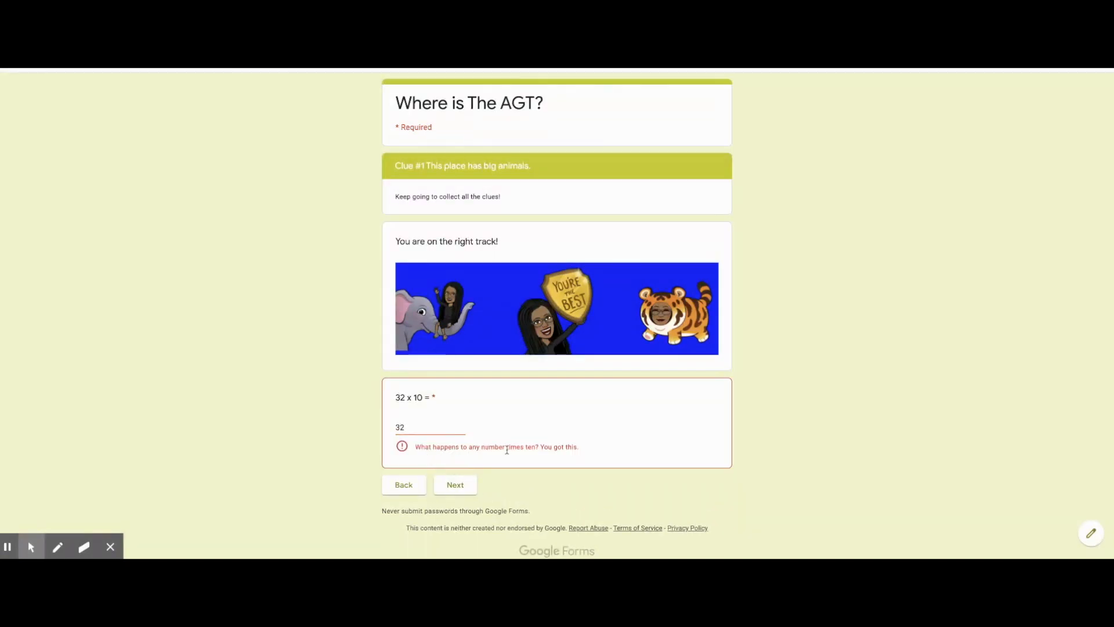
left_click(455, 484)
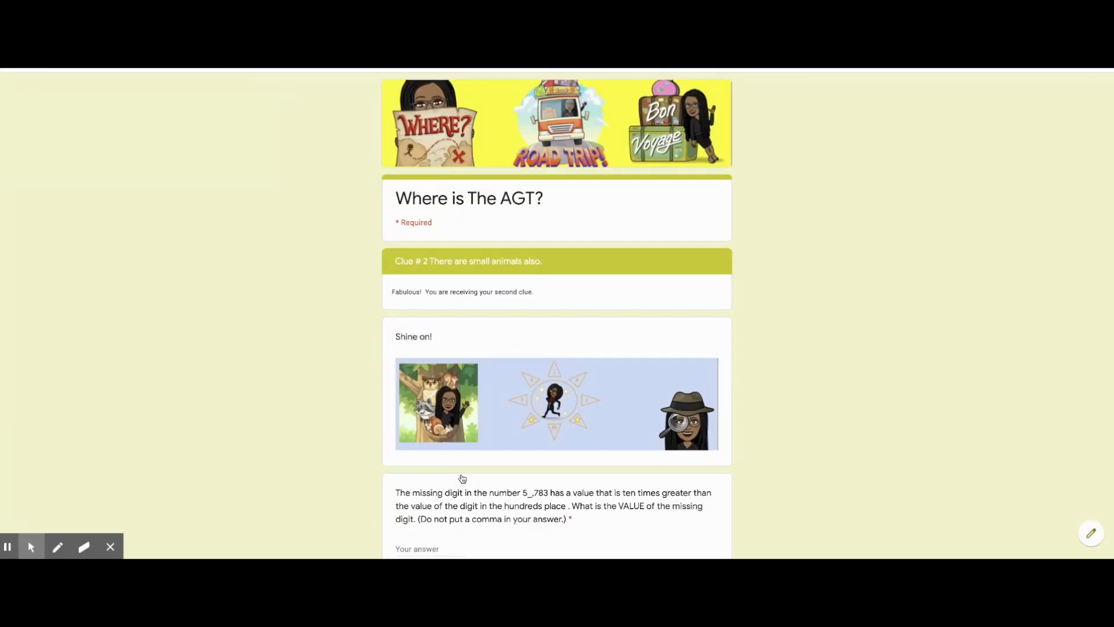
Answer 700 and the 405 x 10 question to reach the final section
scroll("down", 3)
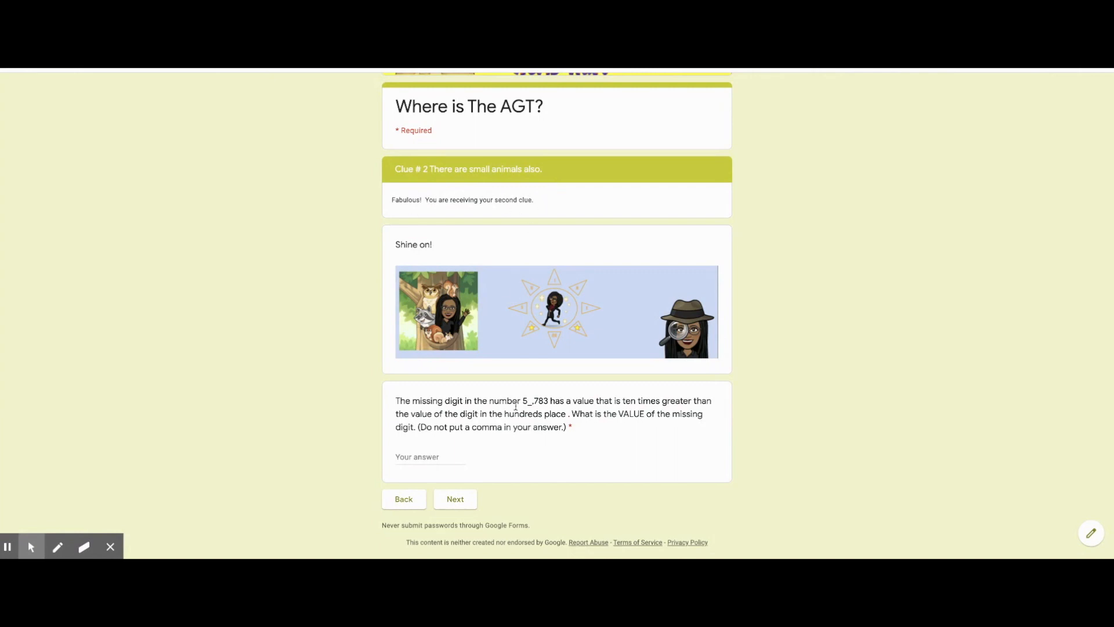
type("700")
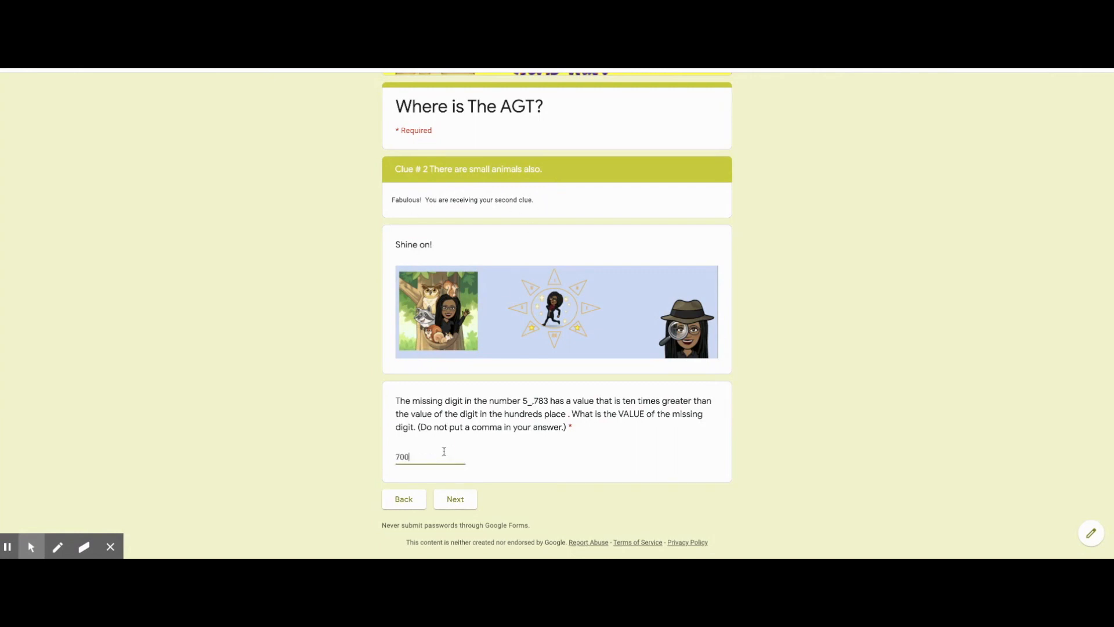
left_click(456, 499)
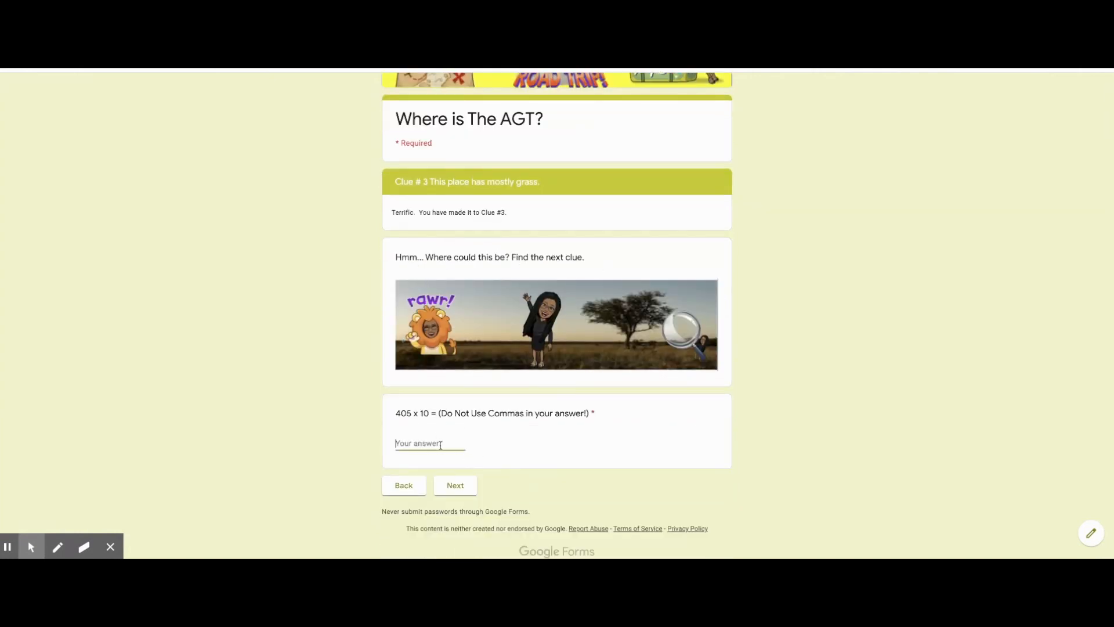
left_click(455, 484)
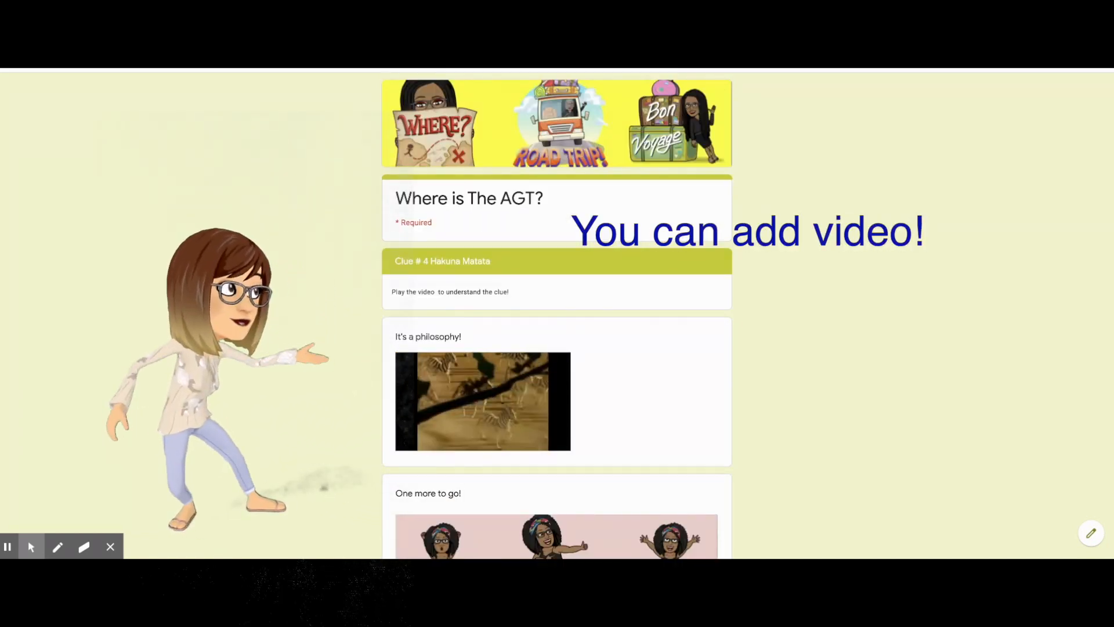
scroll("down", 3)
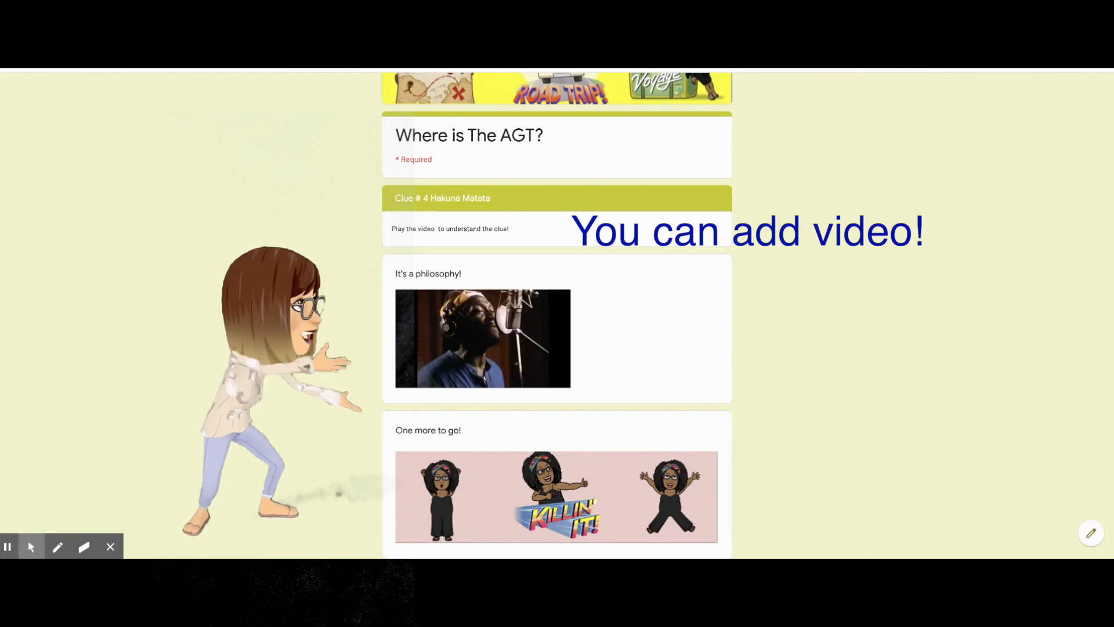
scroll("down", 3)
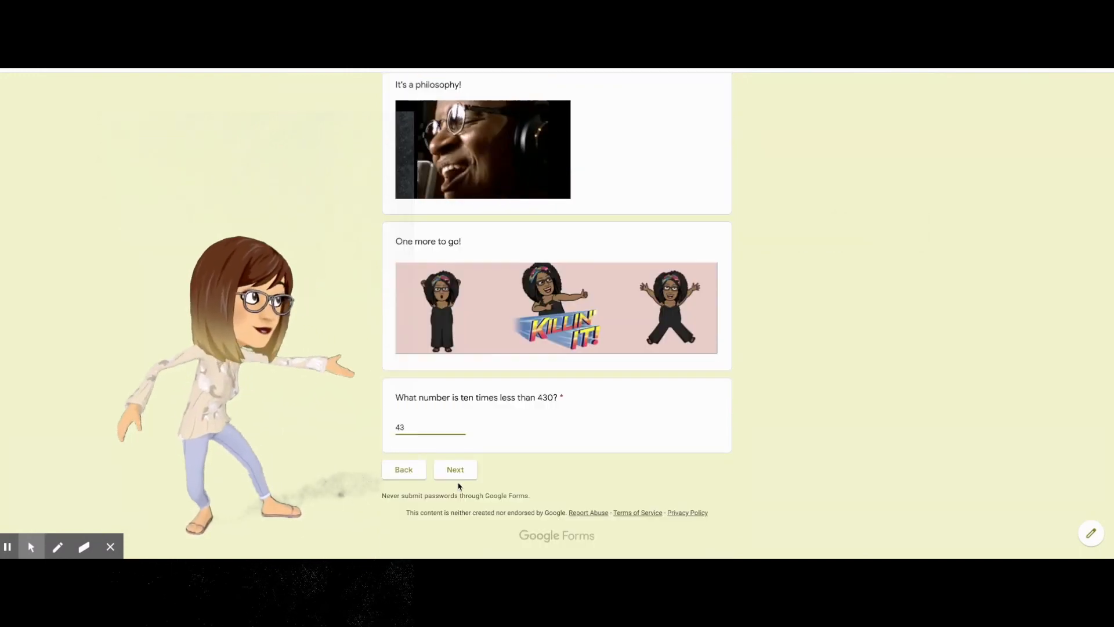
left_click(455, 469)
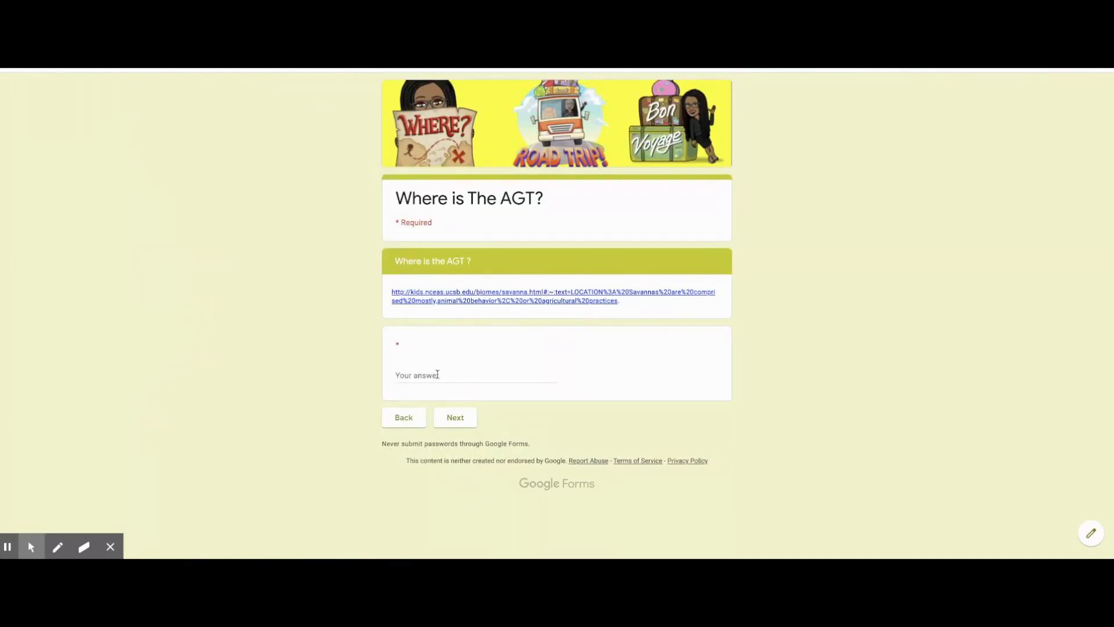
Answer 'Savanna' for Where is the AGT and submit the clue hunt
type("Sav")
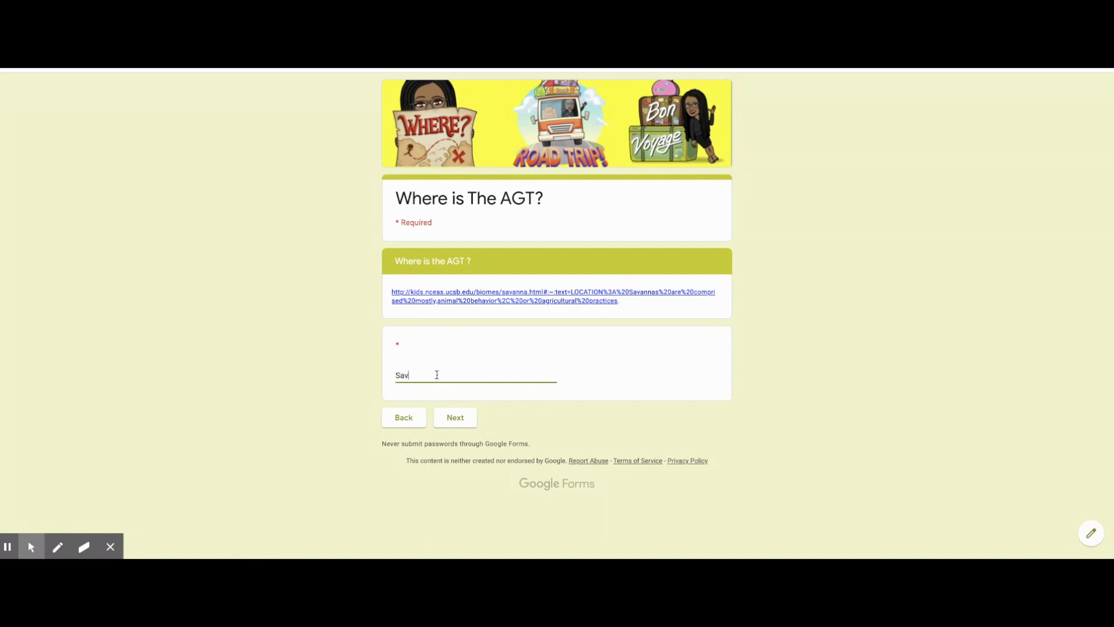
type("anna")
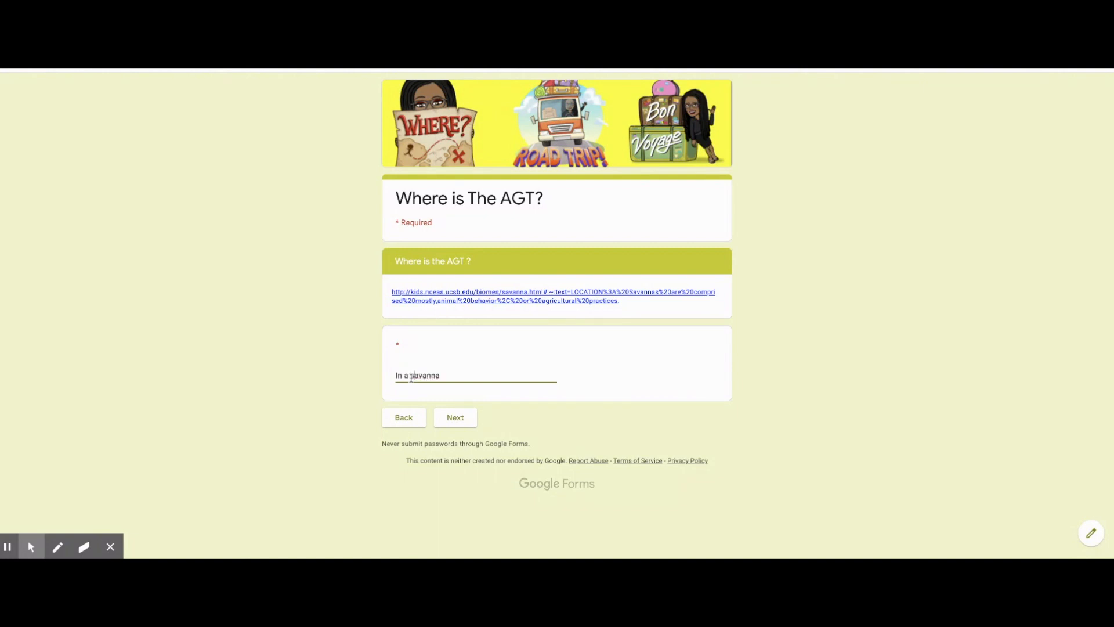
left_click(454, 418)
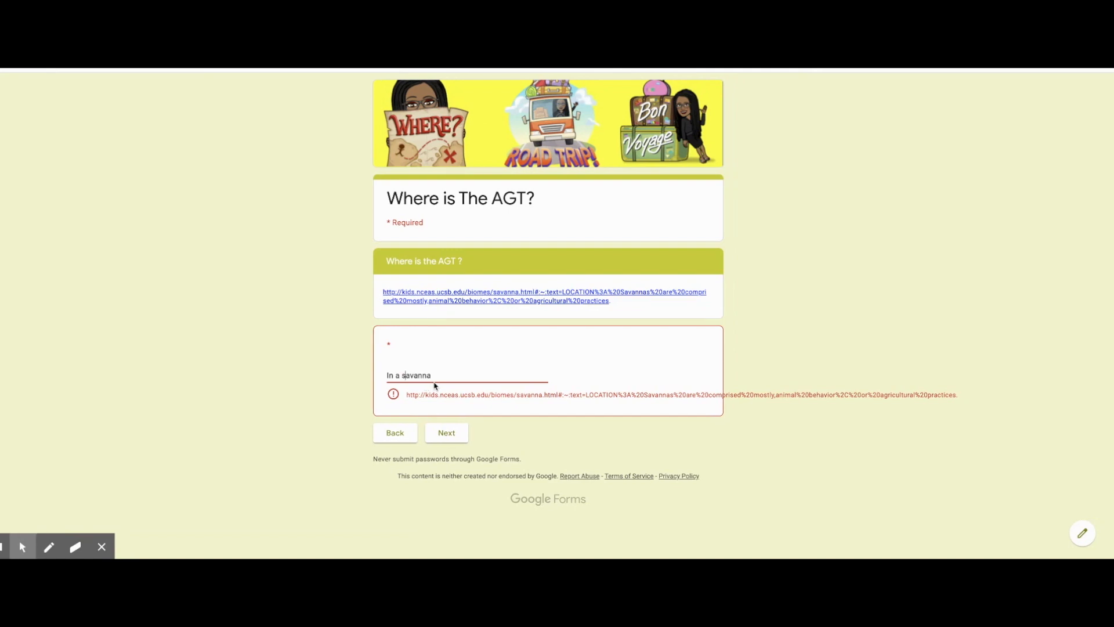
left_click(446, 432)
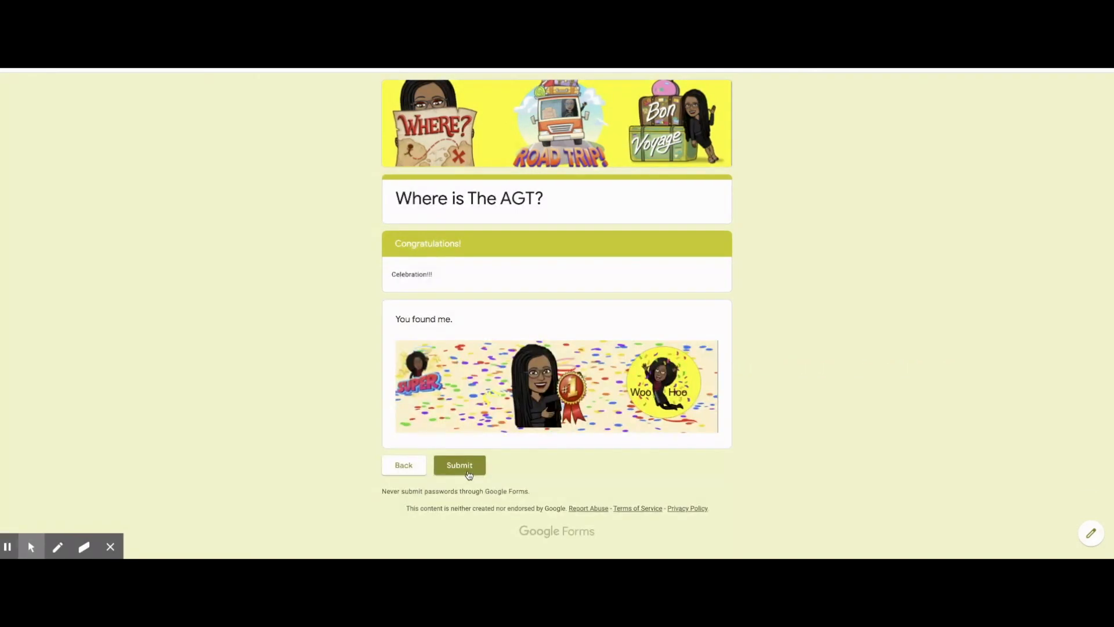
left_click(459, 465)
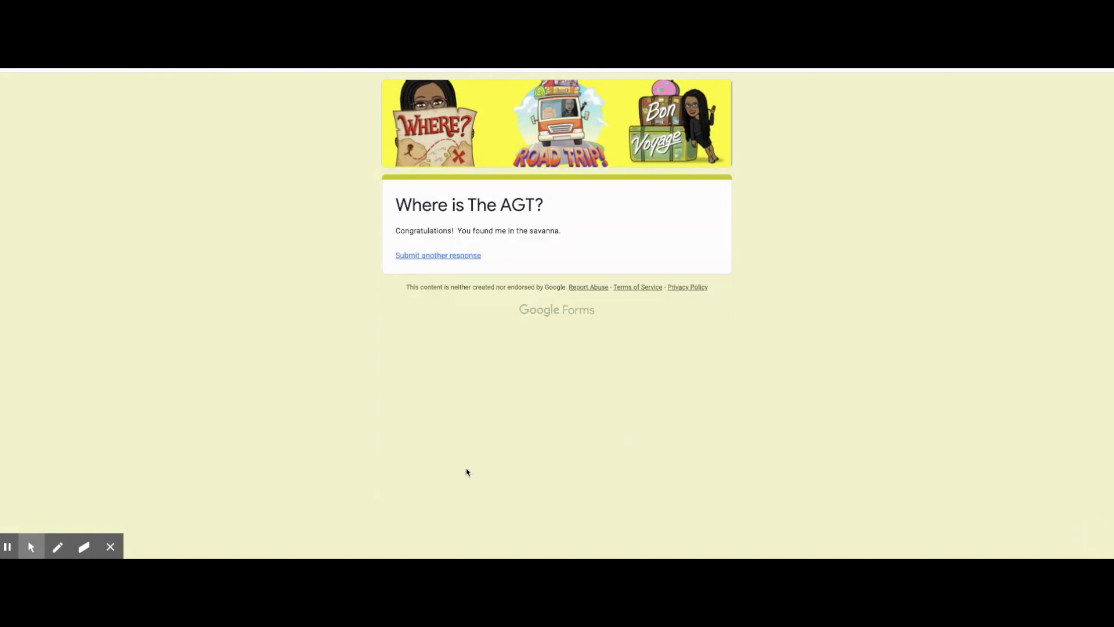
mouse_move(475, 474)
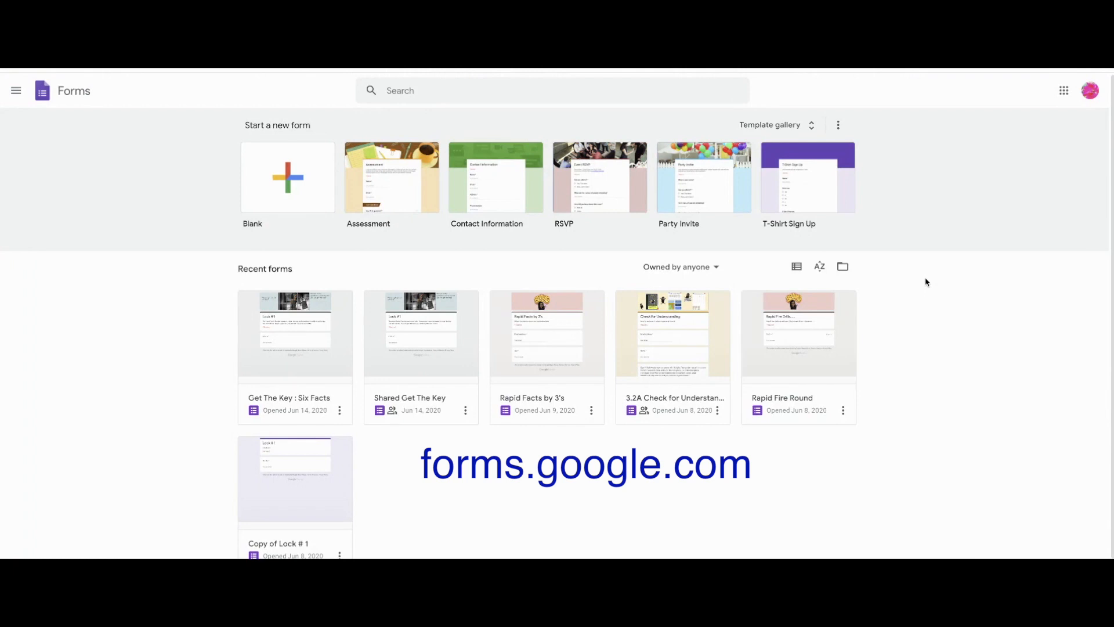
Open the Google Slides deck of form banner templates
left_click(287, 177)
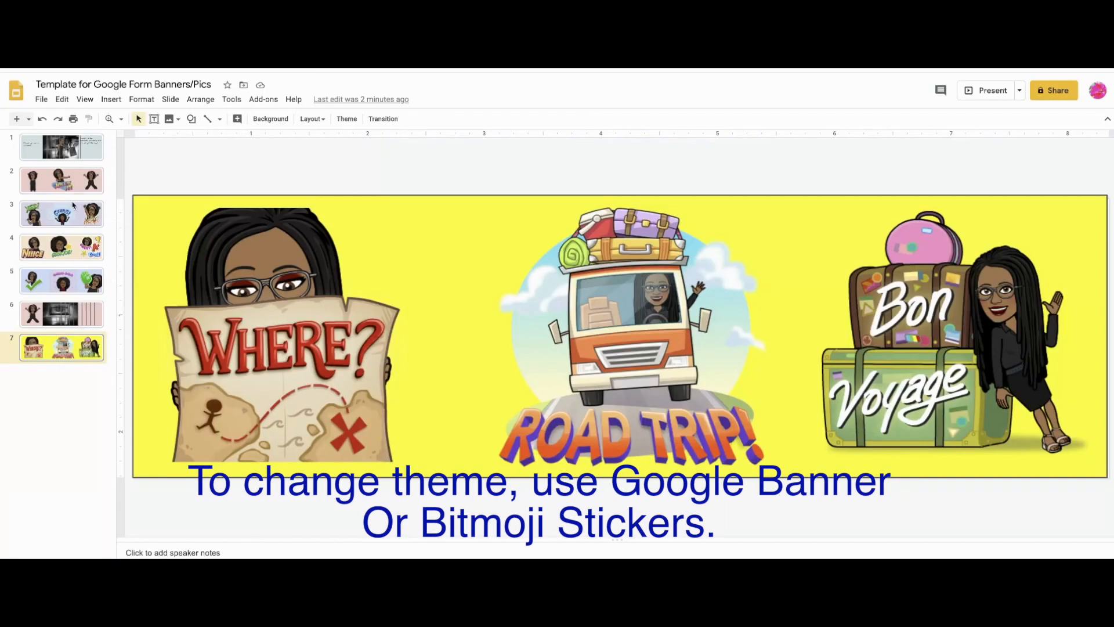
mouse_move(96, 257)
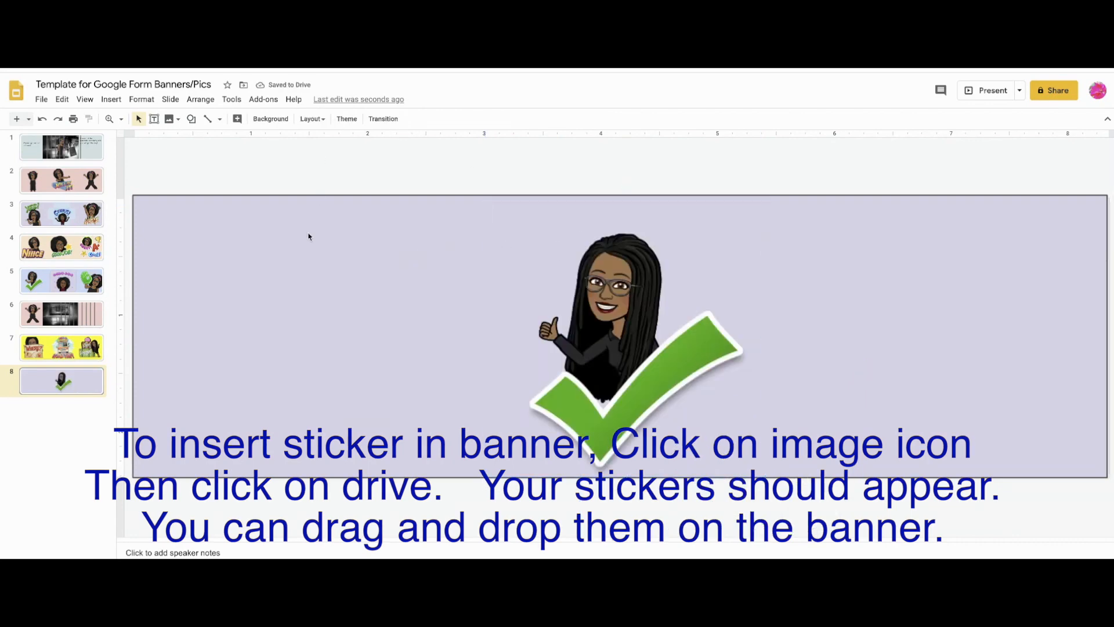
Add tiger, 'You're the Best' shield and elephant stickers from Drive, then open Download
left_click(111, 98)
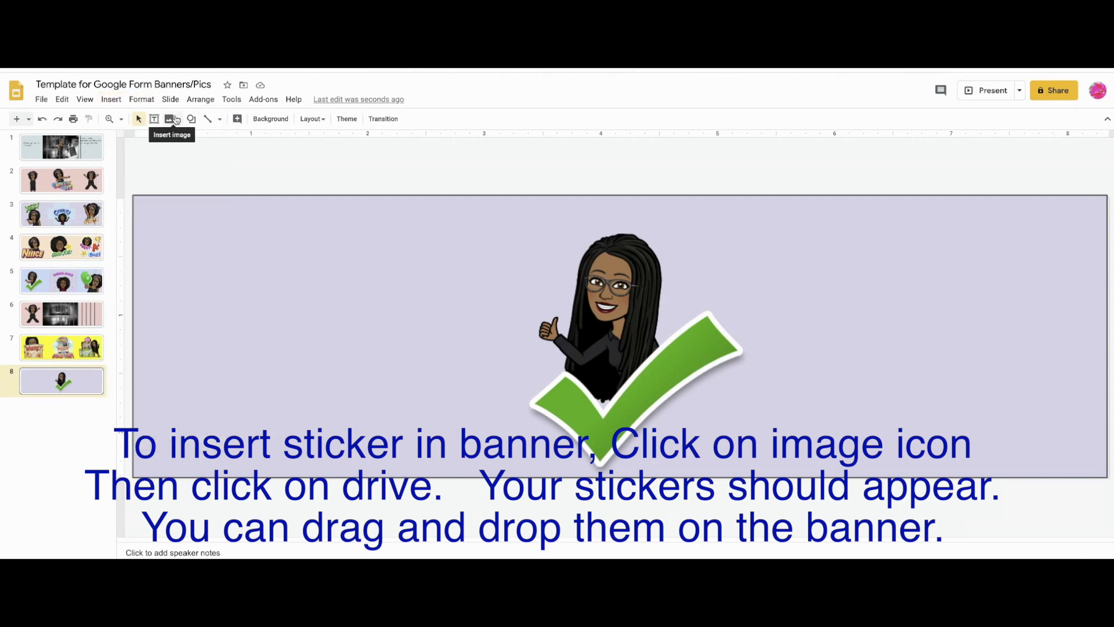
left_click(170, 118)
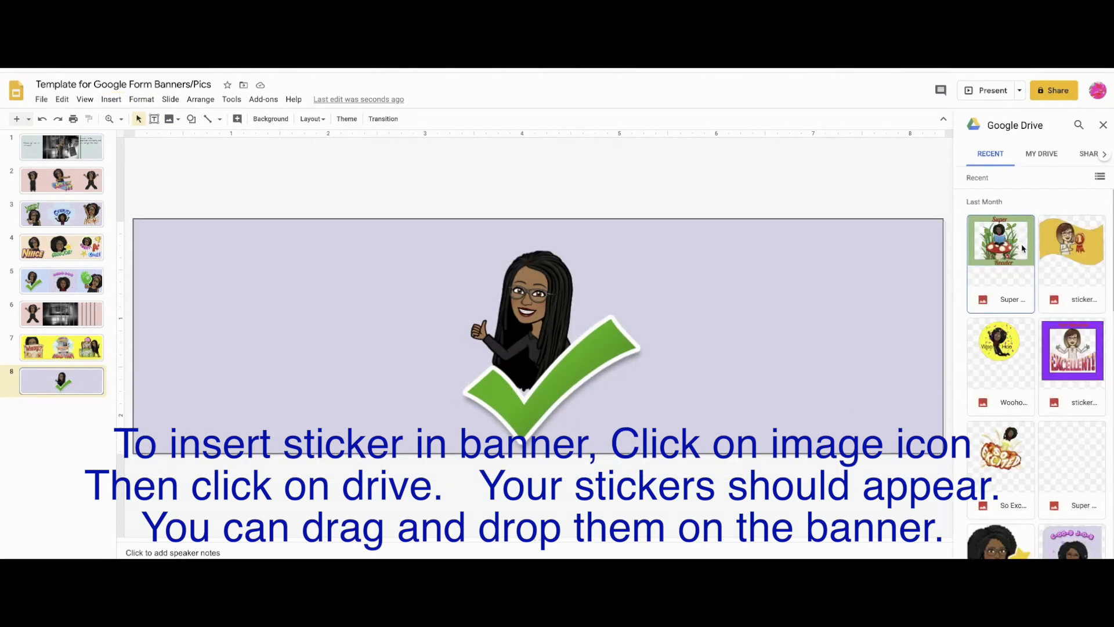
left_click_drag(1000, 239, 801, 330)
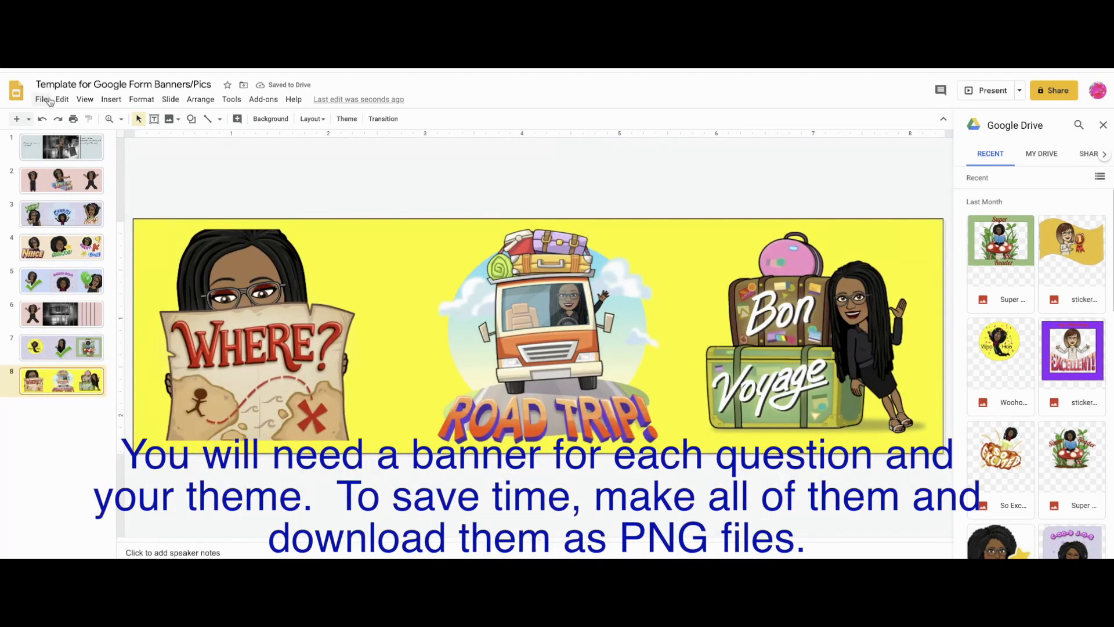
left_click(41, 99)
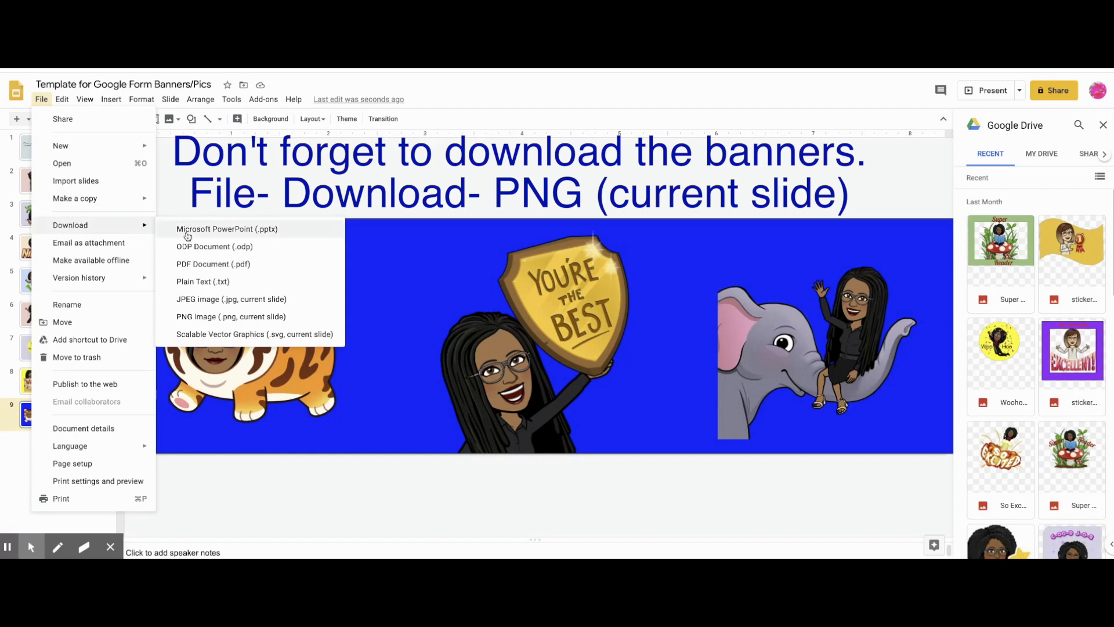
mouse_move(231, 298)
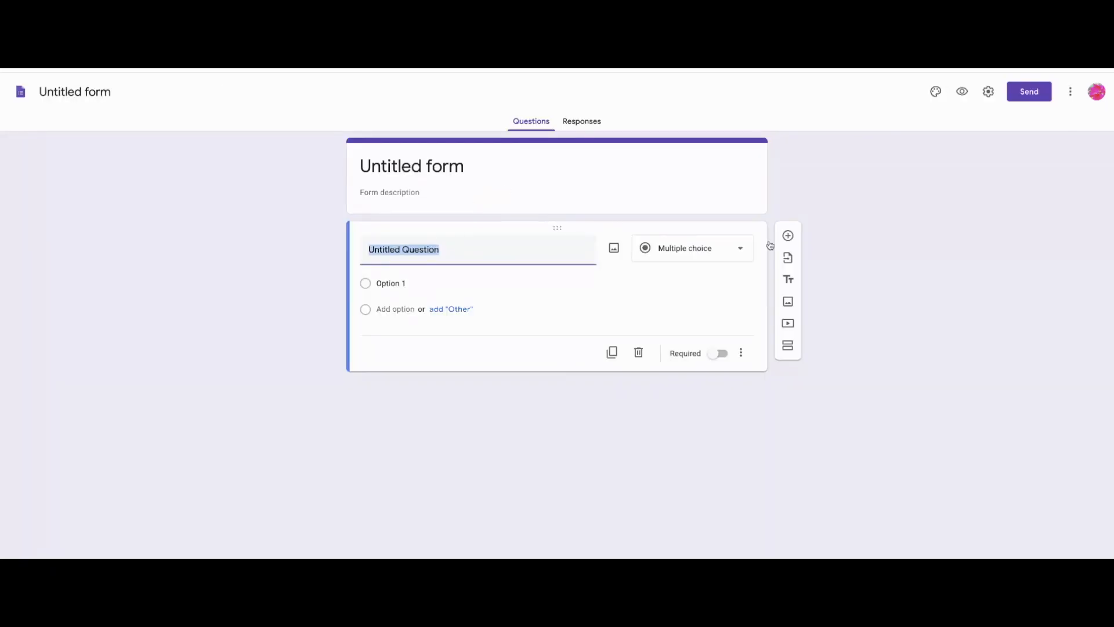
Title the form 'Where is The AGT?' with description 'Follow the clues to find out where the AGT is'
type("Where is")
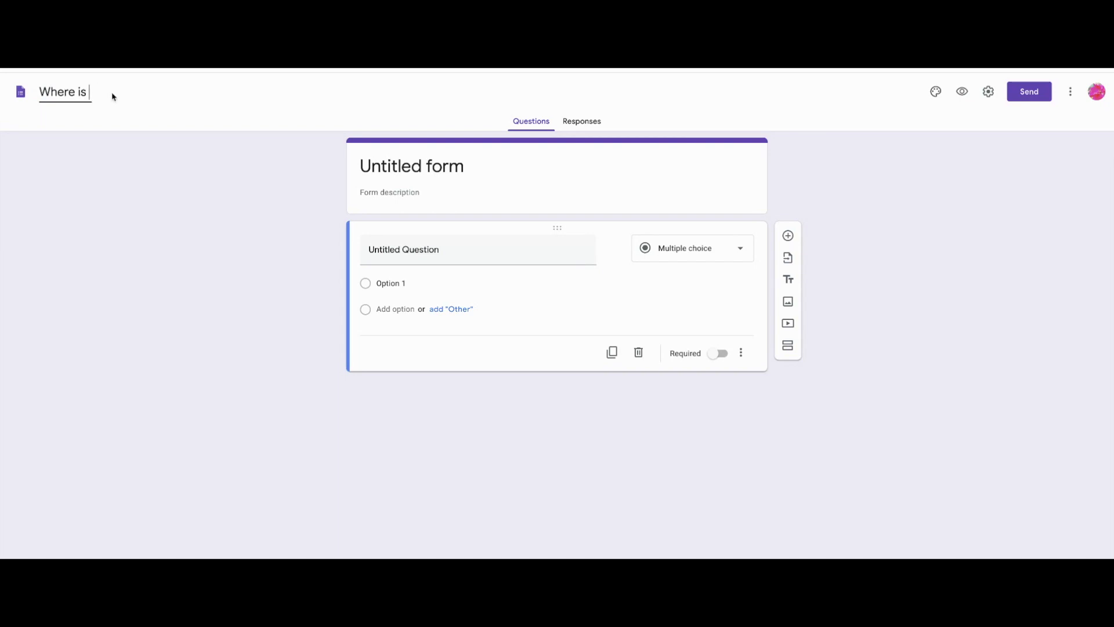
type("The AGT?")
left_click(557, 191)
type("F")
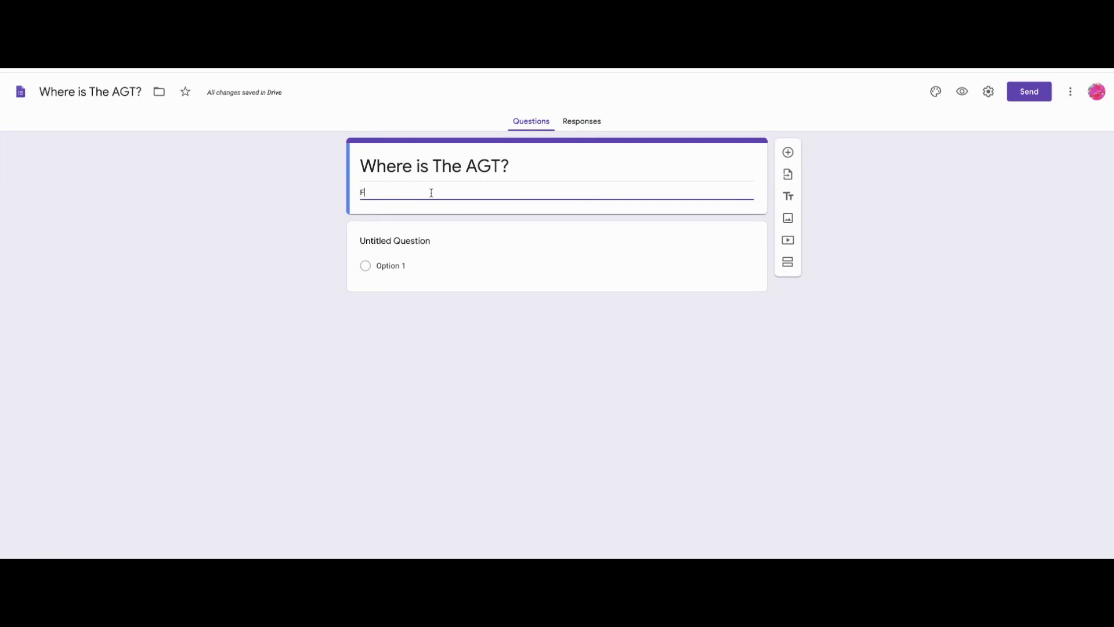
type("ollow the clues t")
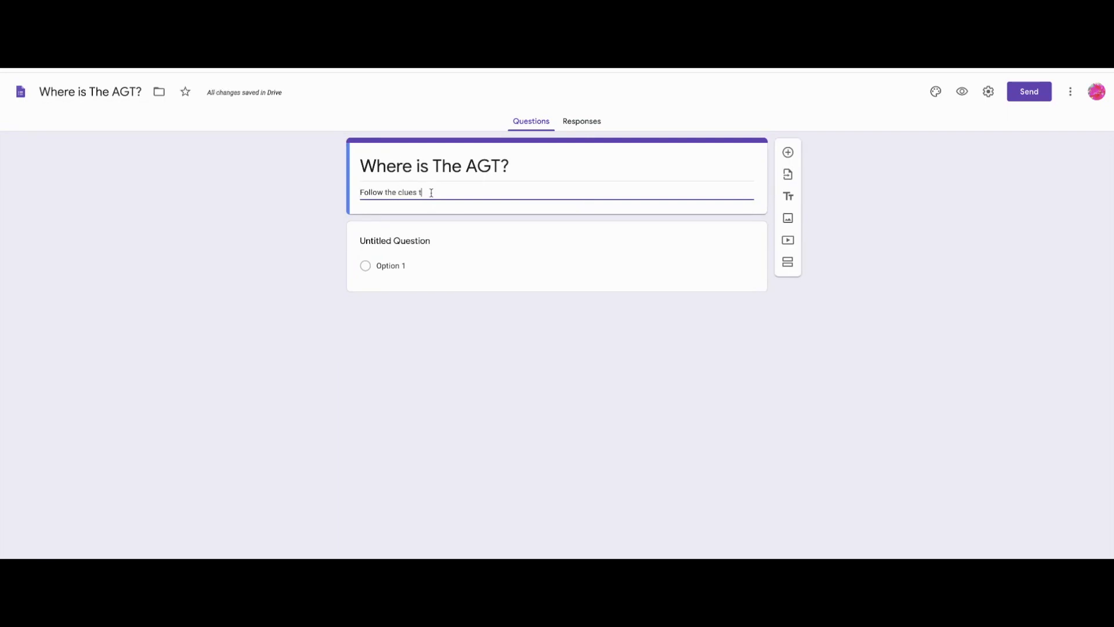
type("o find out where t")
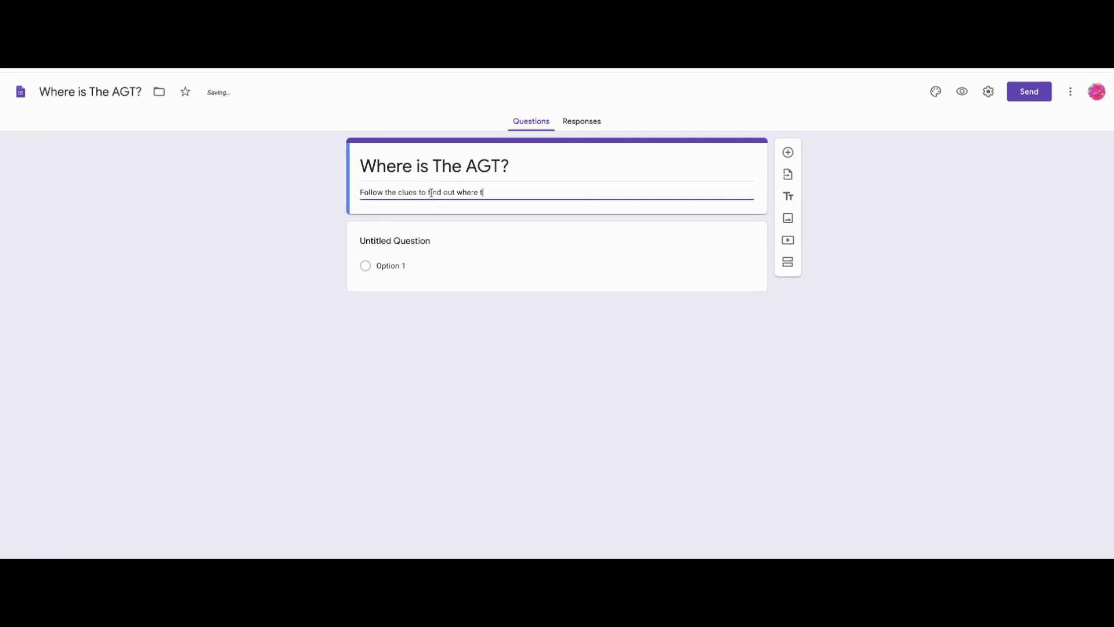
type("he AGT is")
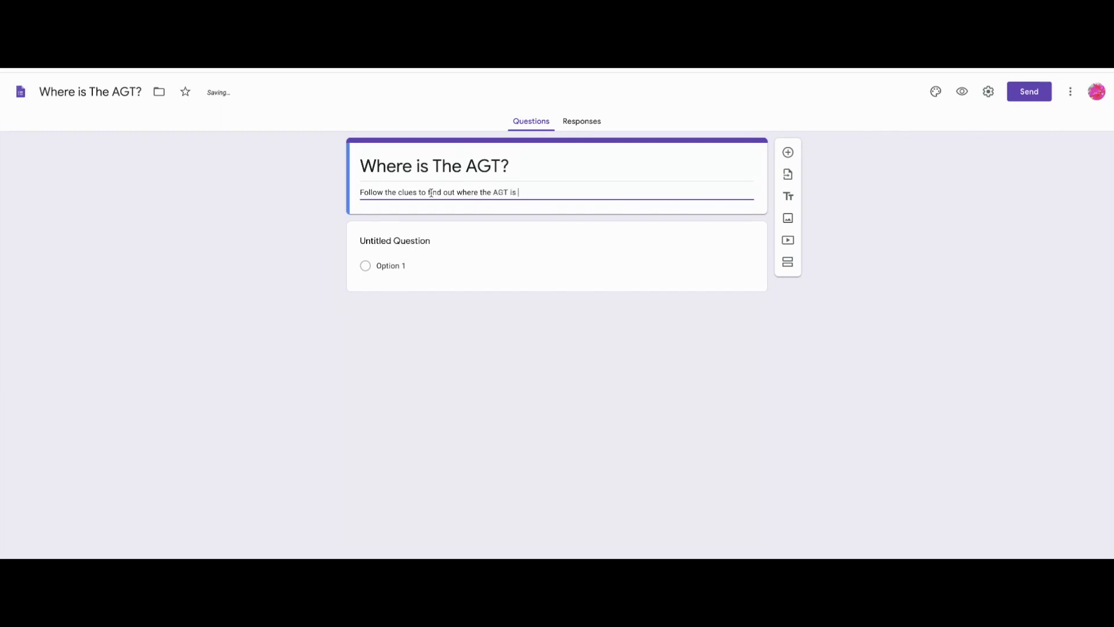
left_click(937, 91)
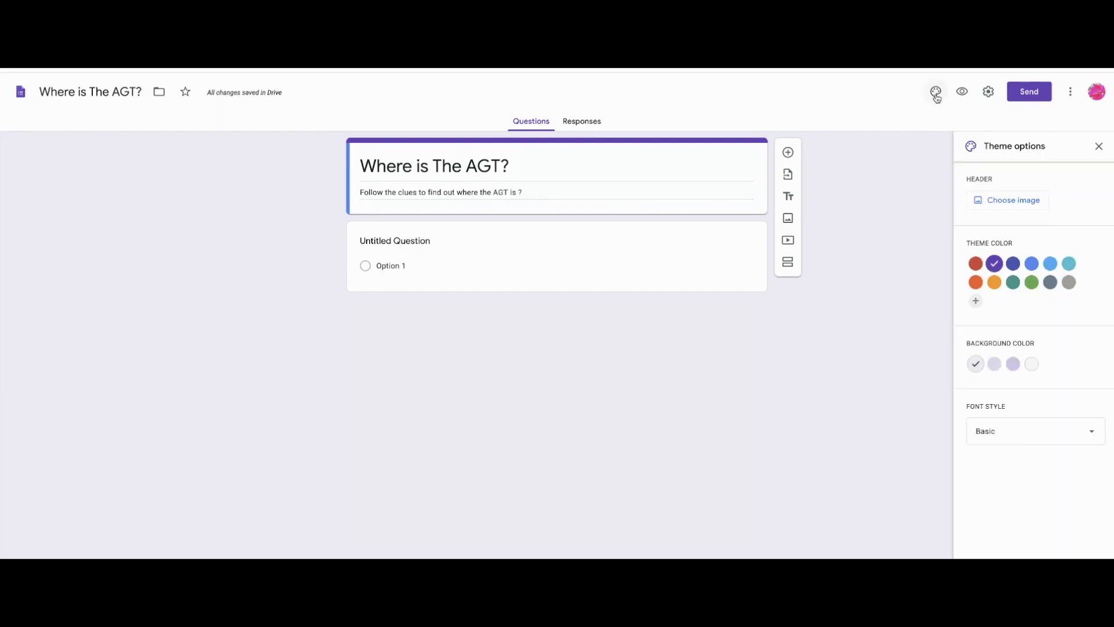
Upload the yellow road-trip Bitmoji banner as the form's header image
left_click(1008, 200)
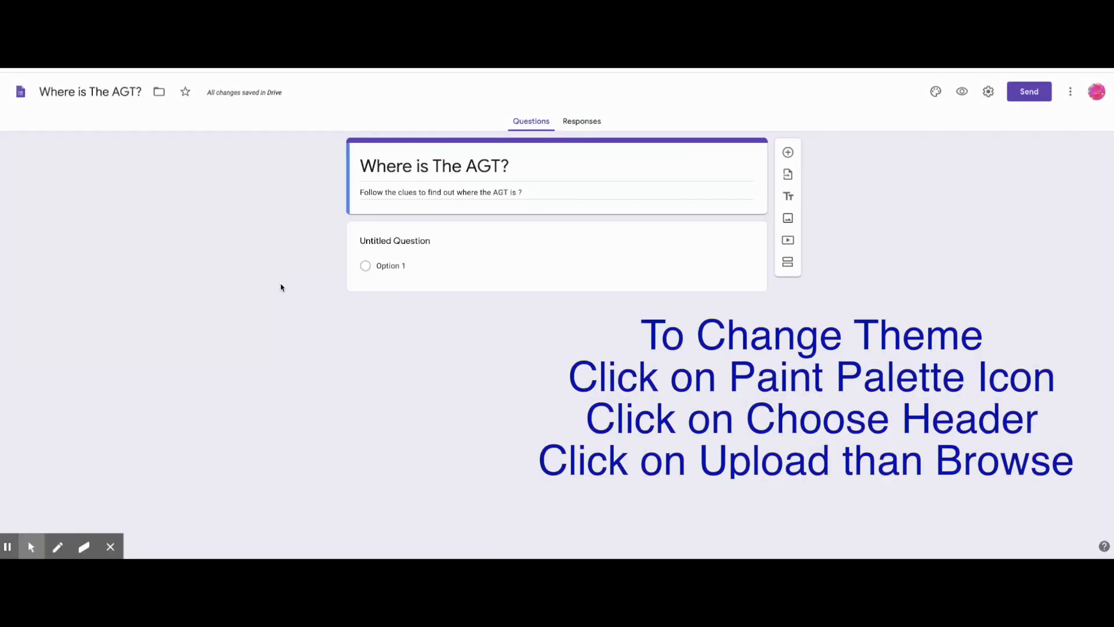
mouse_move(962, 91)
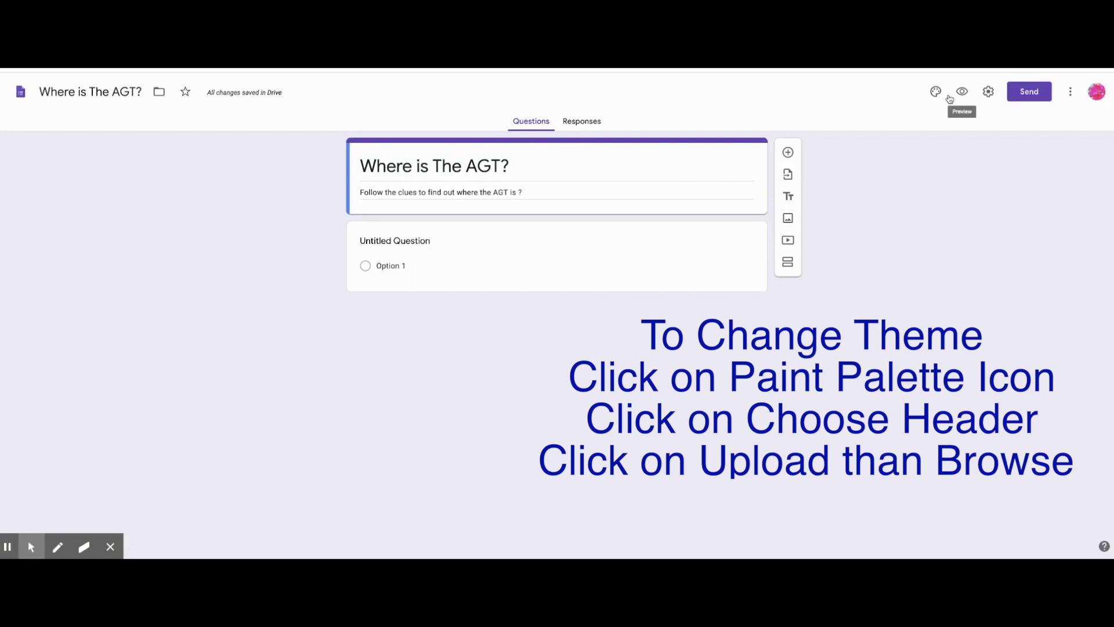
left_click(936, 91)
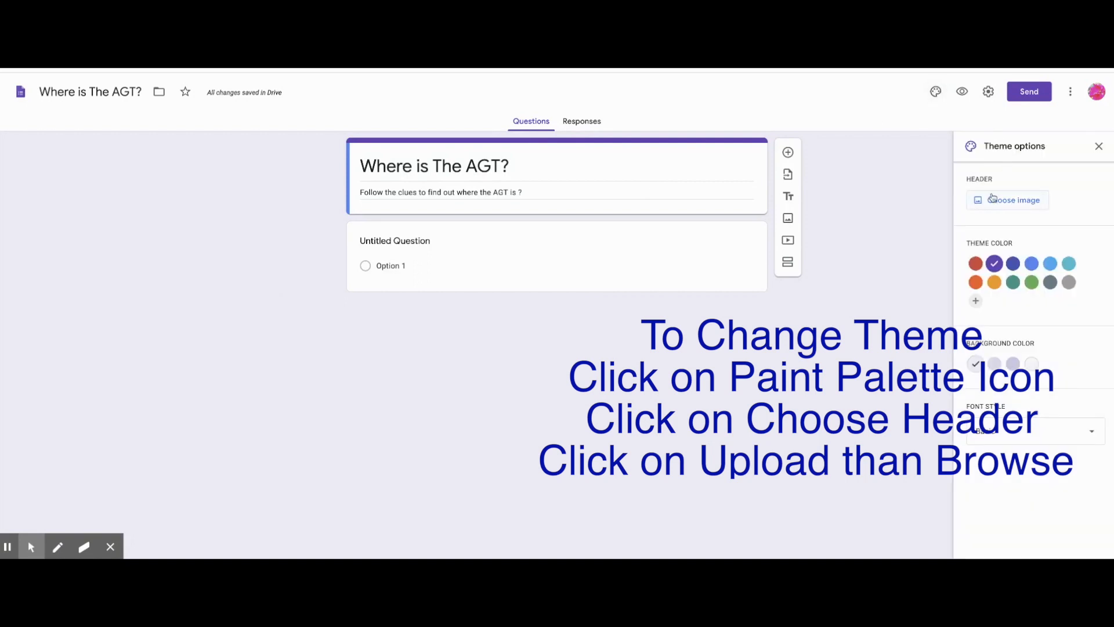
left_click(1012, 200)
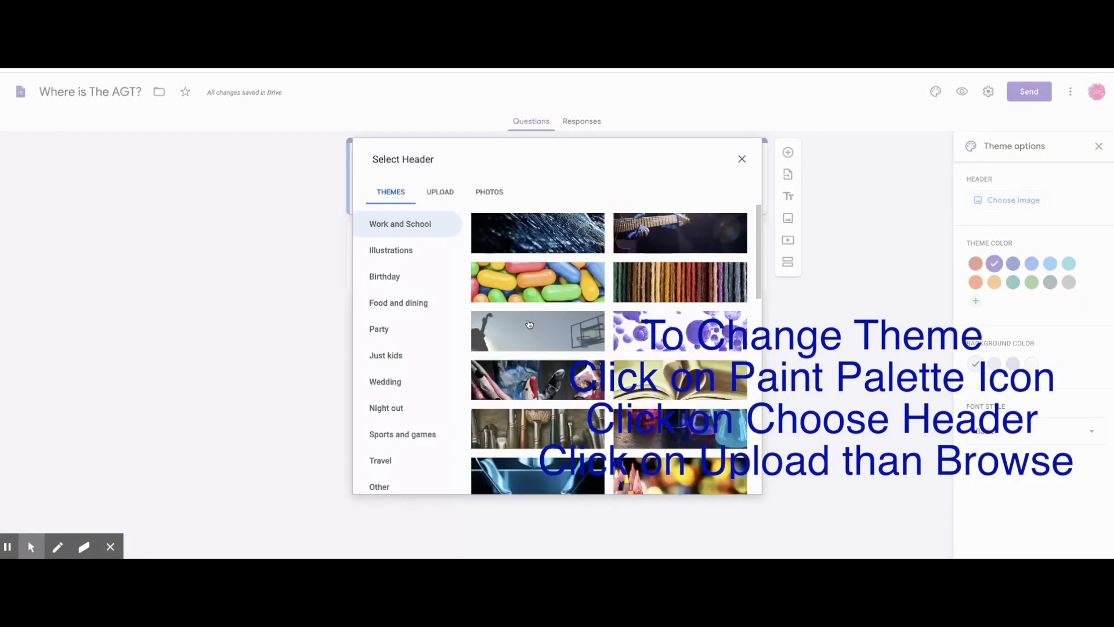
left_click(440, 192)
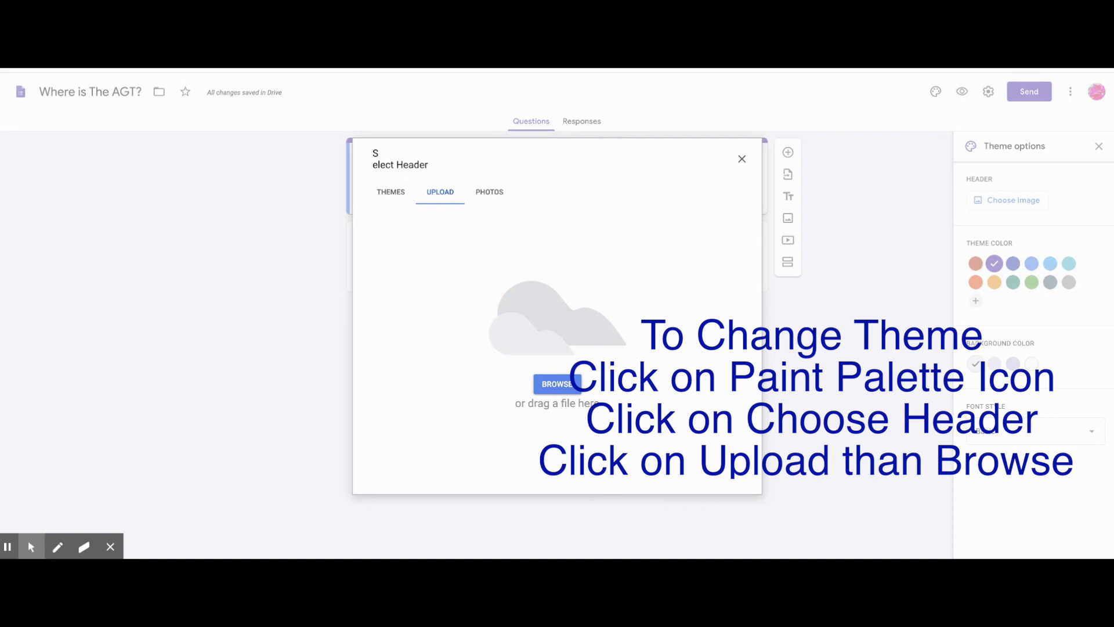
mouse_move(752, 288)
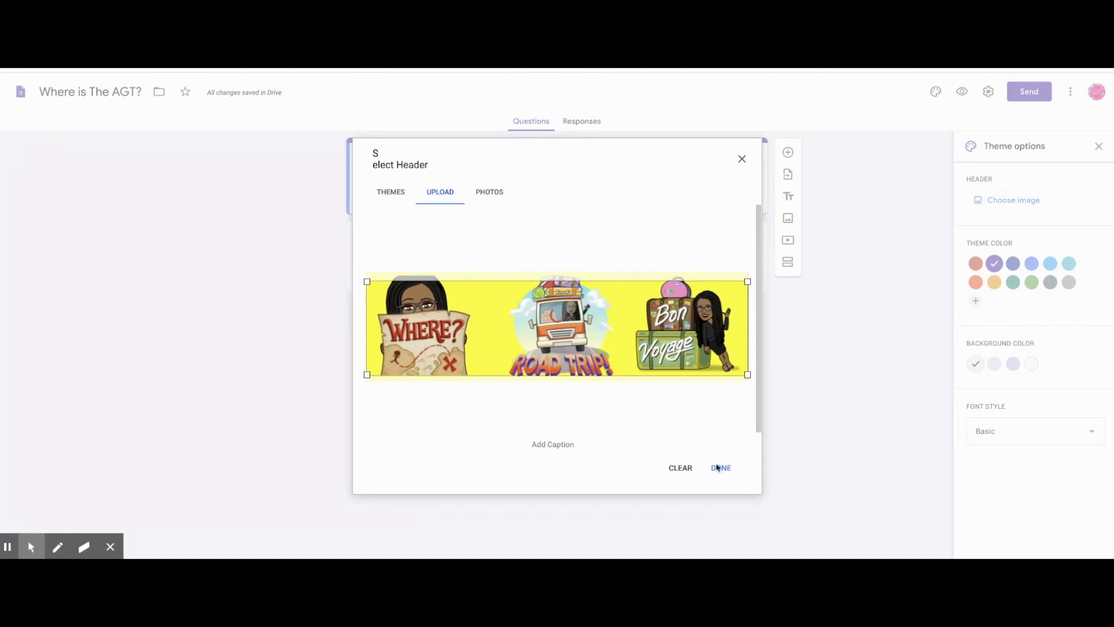
left_click(719, 468)
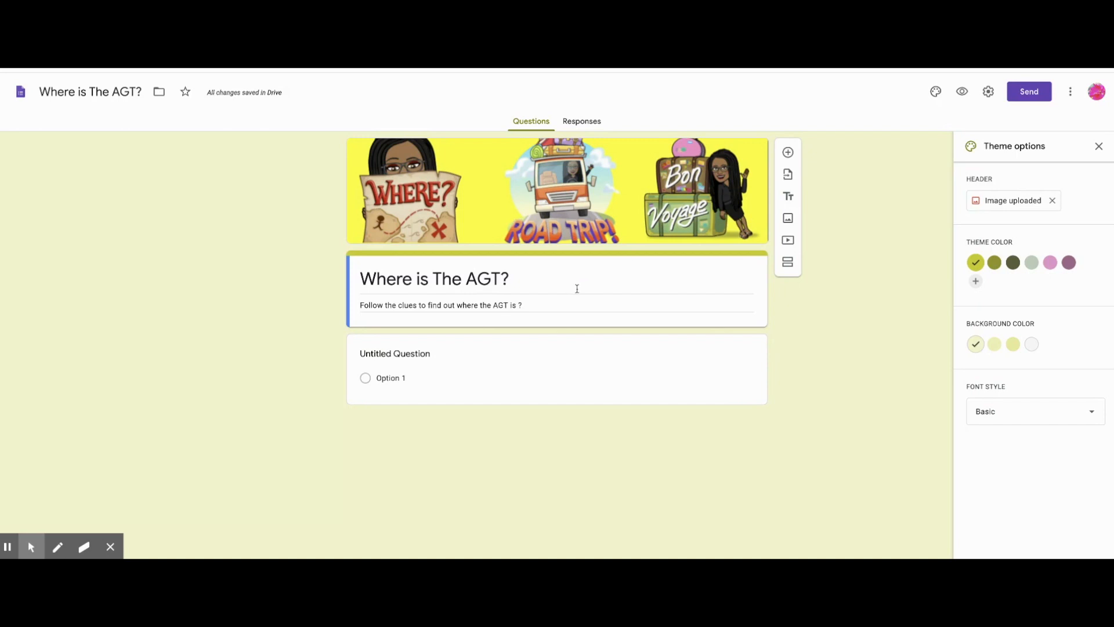
mouse_move(503, 322)
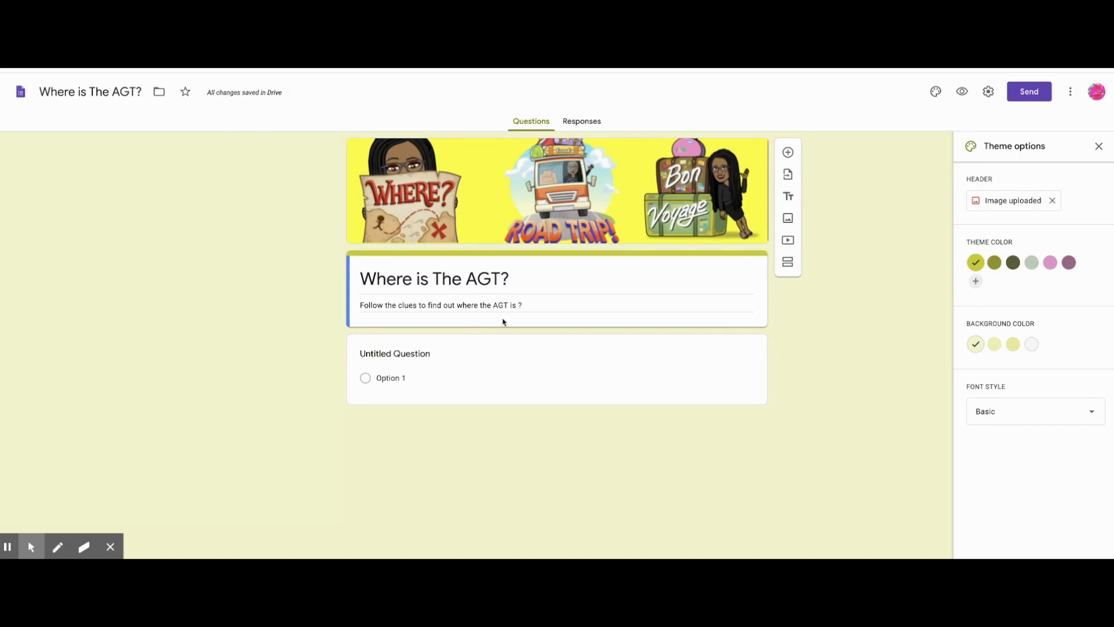
left_click(394, 354)
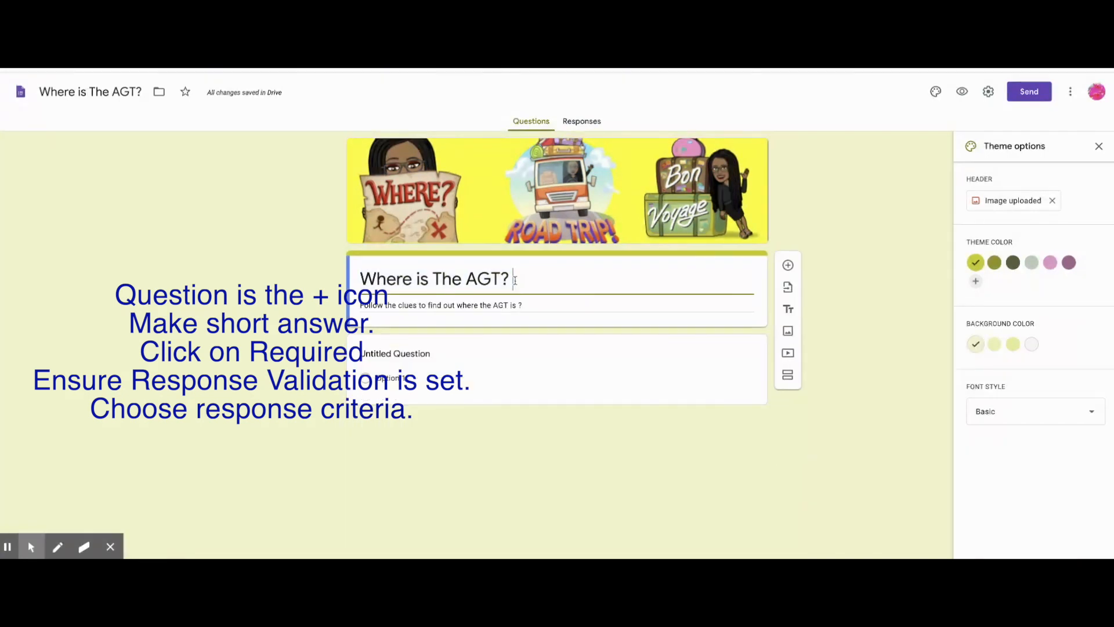
Add 'Check for Understanding 3.2' to the title and ask the hundreds-place place-value question
type("Check for Understanding 3.2")
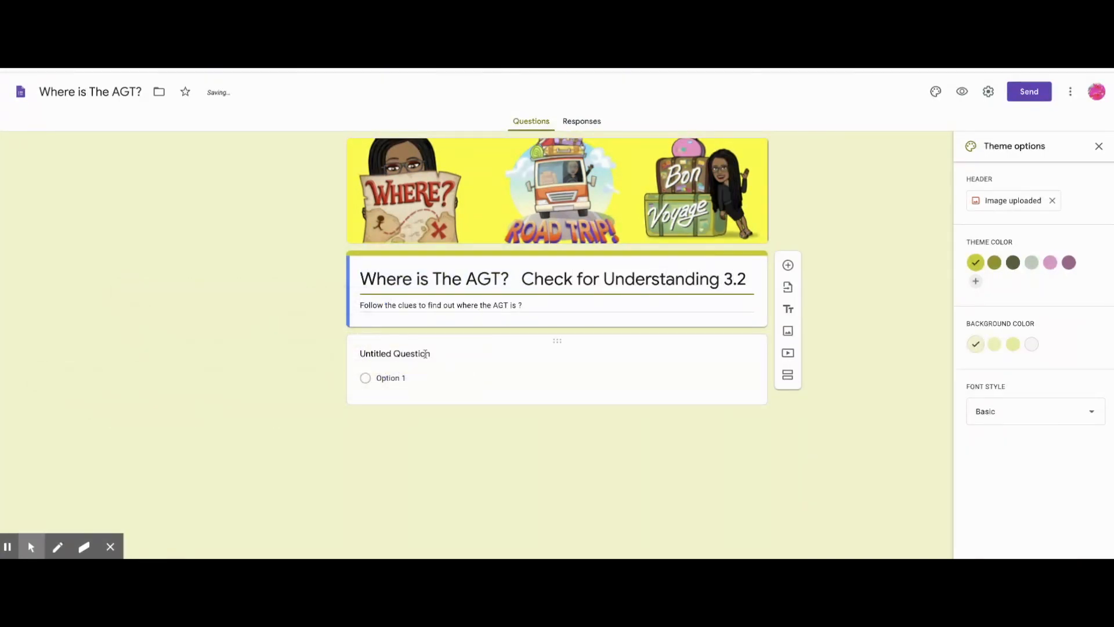
left_click(395, 353)
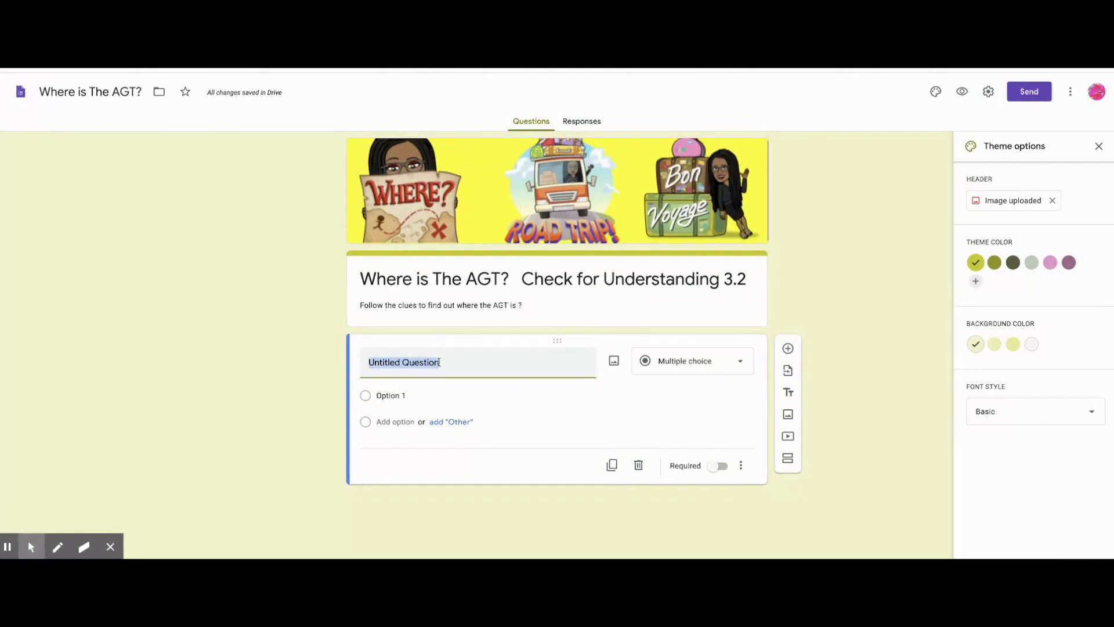
type("What place value is ten times greater than the")
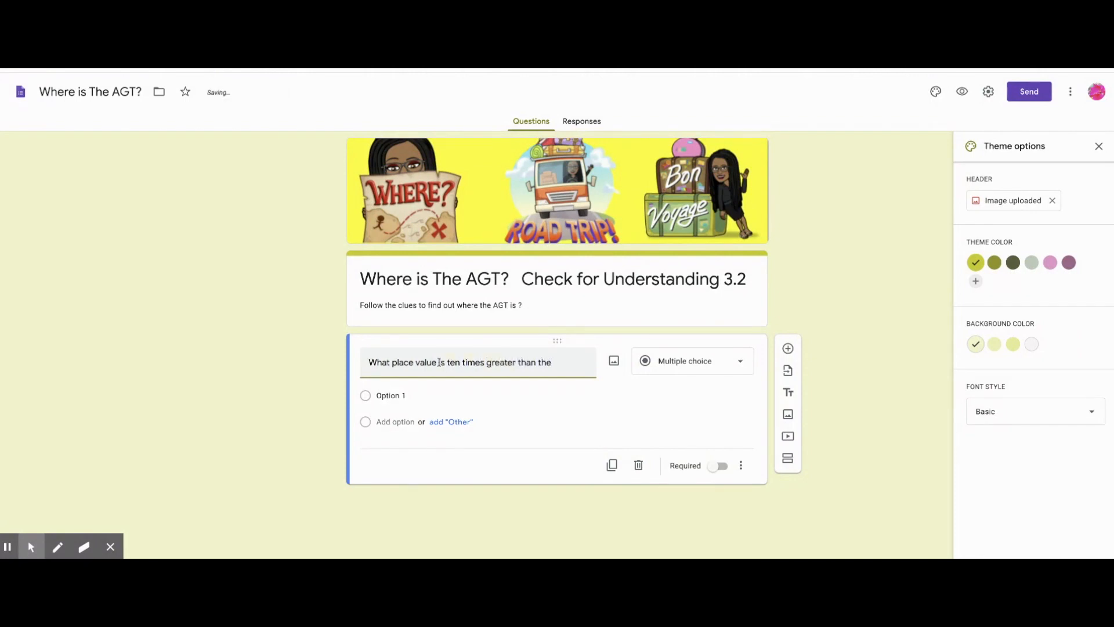
type("hundreds plac")
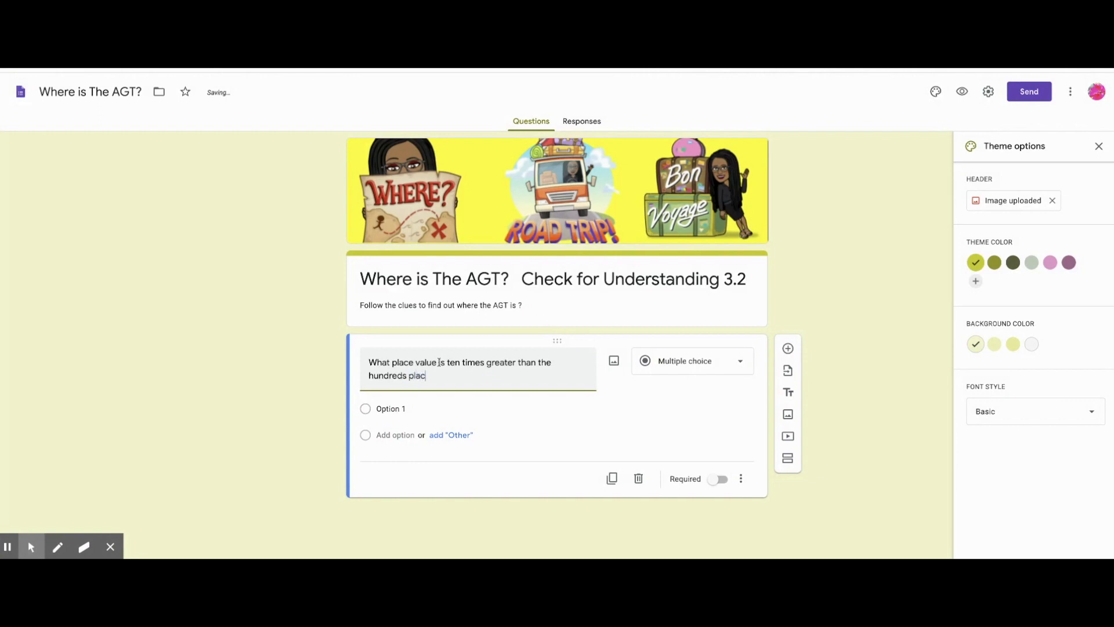
left_click(690, 360)
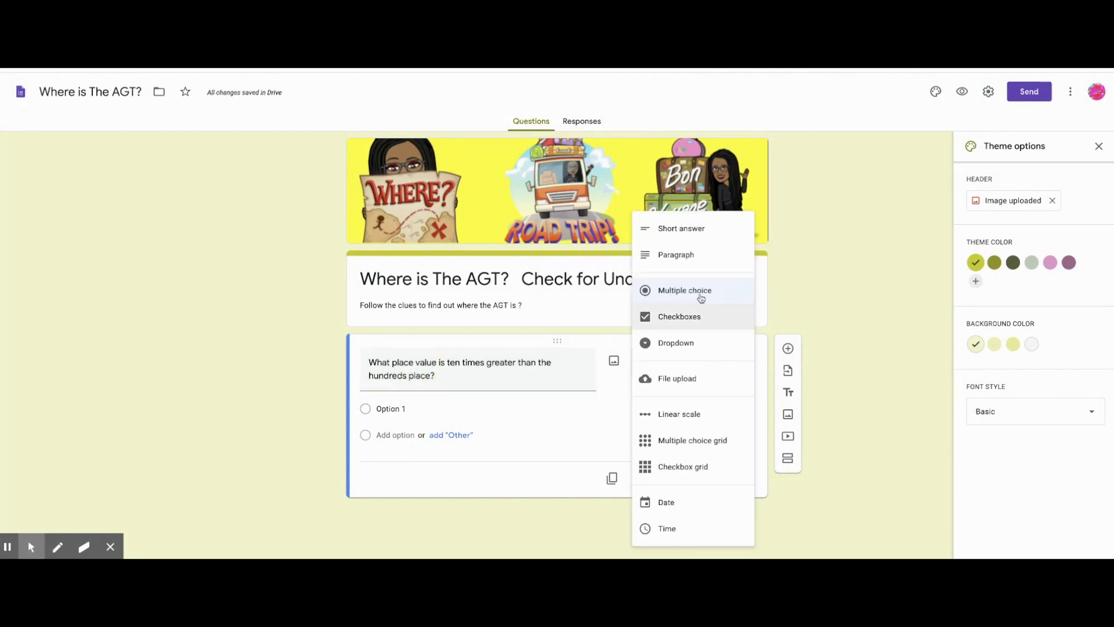
Make question 1 a required short answer containing 'the one thousands…' with a place-value-chart error
left_click(741, 460)
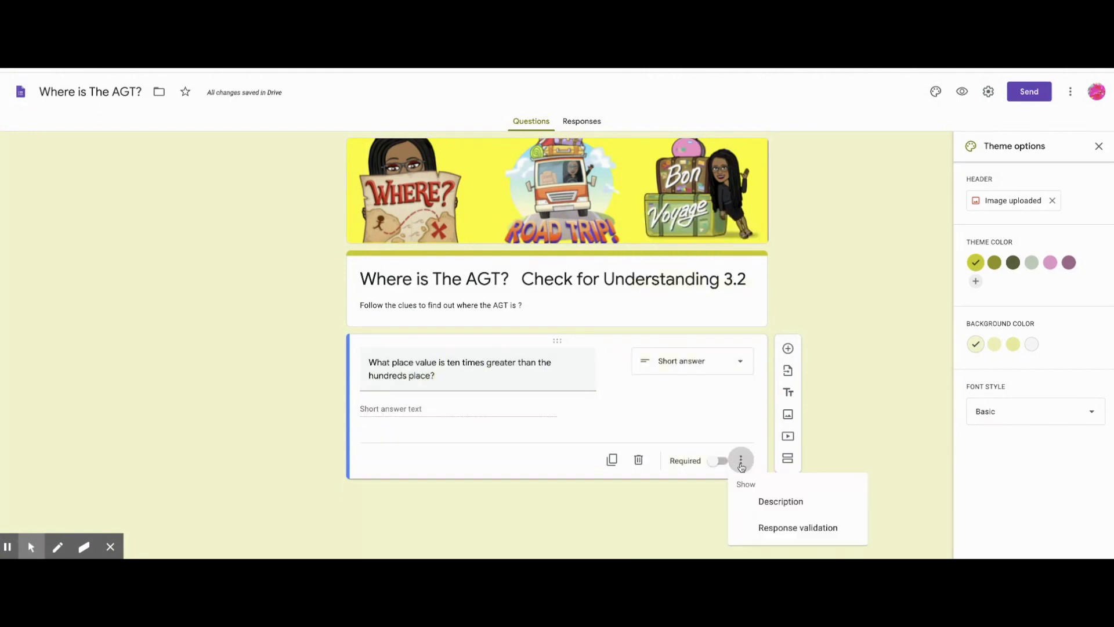
left_click(798, 528)
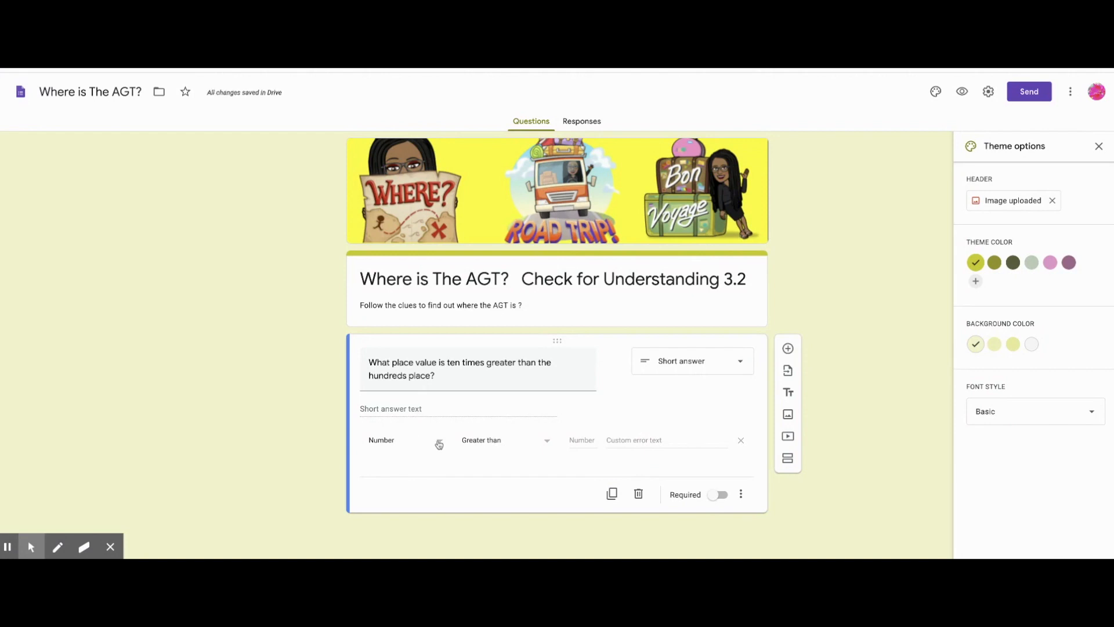
left_click(398, 440)
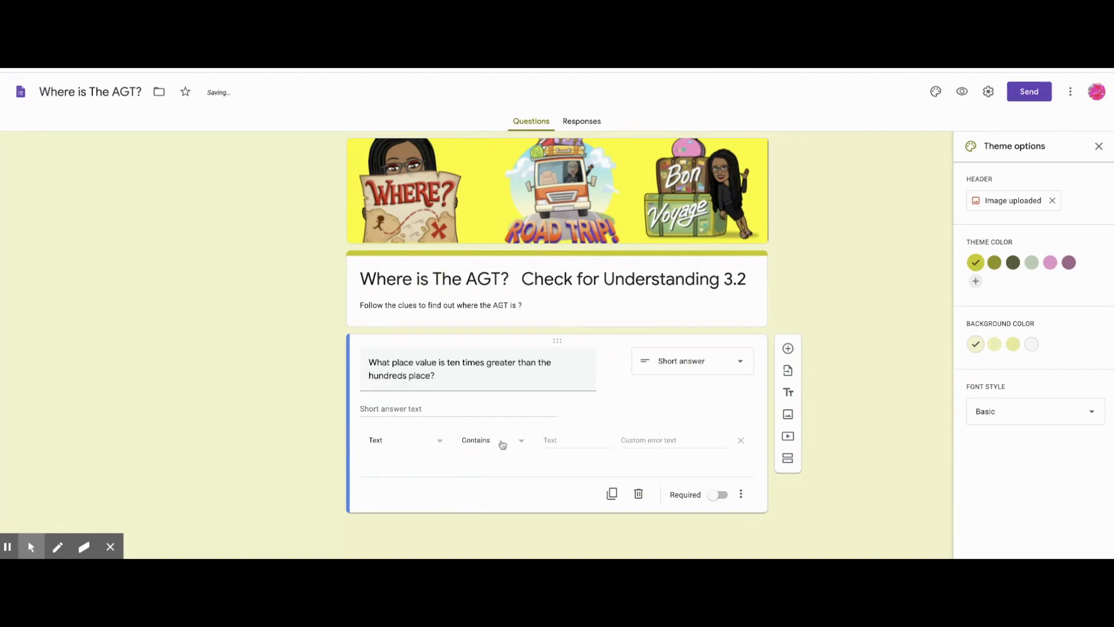
left_click(576, 439)
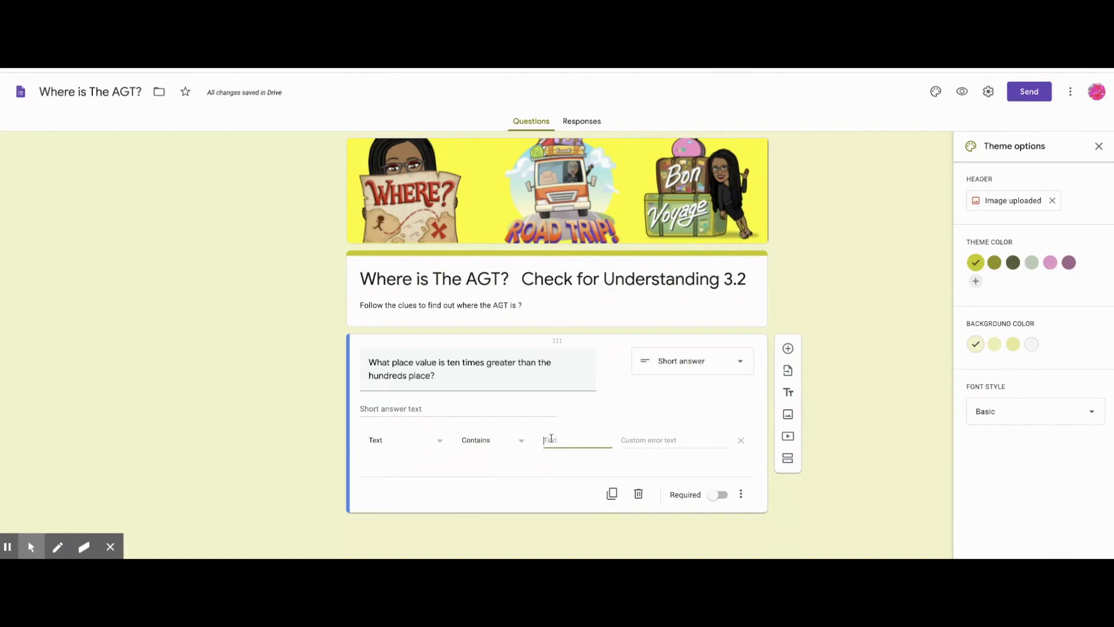
type("hundreds pla")
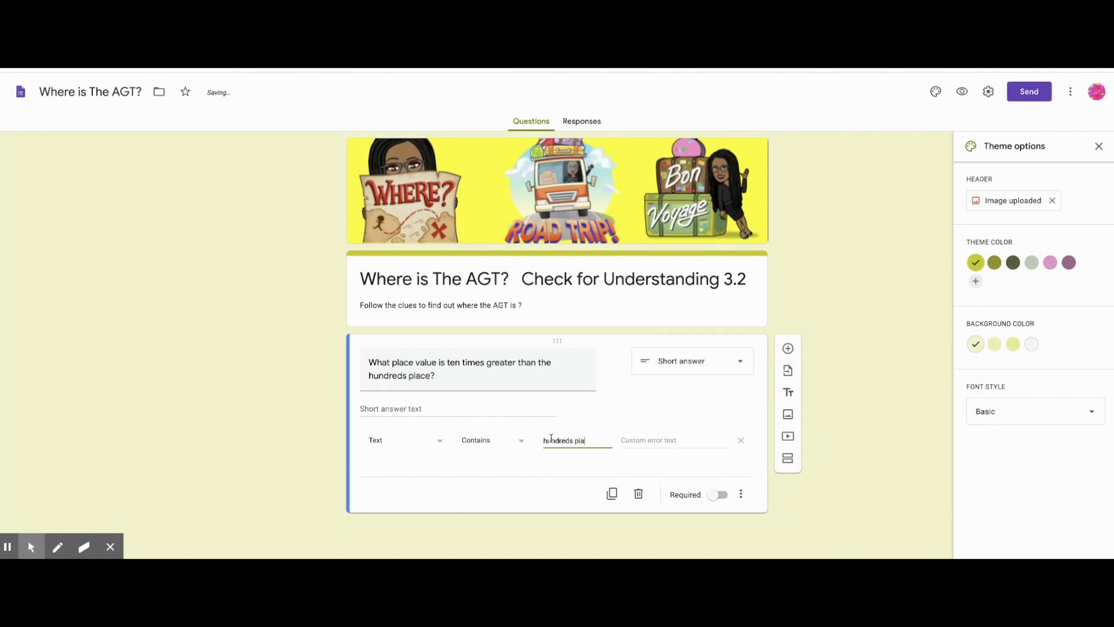
left_click(673, 440)
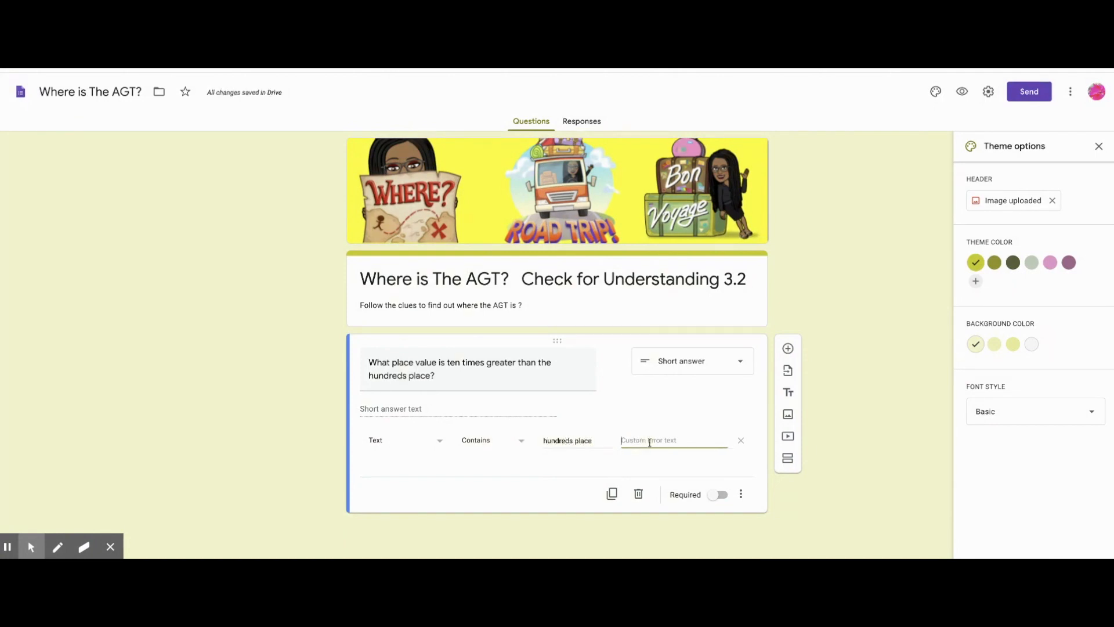
type("P")
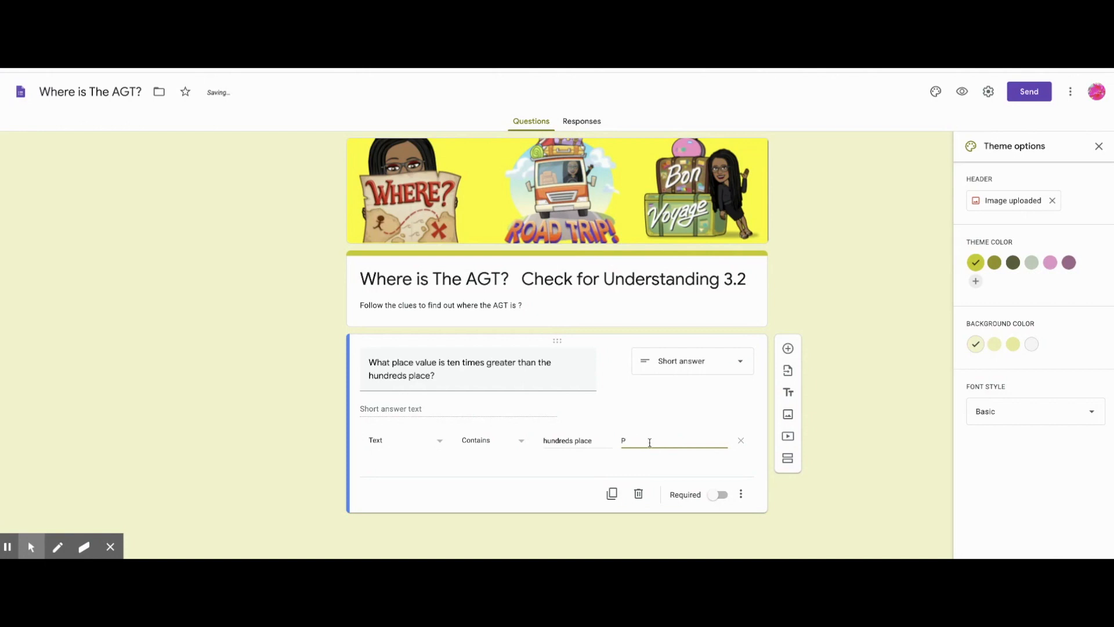
type("Use a place value chart")
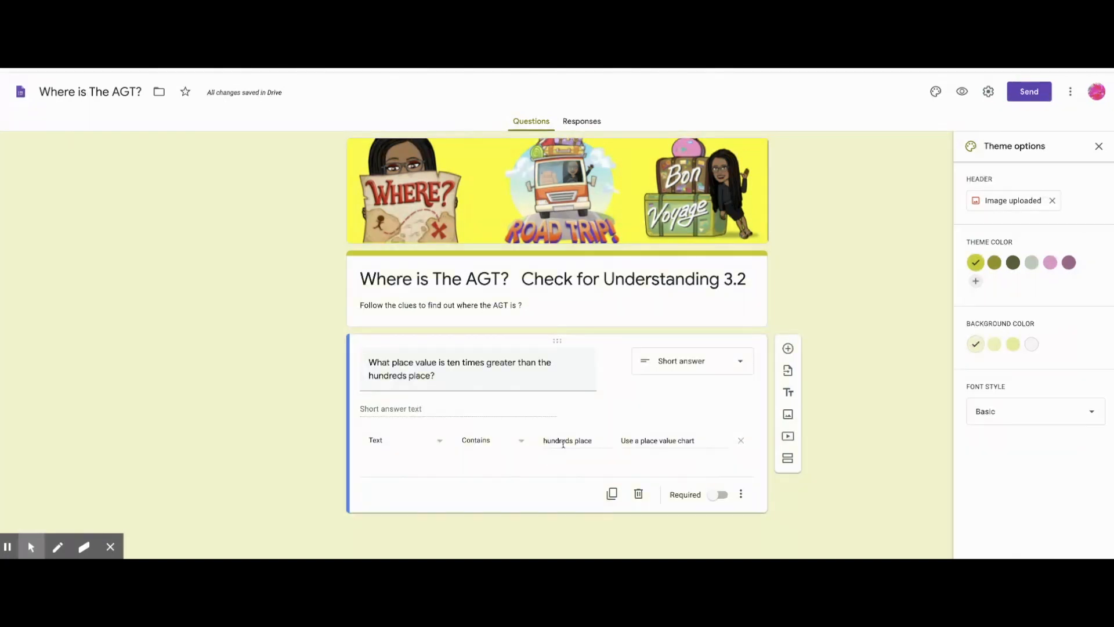
left_click(566, 440)
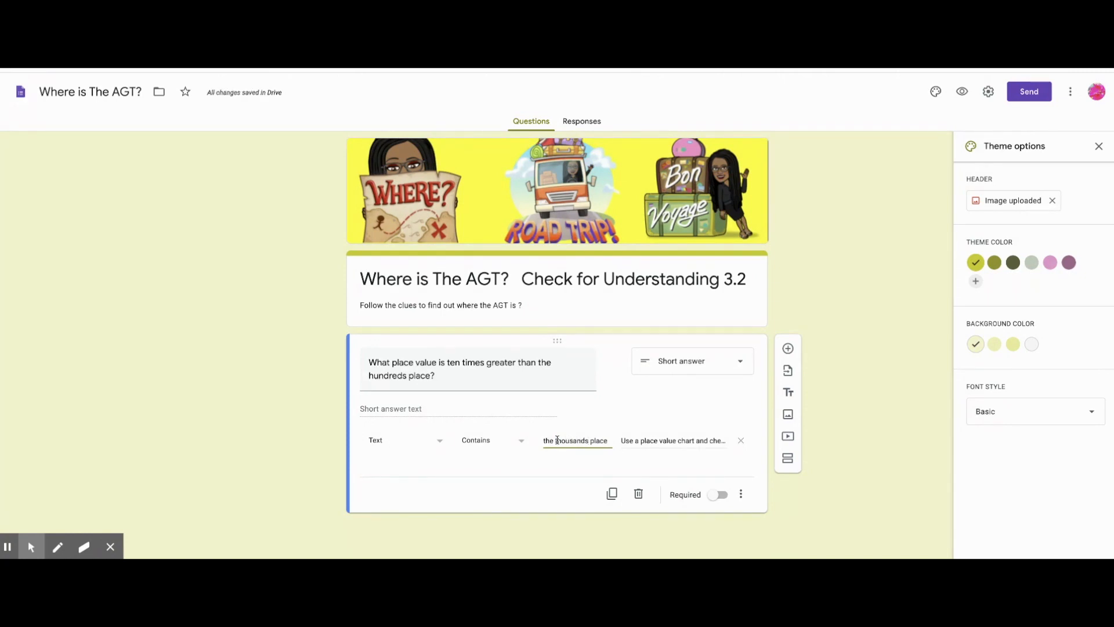
mouse_move(548, 455)
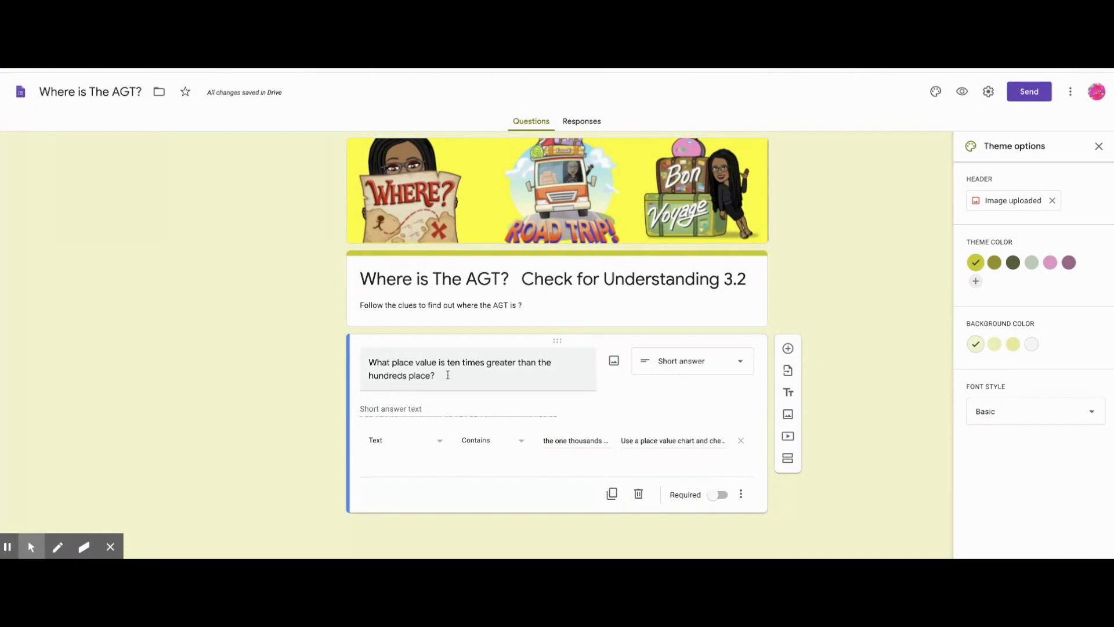
left_click(719, 494)
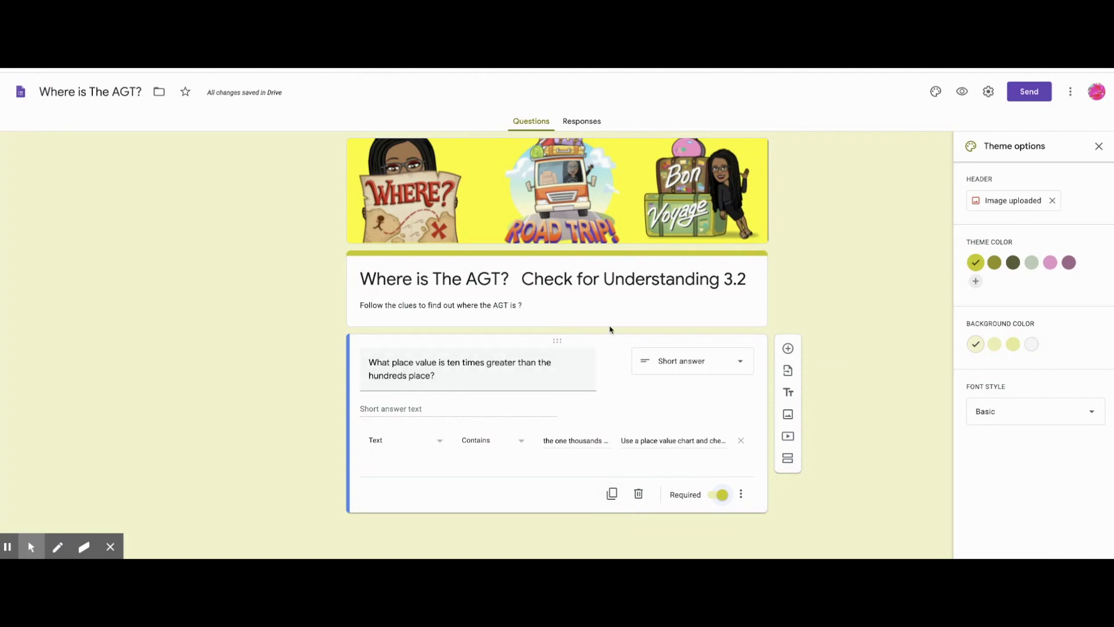
mouse_move(788, 414)
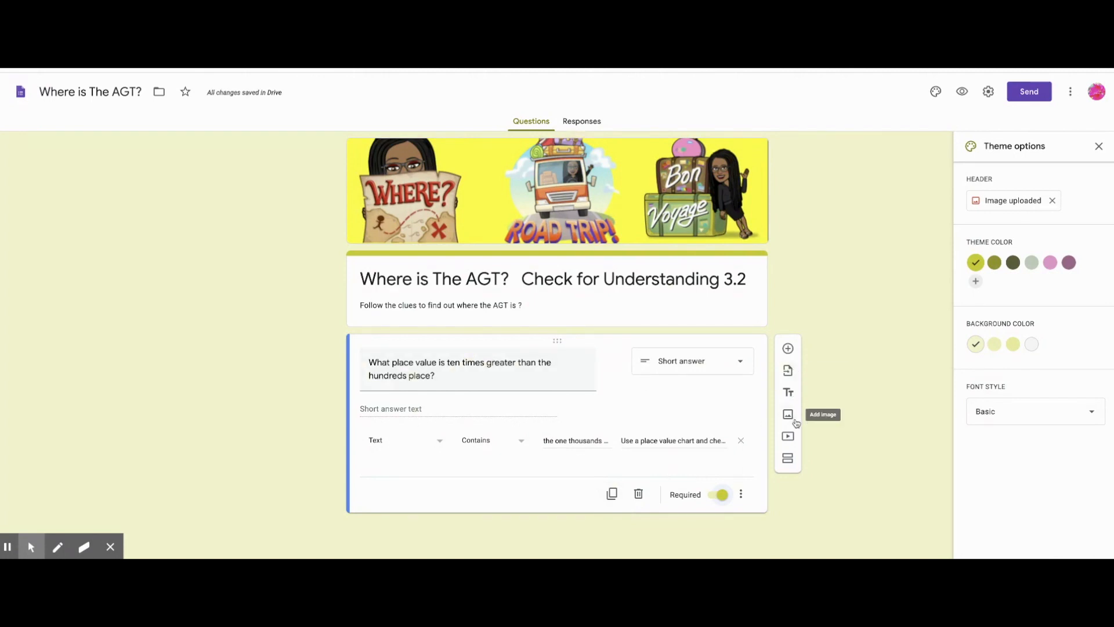
mouse_move(788, 436)
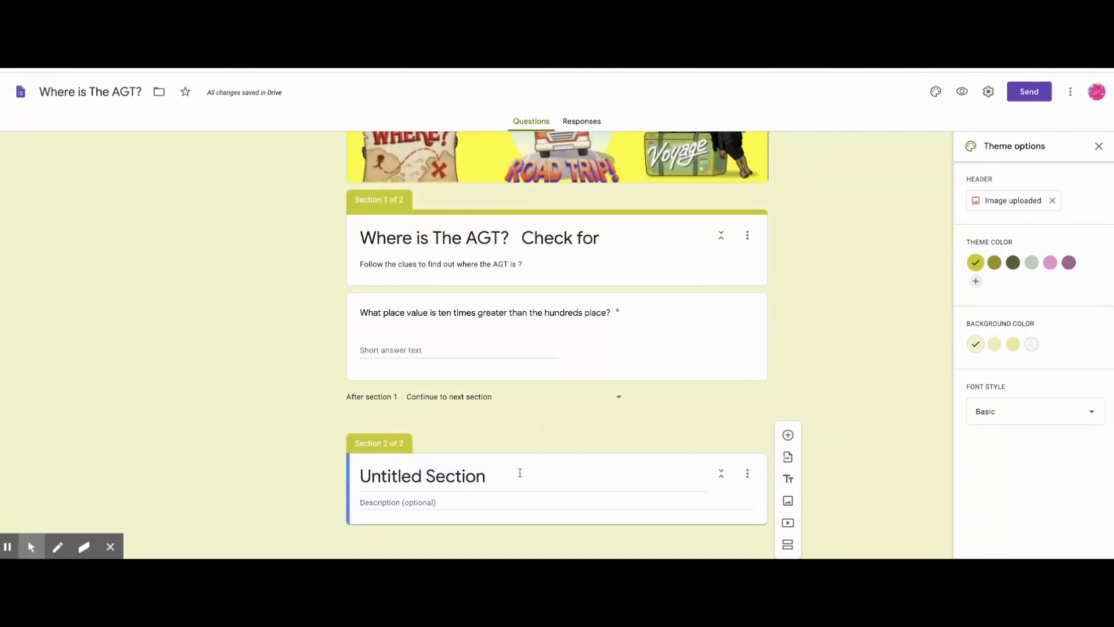
Title section 2 'Clue #1 This place has big animals.'
type("Clue #")
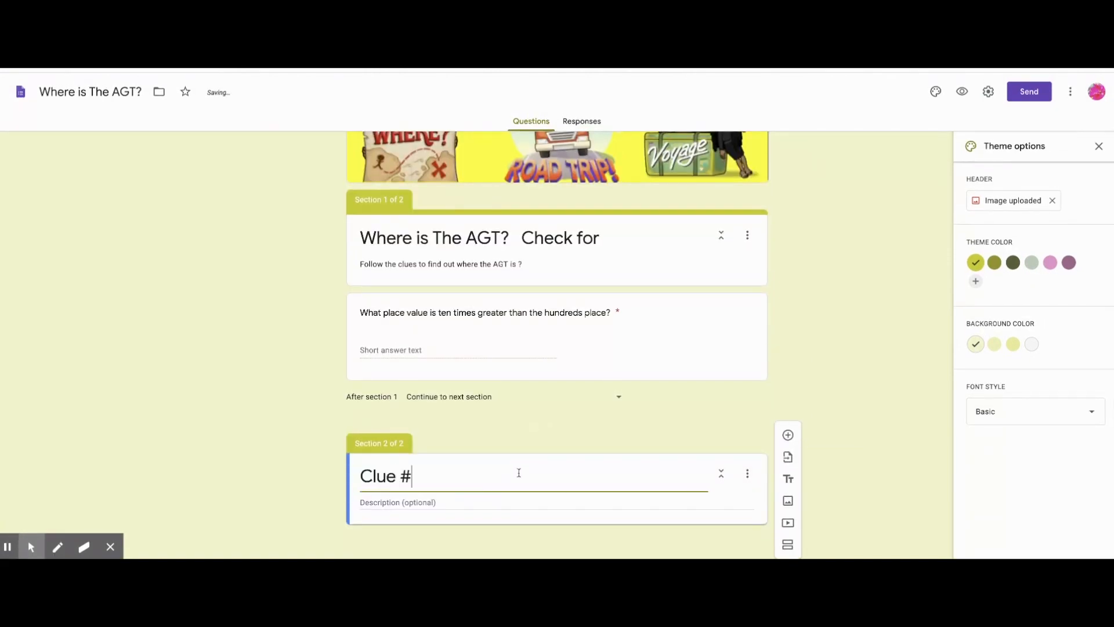
type("1  I am")
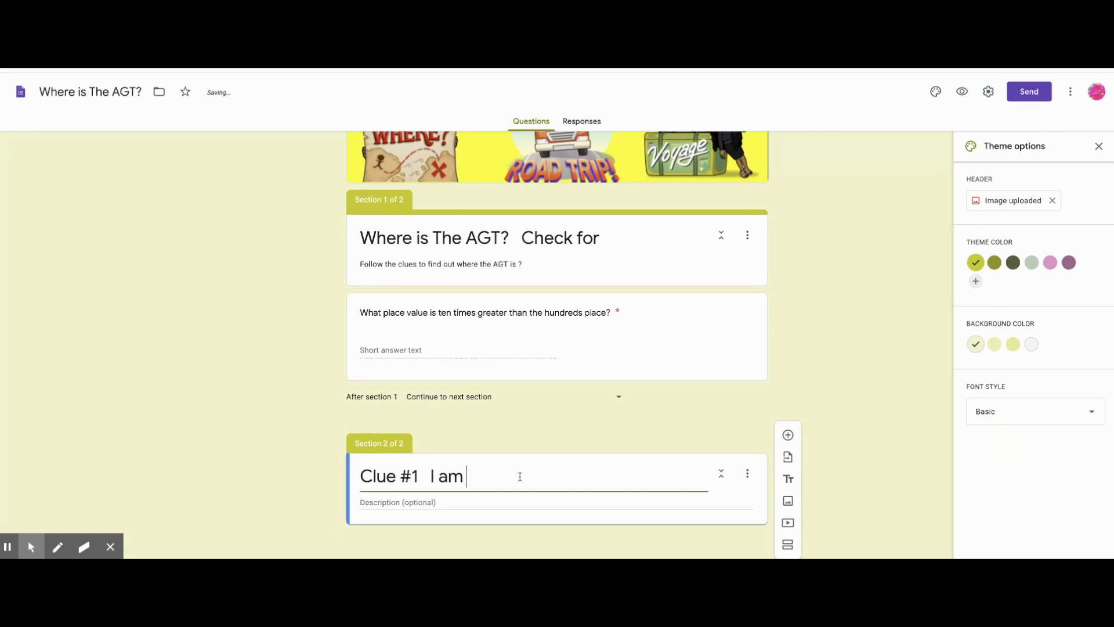
key("Backspace")
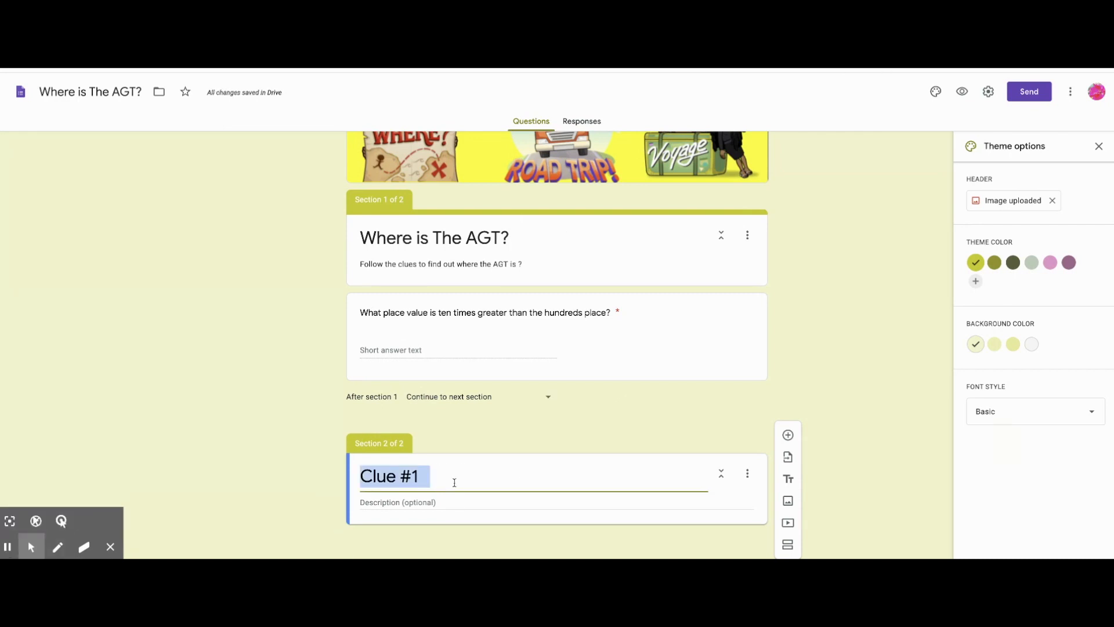
type("This place has big")
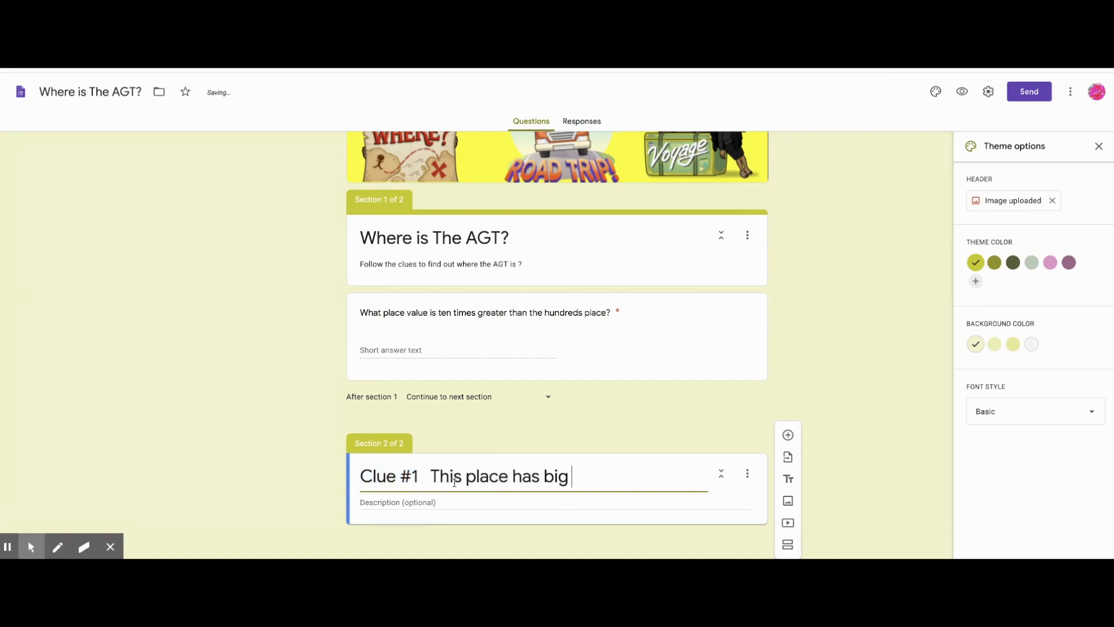
type("animals.")
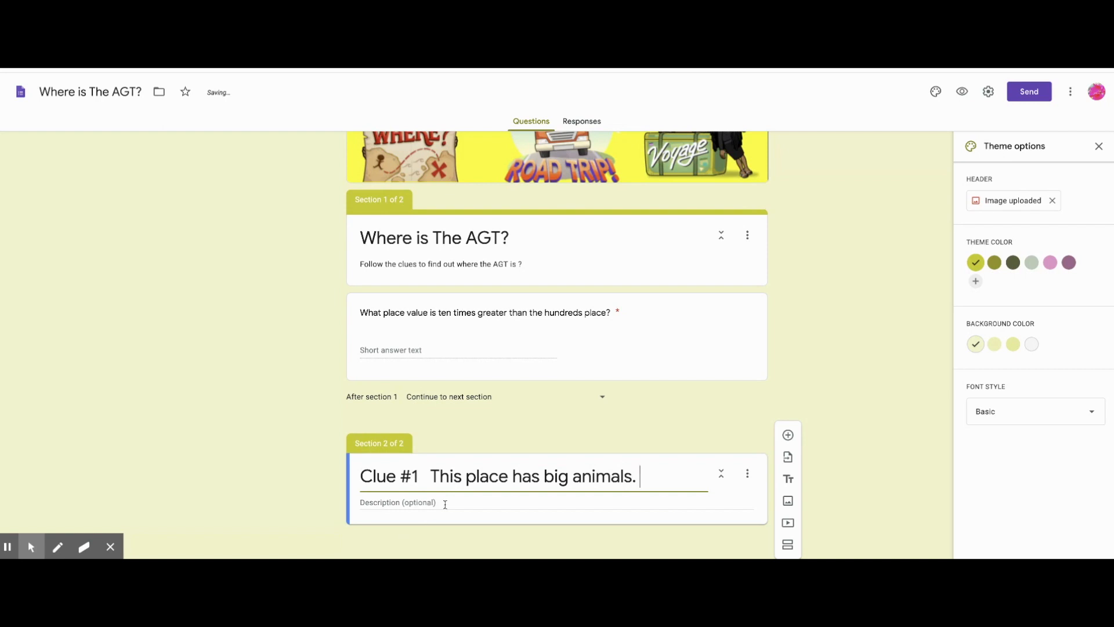
Write the section 2 description about finding the first clue and all the clues
type("You have t")
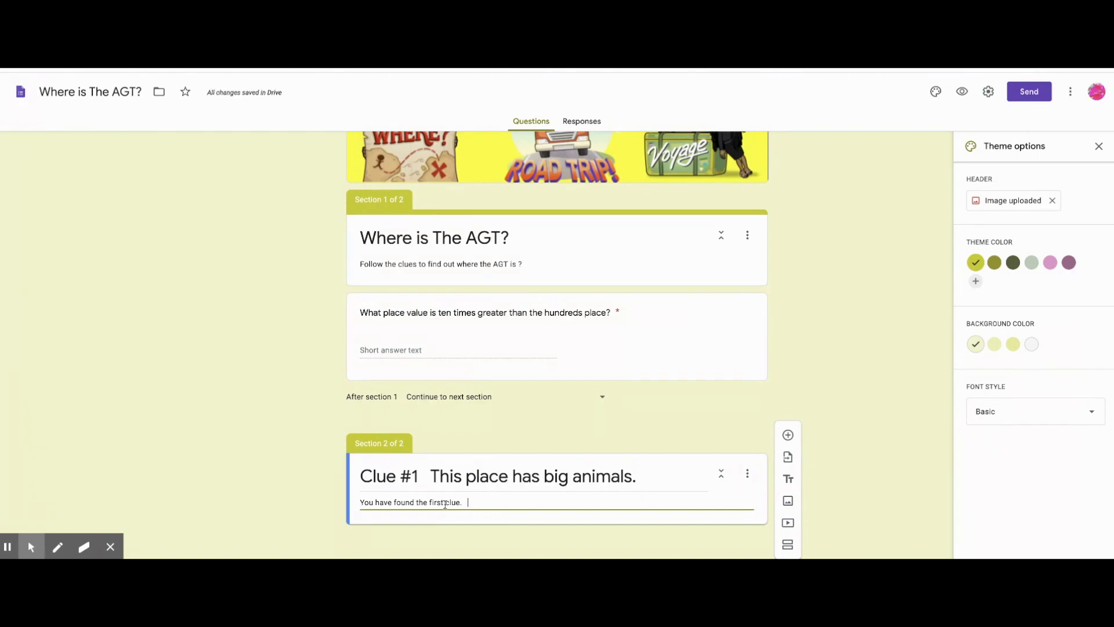
type("Keep going to collect a")
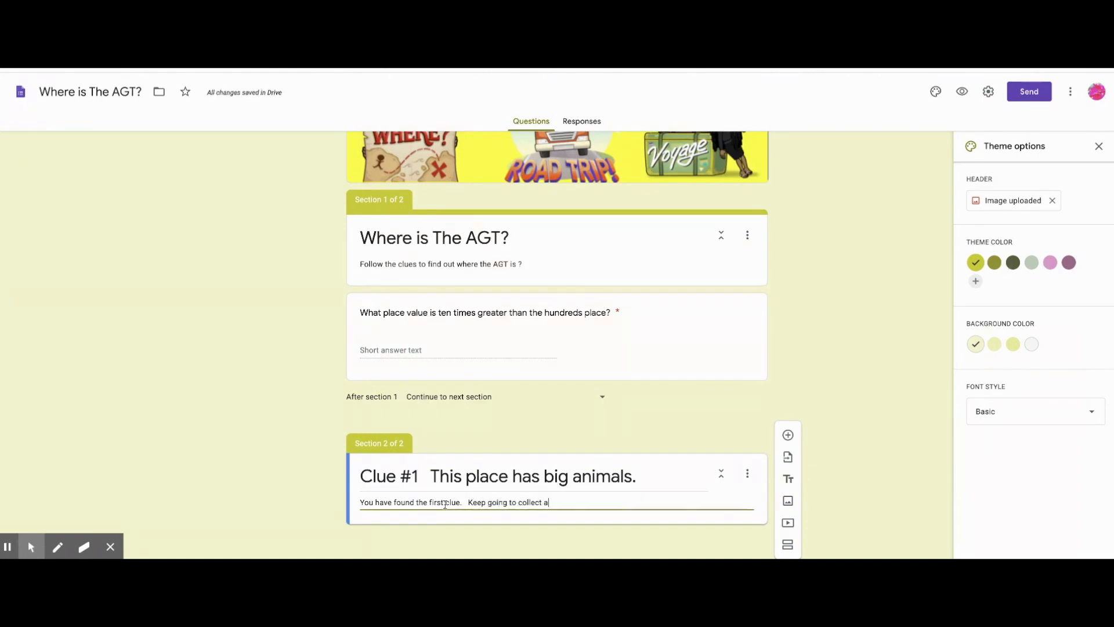
type("ll the clues")
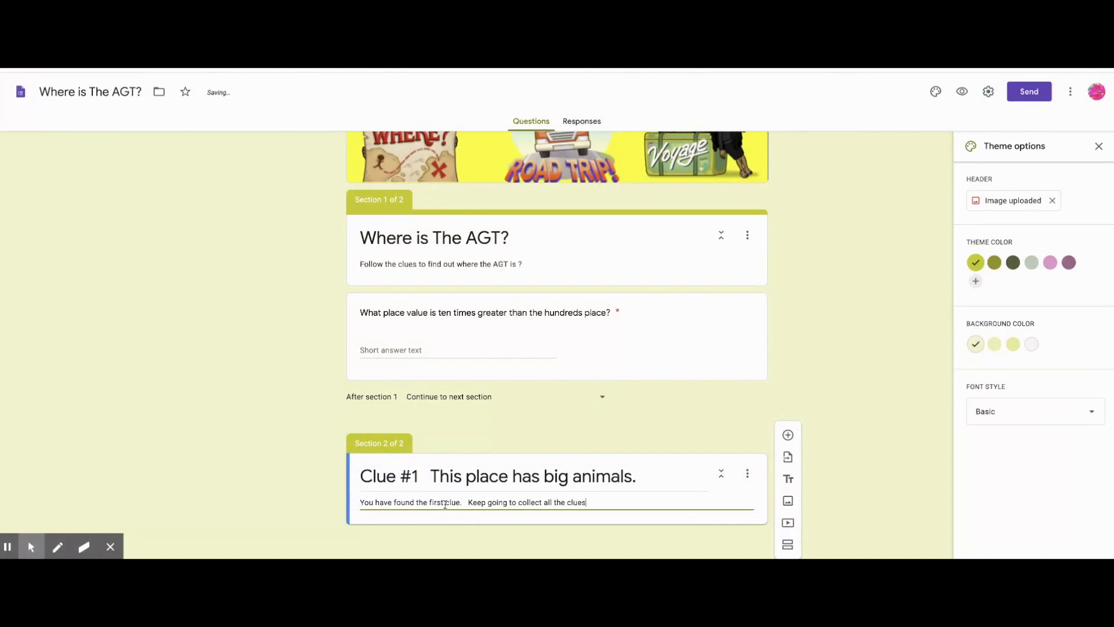
type("!")
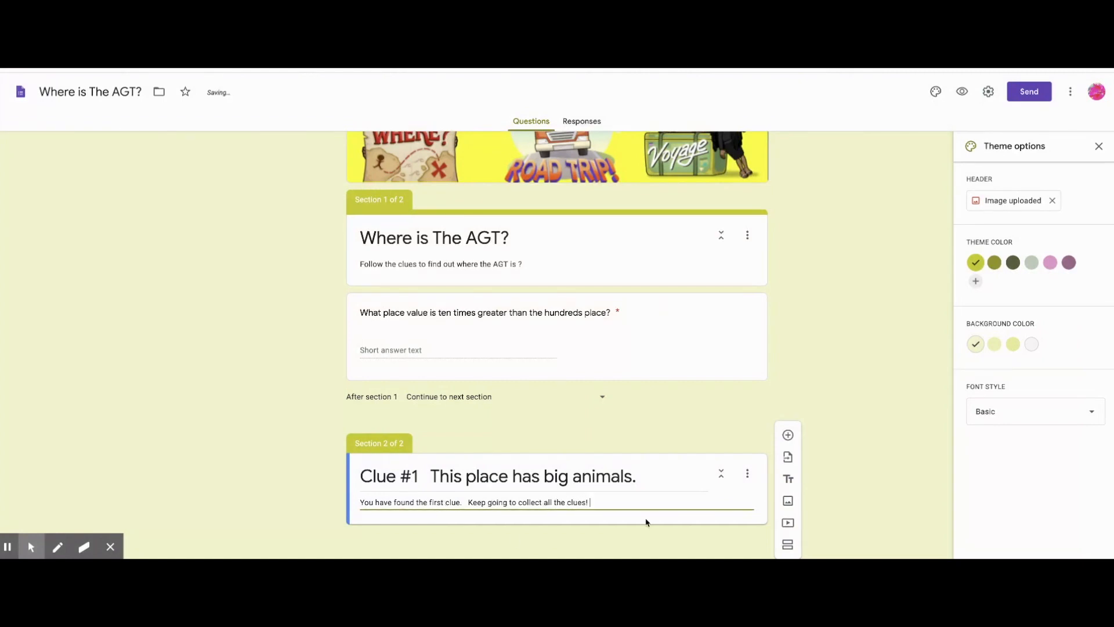
left_click(788, 501)
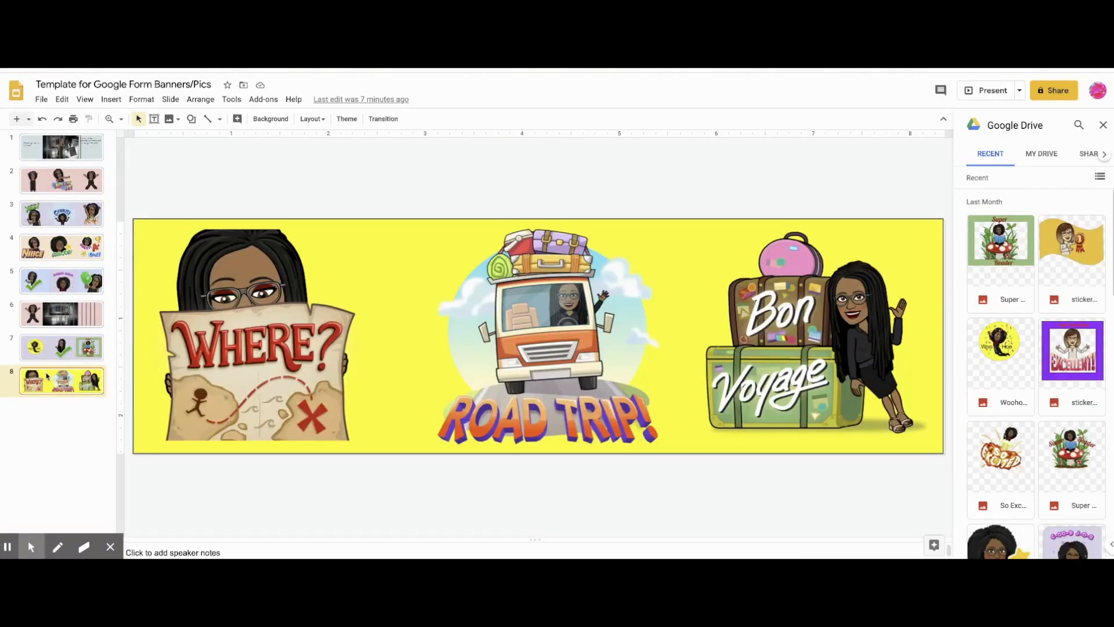
Bring up the Insert image upload dialog below the Clue #1 description
left_click(41, 98)
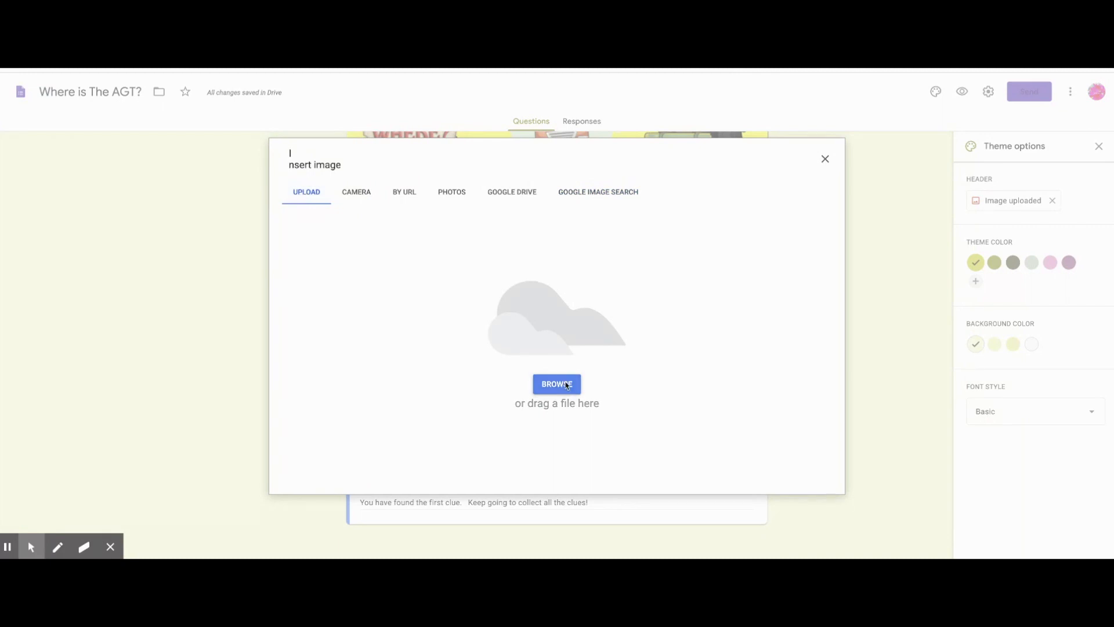
Upload the blue tiger-and-elephant banner to Clue #1, captioned 'You have the first clue.'
left_click(824, 158)
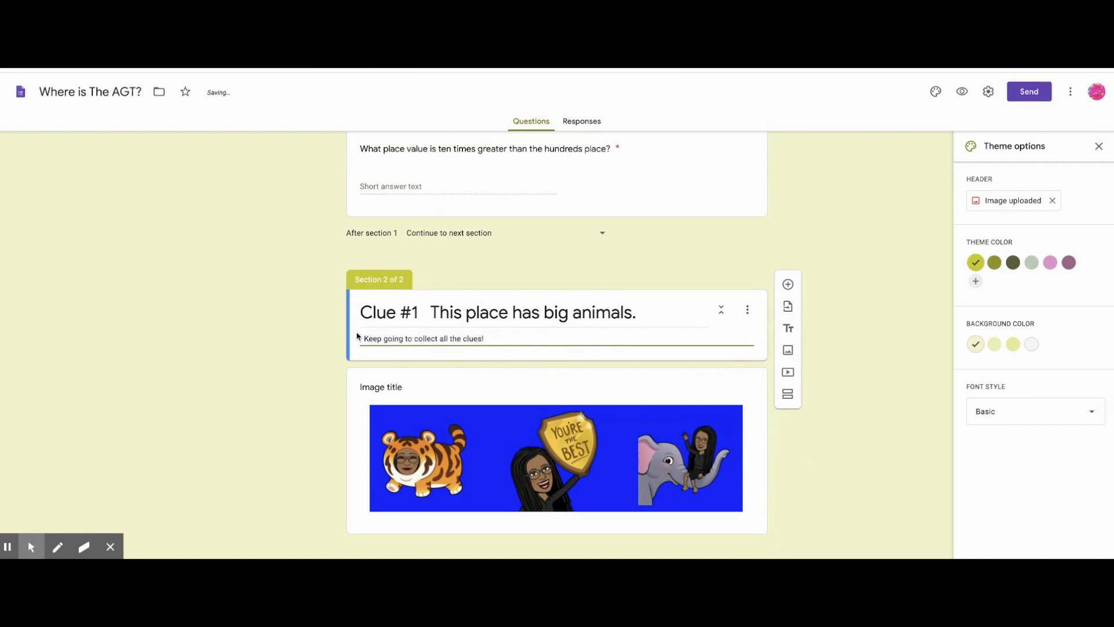
left_click(381, 387)
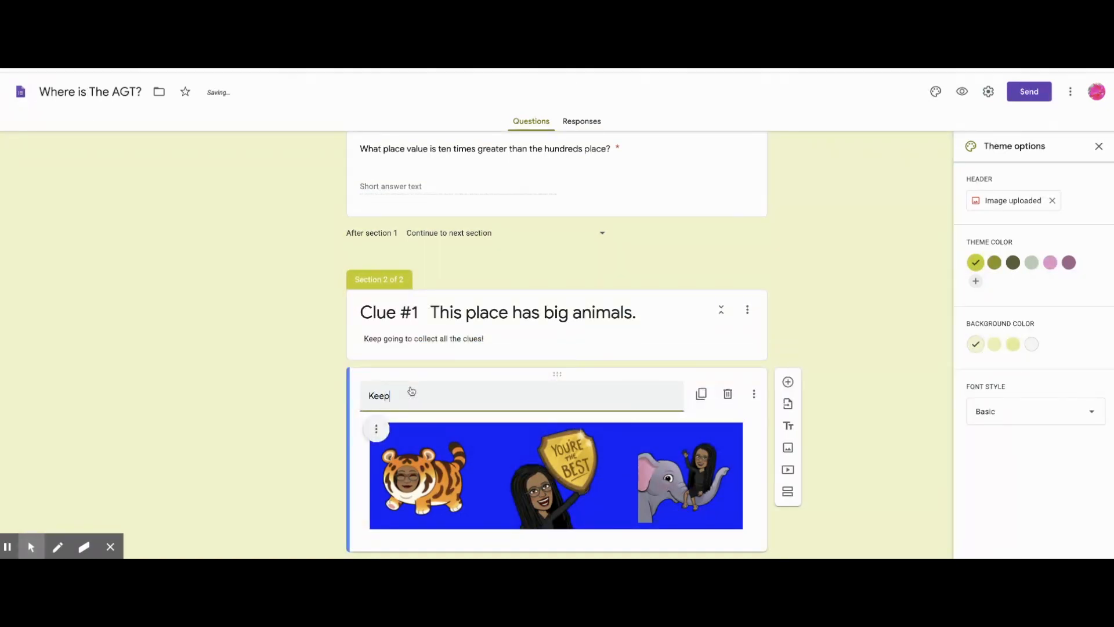
type("You have the first clue")
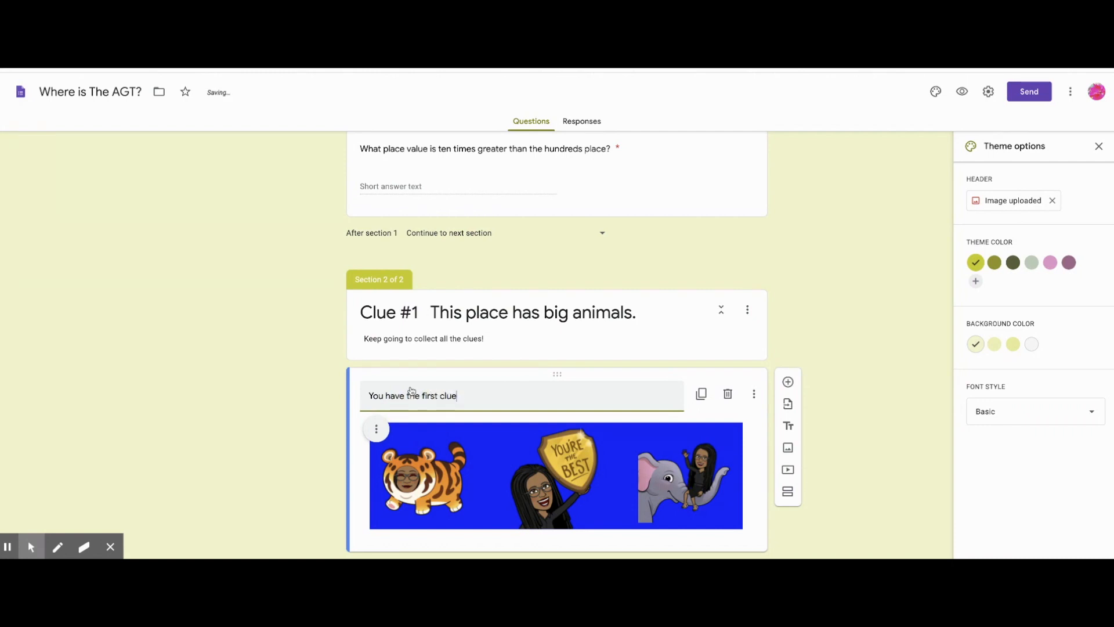
type("....")
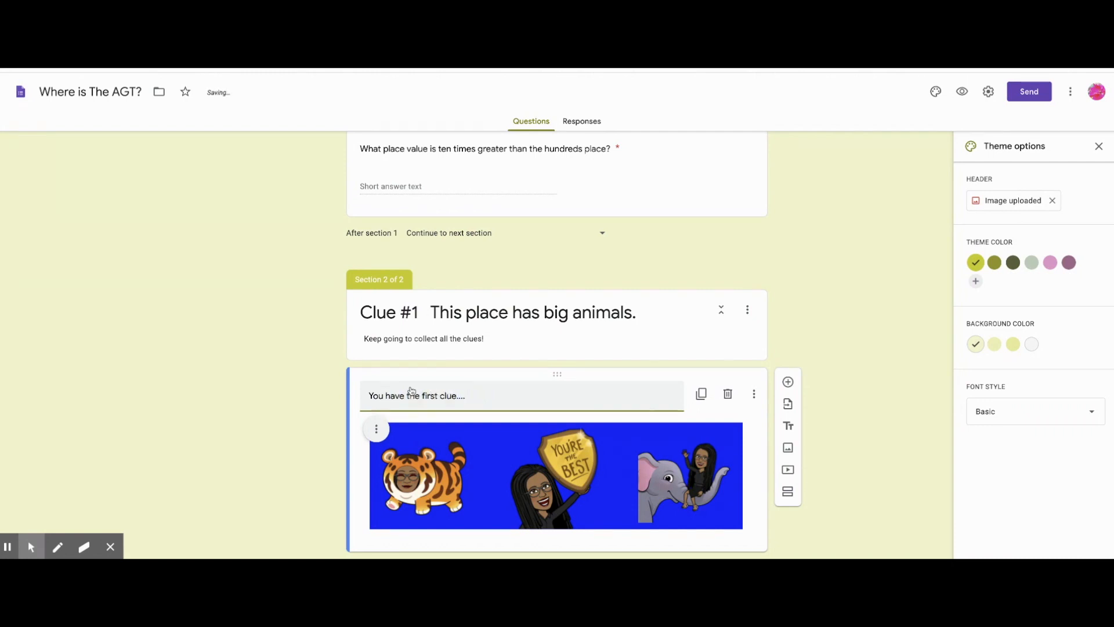
type("Keep going")
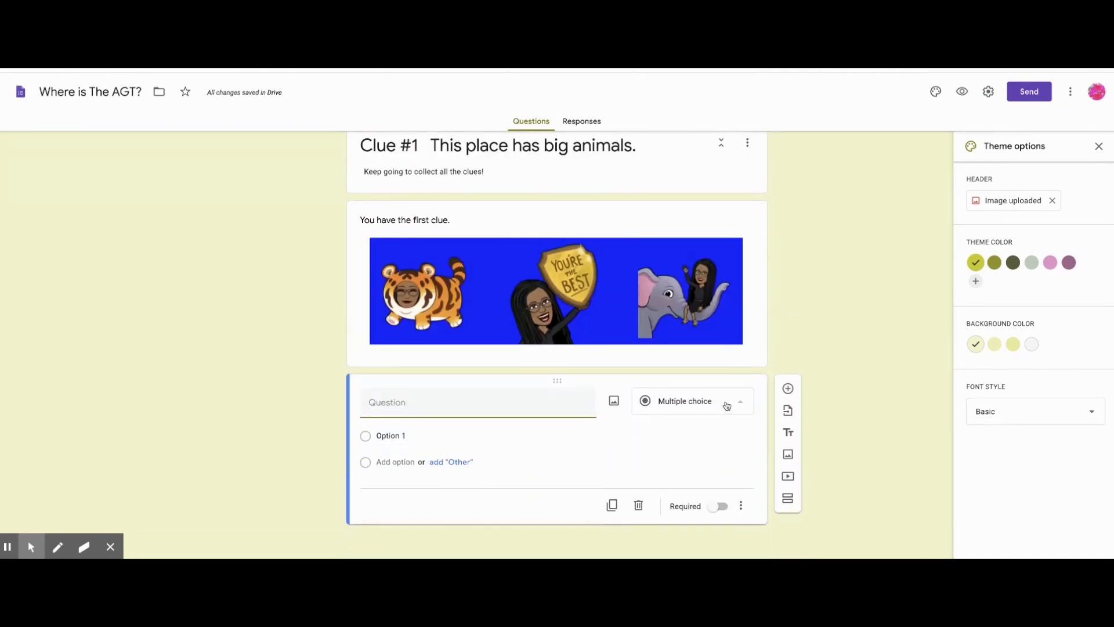
Make "32 x 10 =" a required short answer validated to equal 320, with a custom hint
left_click(681, 419)
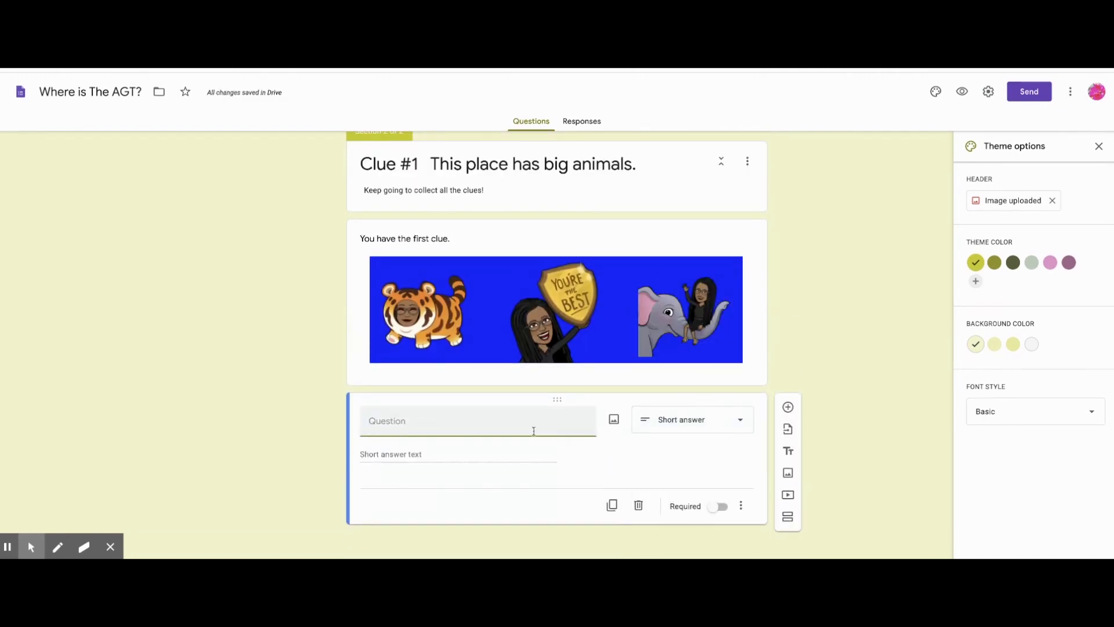
type("32 x 10 =")
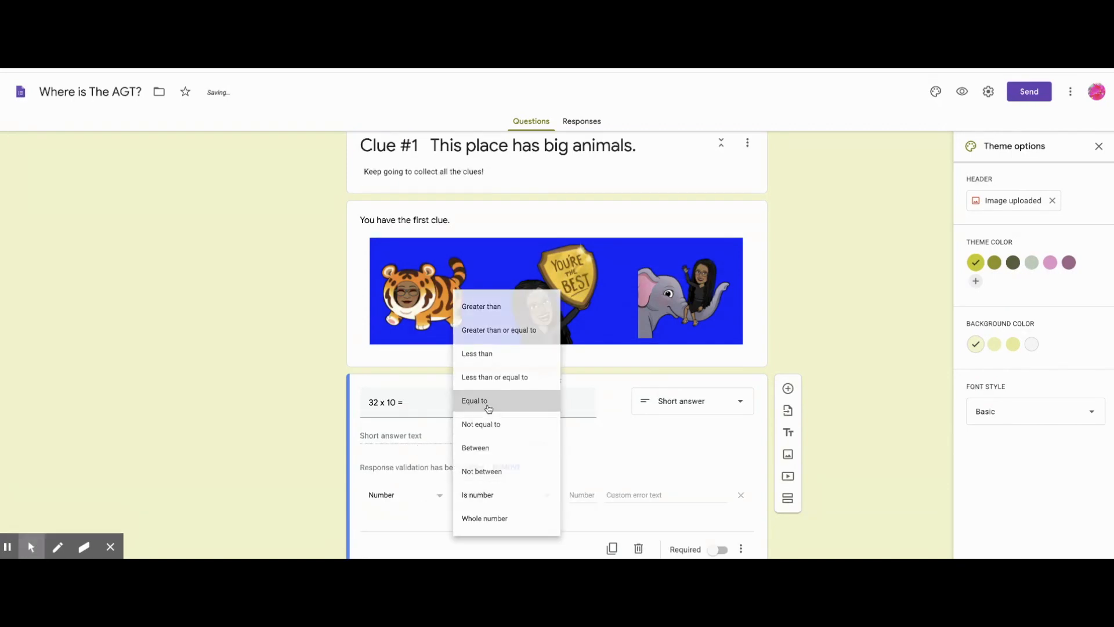
left_click(474, 400)
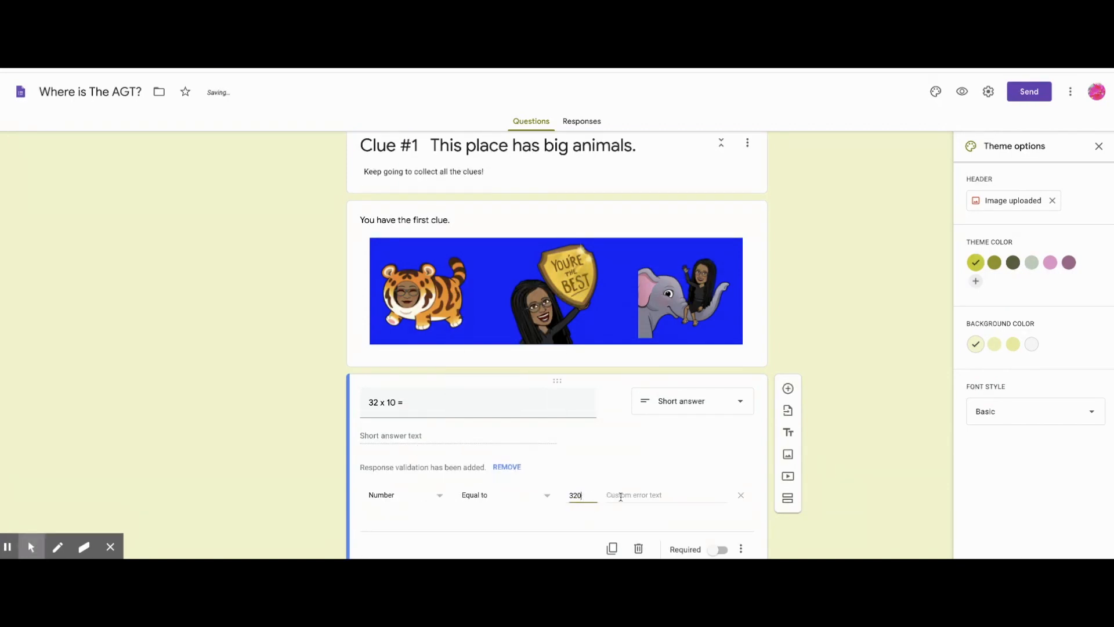
left_click(665, 494)
type("What happens to a")
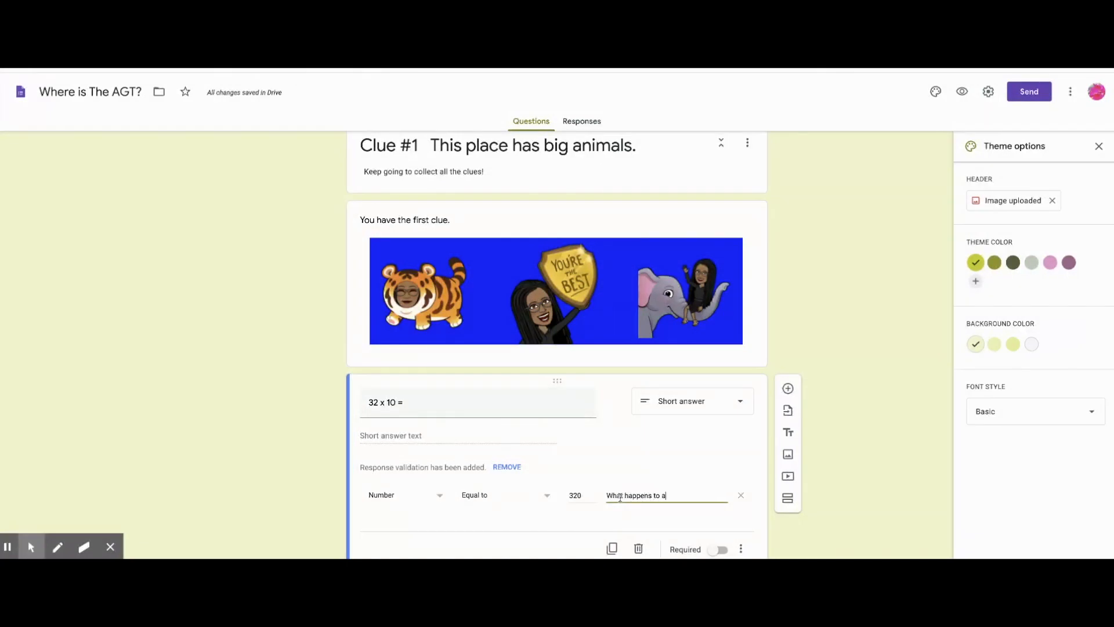
type("ny")
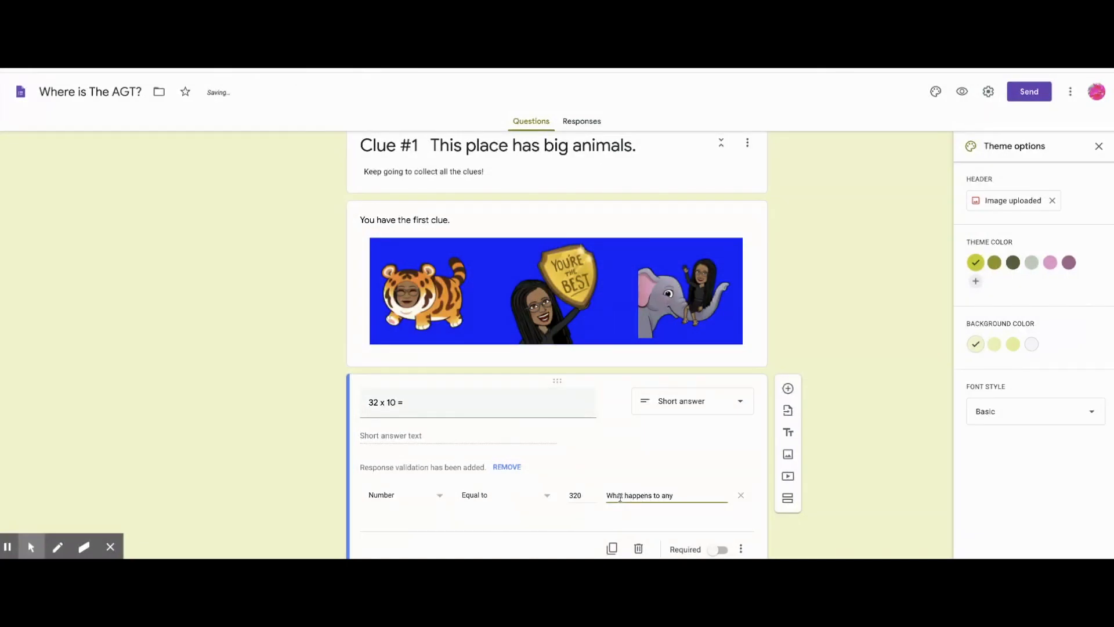
type("number times ten?")
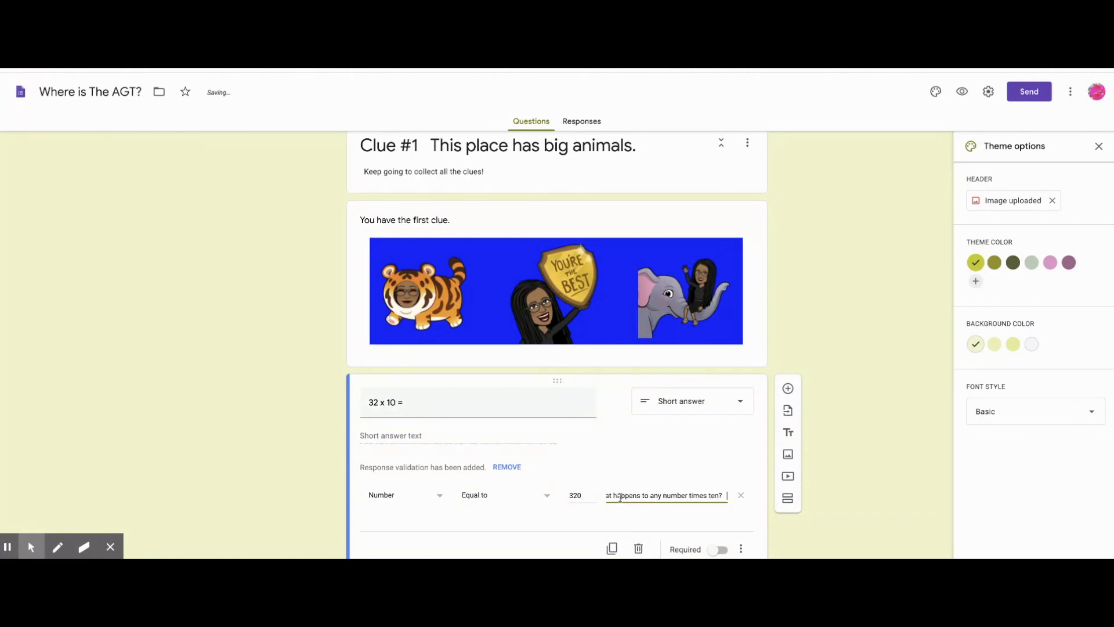
type("You Got")
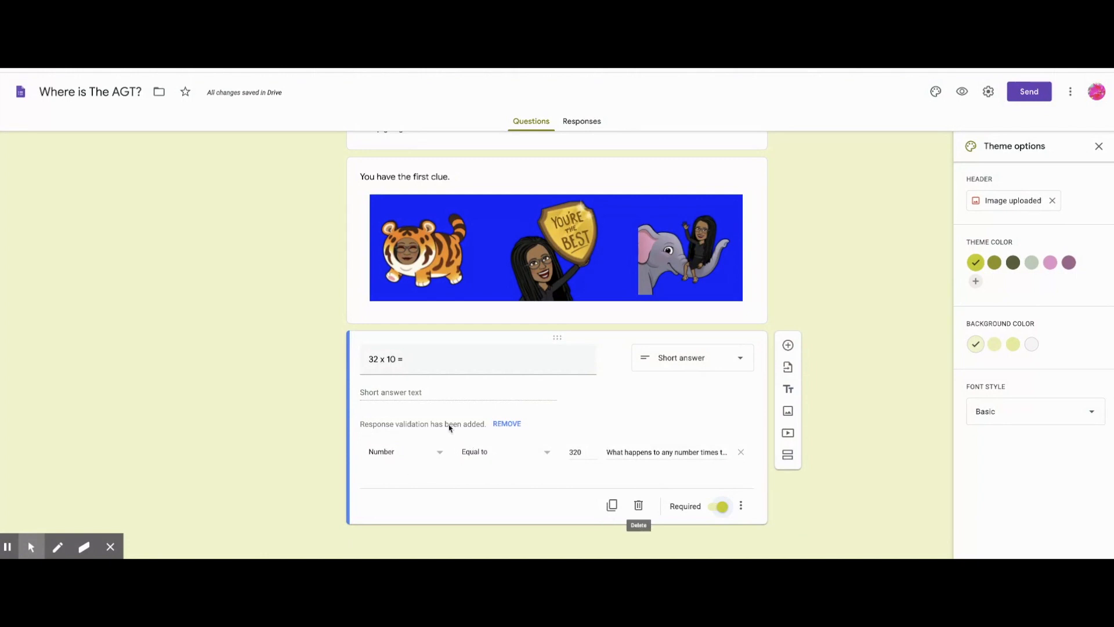
mouse_move(525, 418)
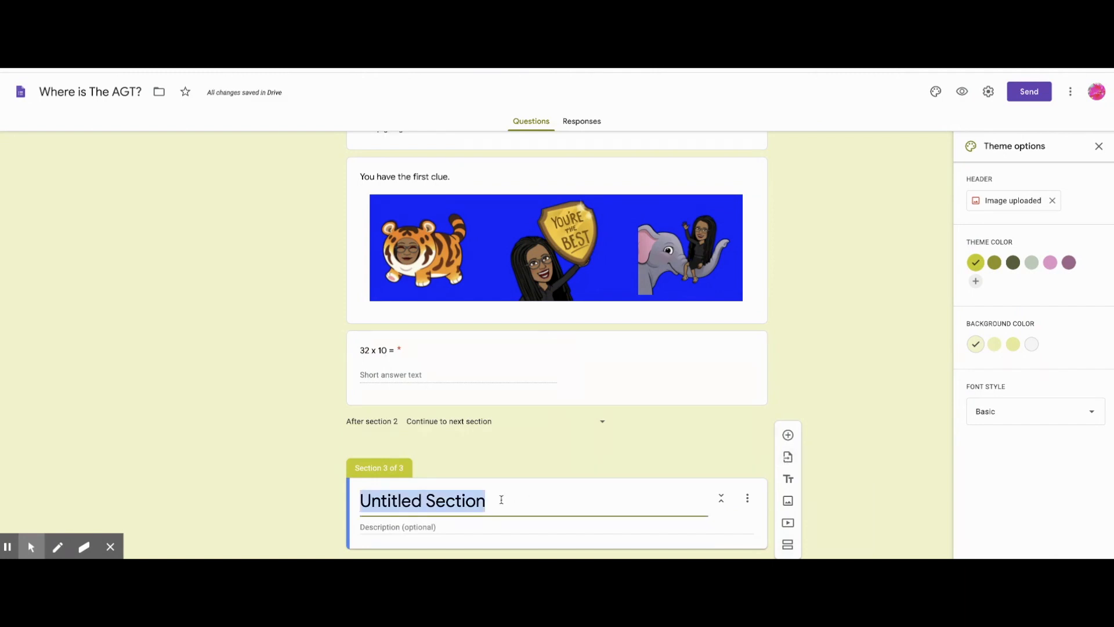
Title the new section "Clue # 2" and describe it "Fabulous! You are receiving your second clue."
type("Clue #")
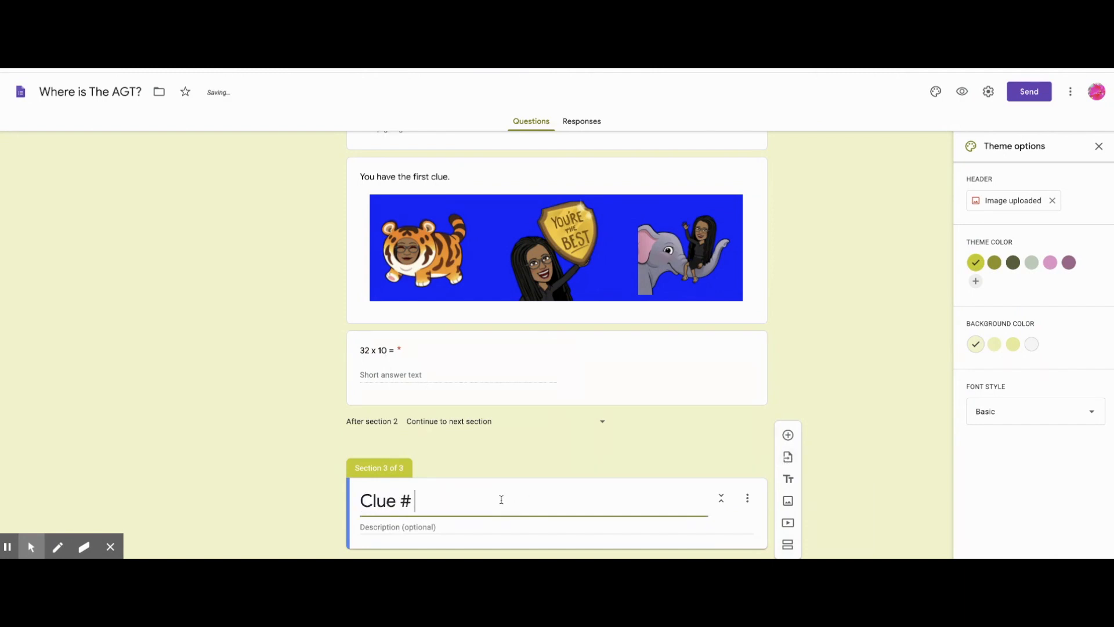
type("2")
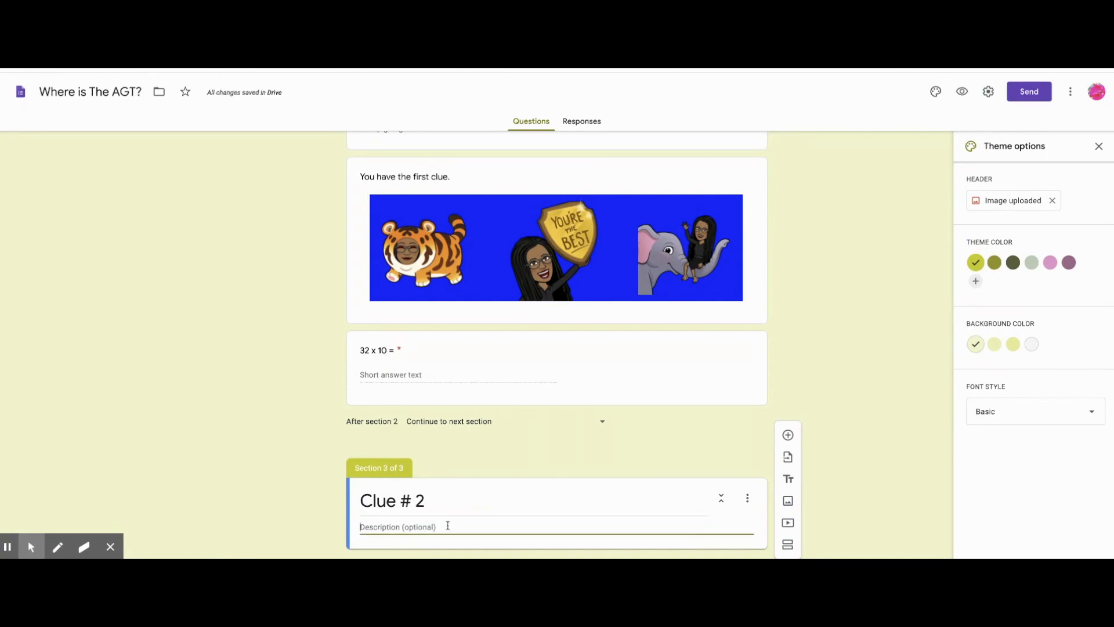
type("Fabulous You")
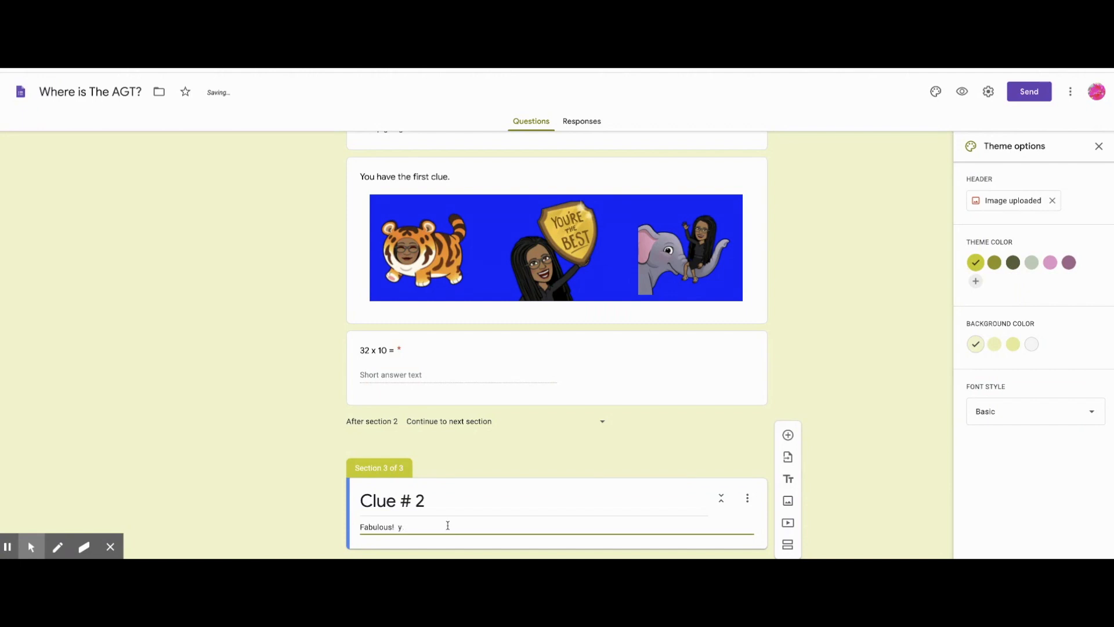
type("You h")
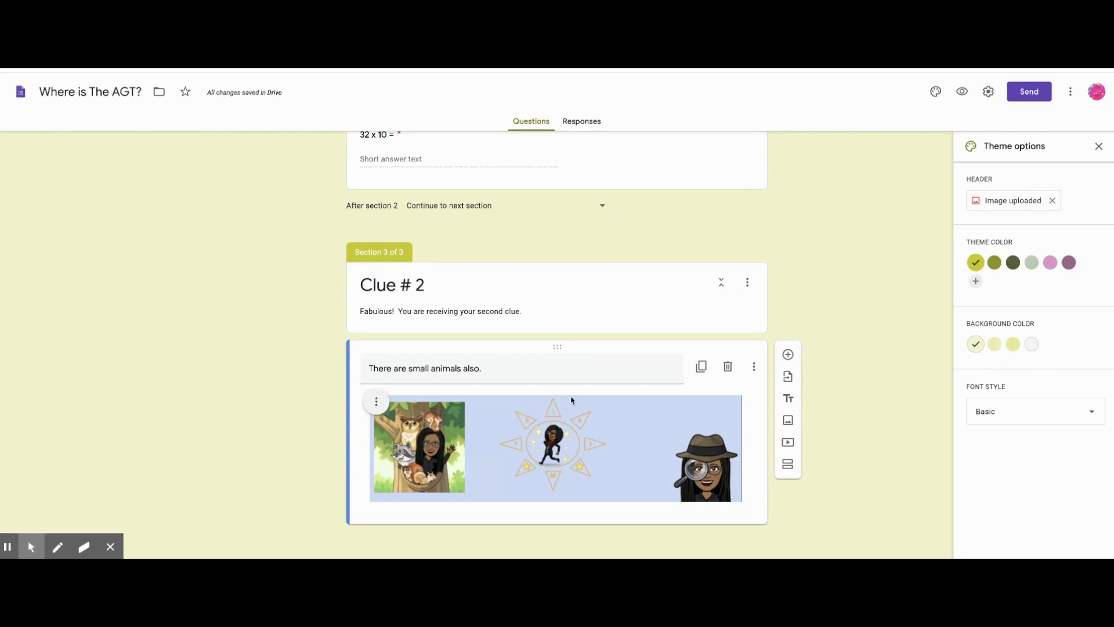
mouse_move(561, 329)
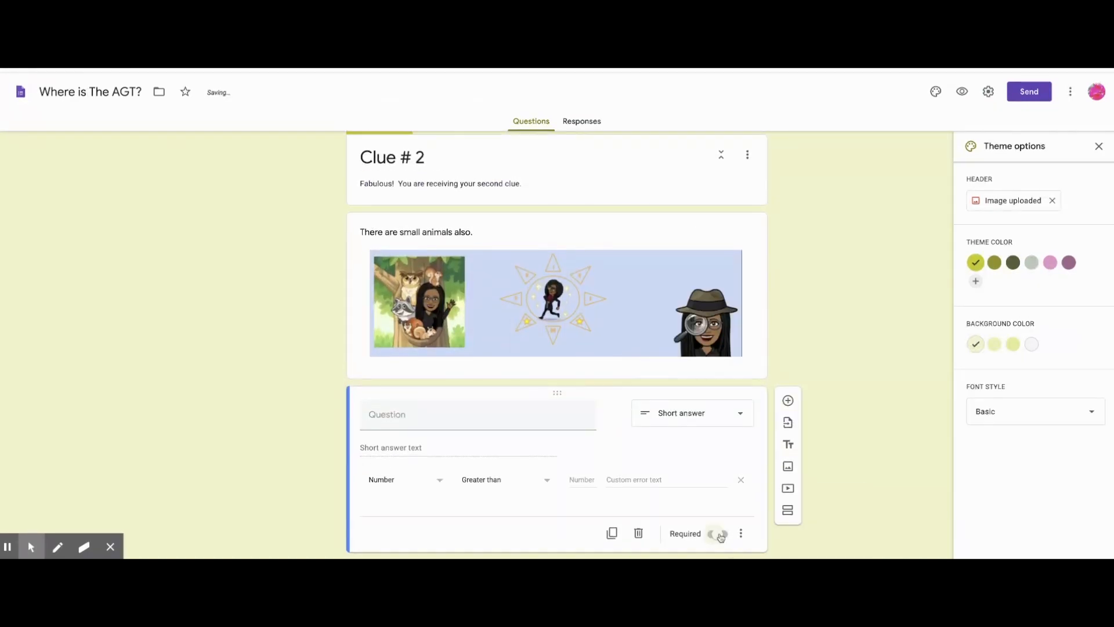
Make the 5_,783 missing-digit question required and scroll down to add the next section
left_click(718, 534)
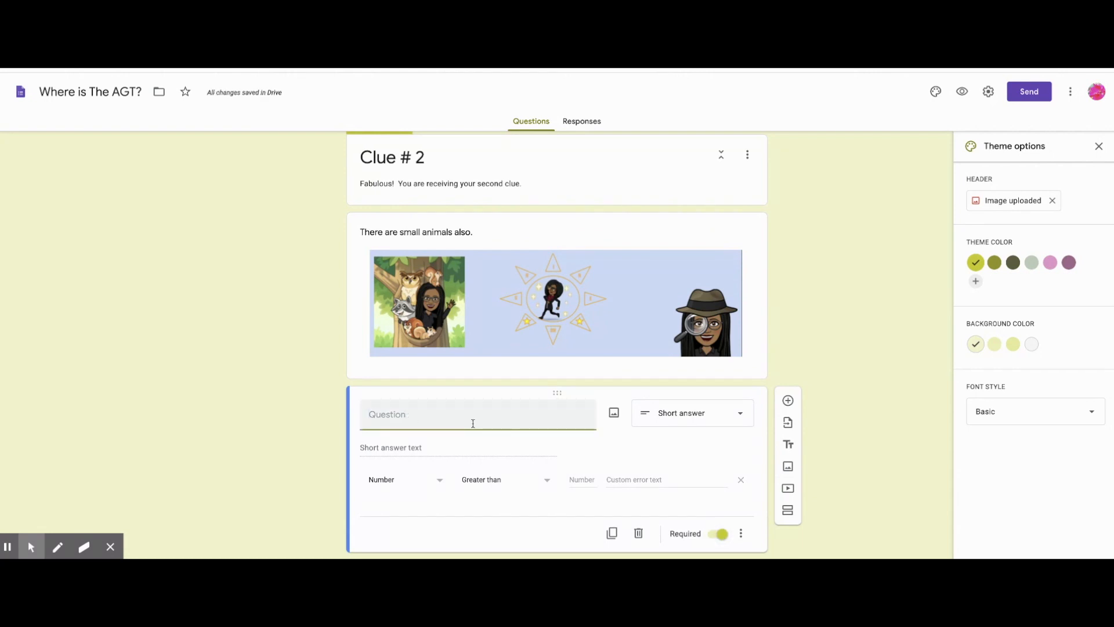
mouse_move(7, 547)
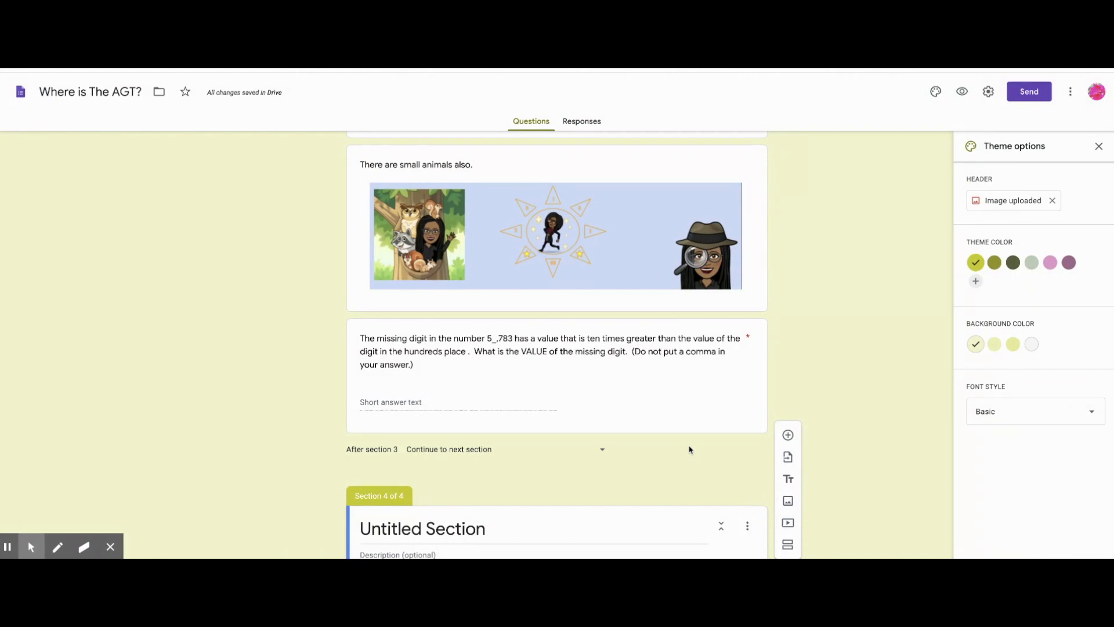
scroll("down", 3)
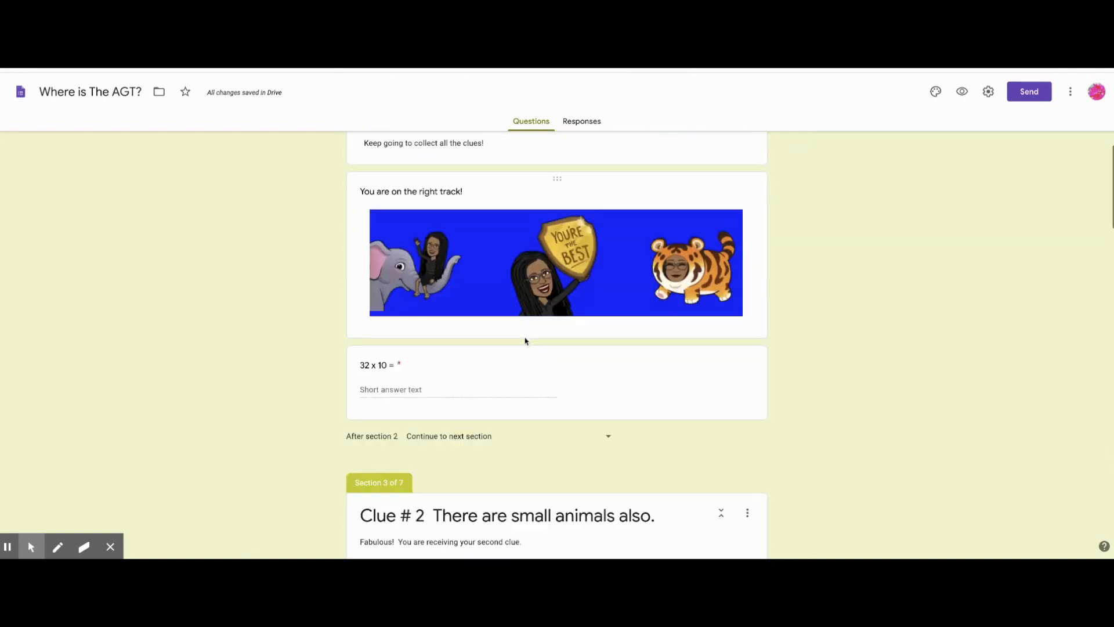
Set the confirmation message to "Congratulations! You found me in the savanna." and save it
left_click(988, 91)
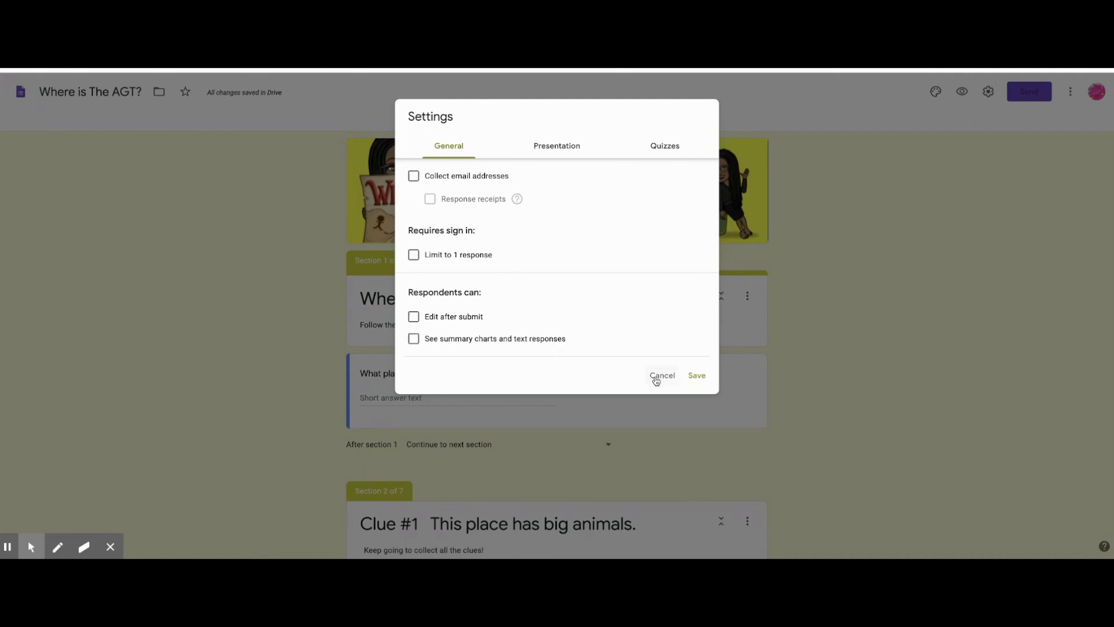
left_click(557, 145)
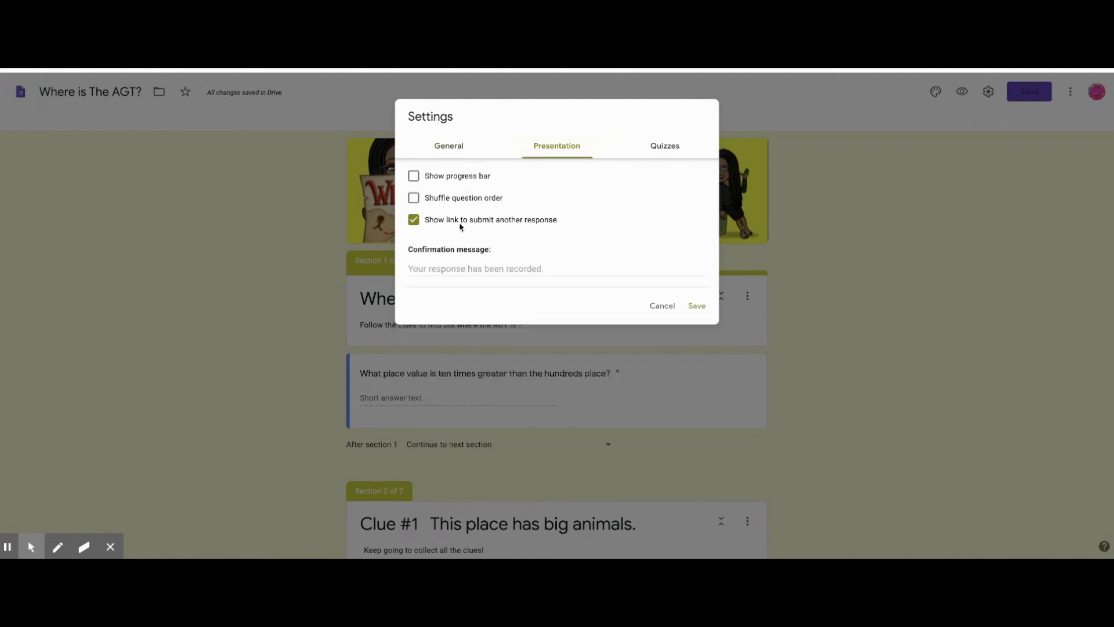
mouse_move(616, 313)
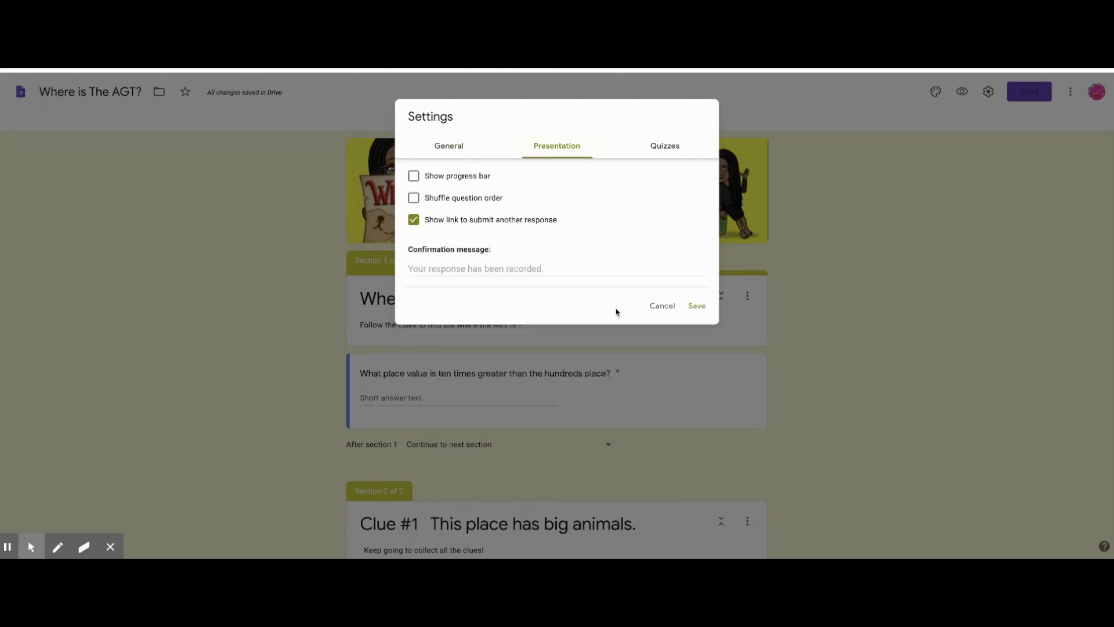
type("Congratulations")
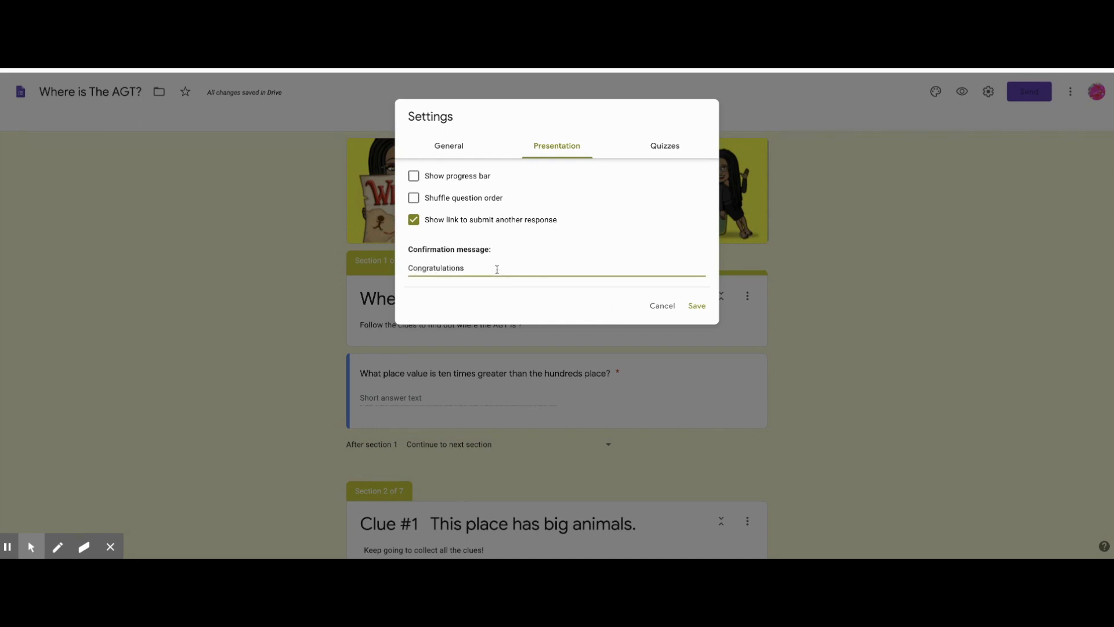
type("! You fou")
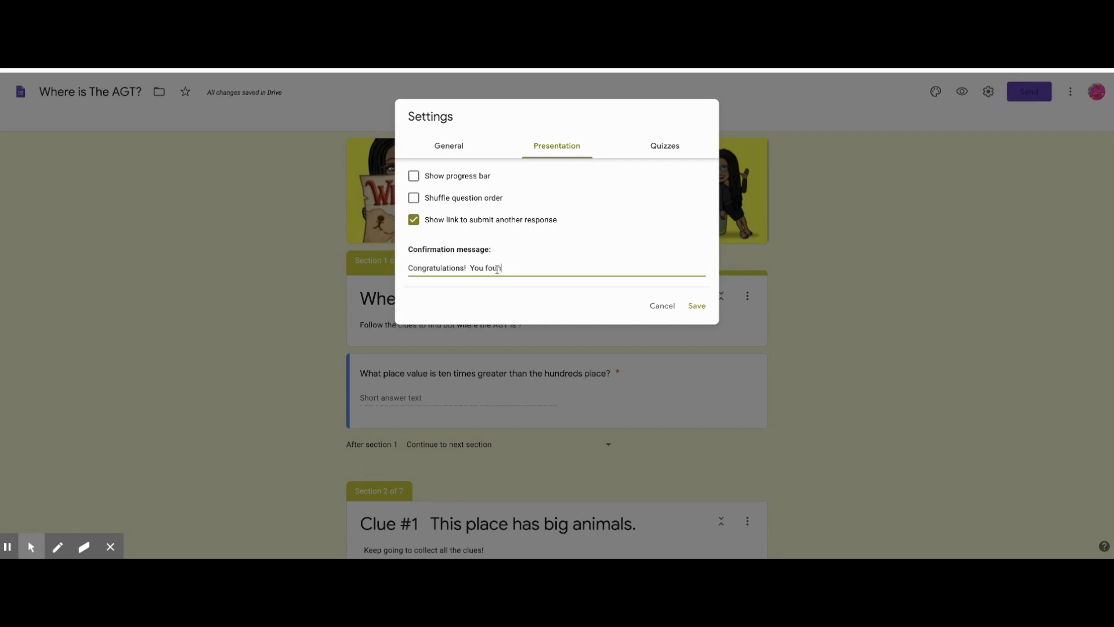
type("nd me in the savanna.")
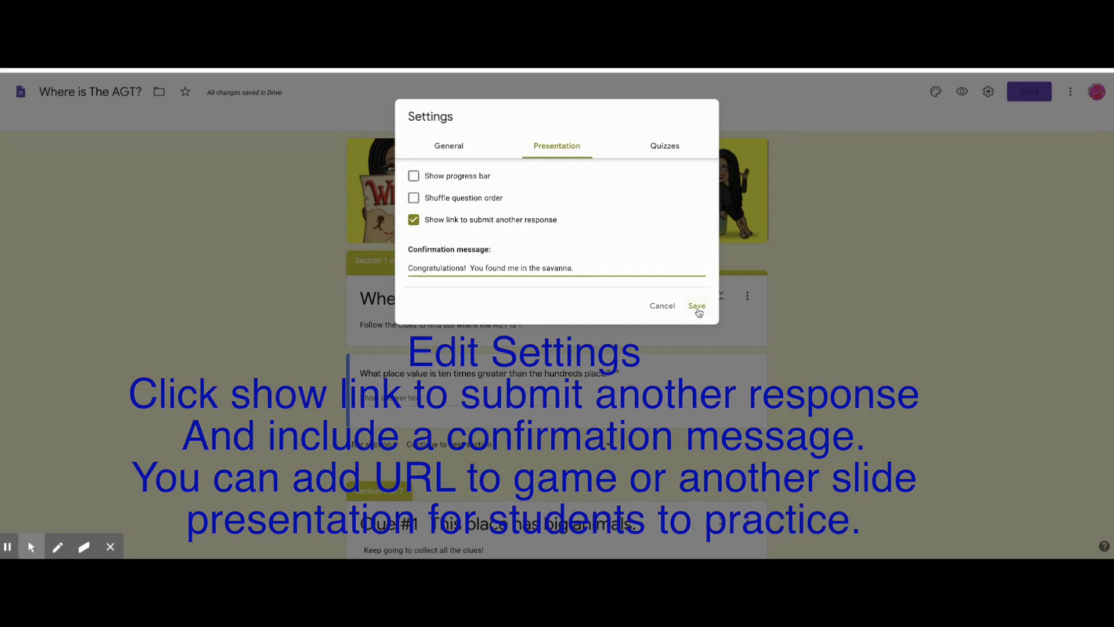
left_click(665, 145)
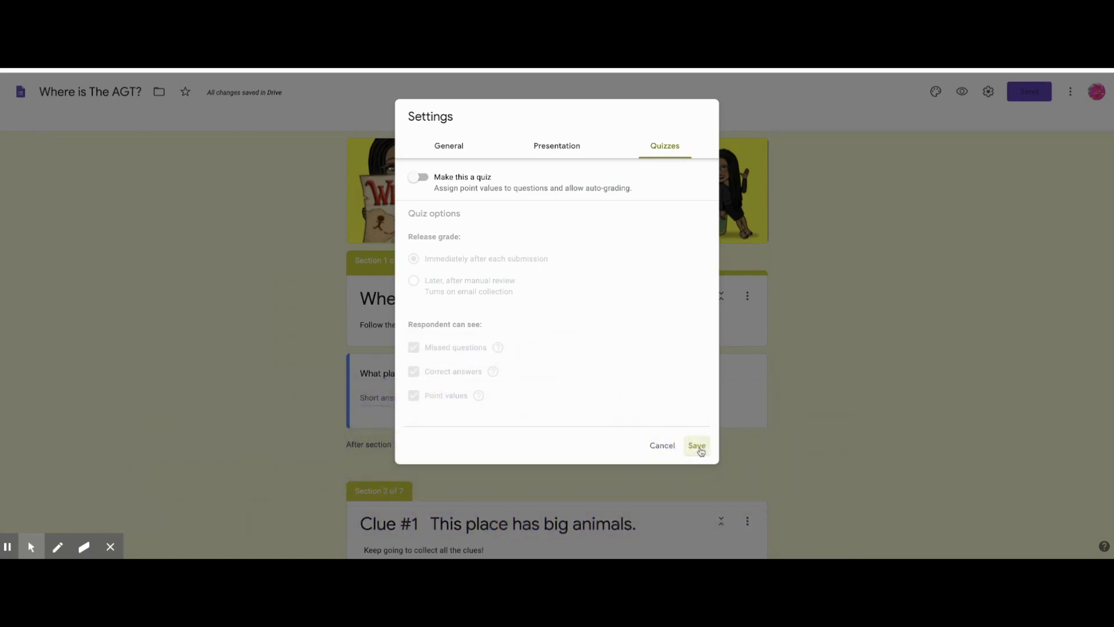
Close the settings and open the respondent preview
left_click(696, 446)
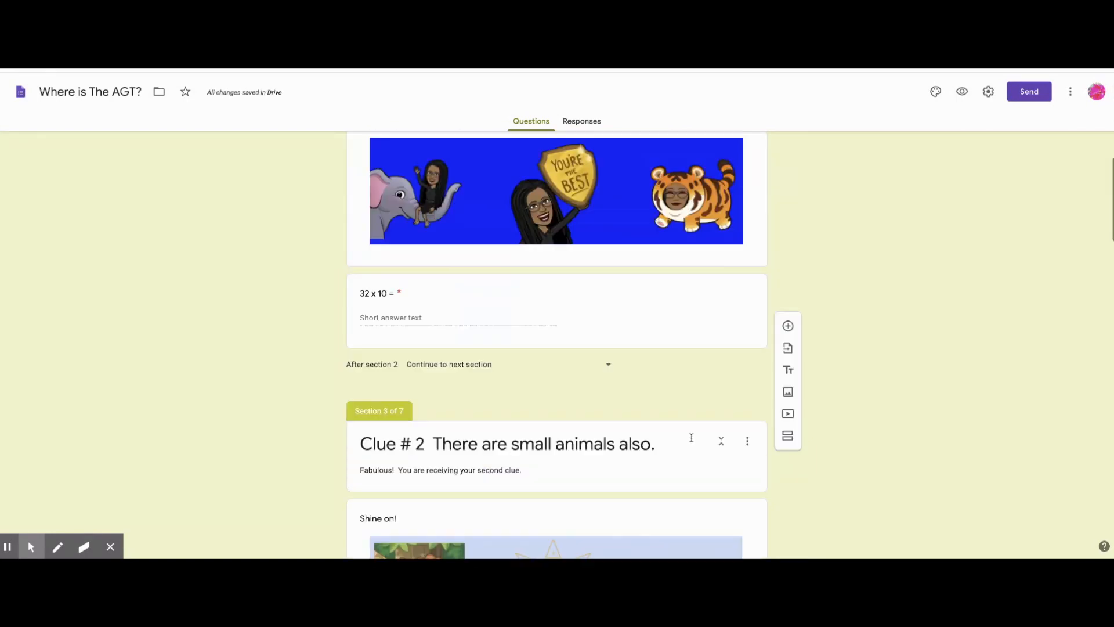
scroll("down", 3)
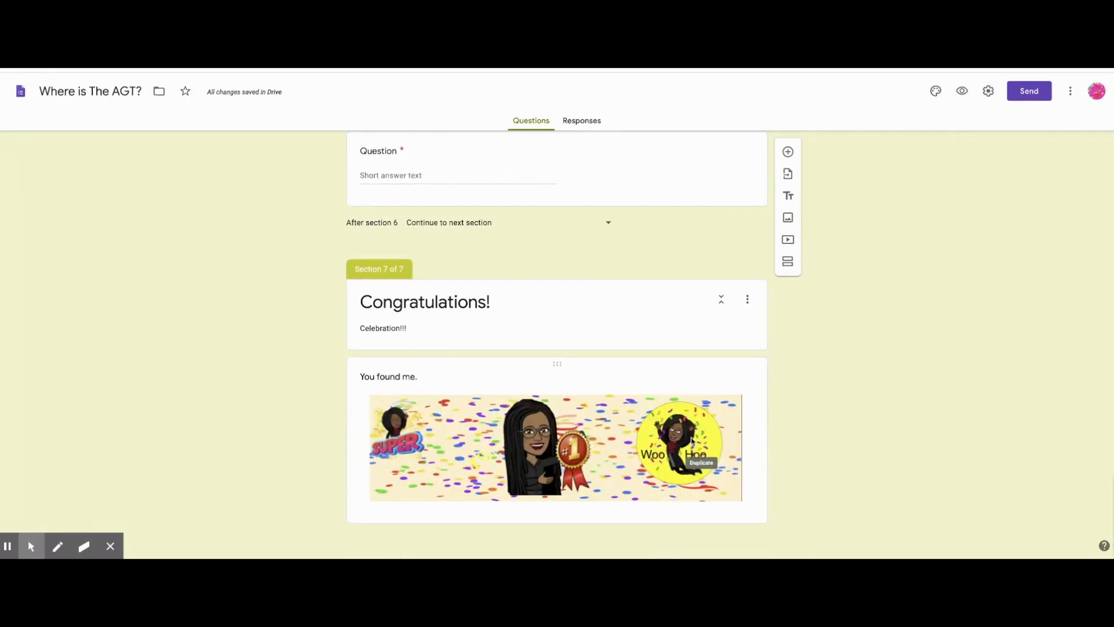
left_click(963, 91)
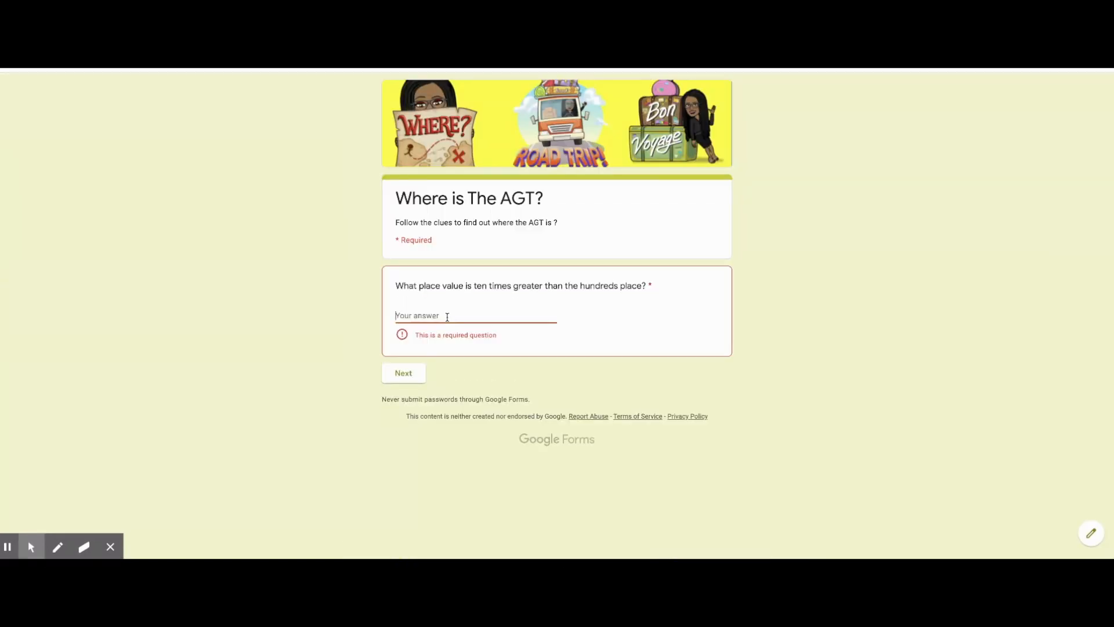
Answer "the one thousands place", 320 and 700, advancing to Clue # 3
type("the one thousands place")
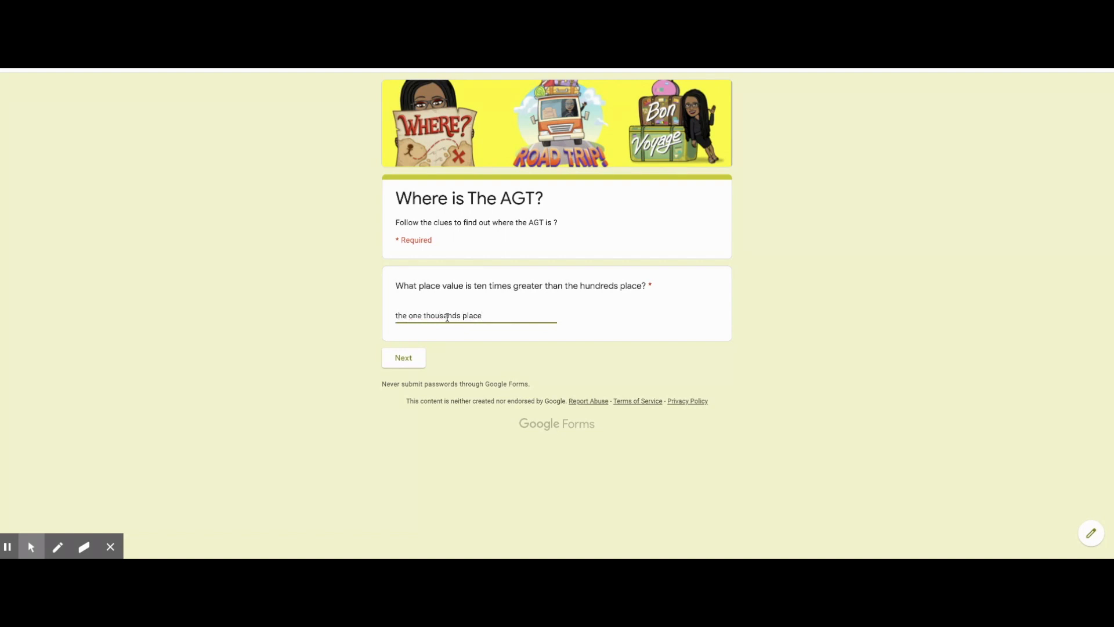
left_click(403, 357)
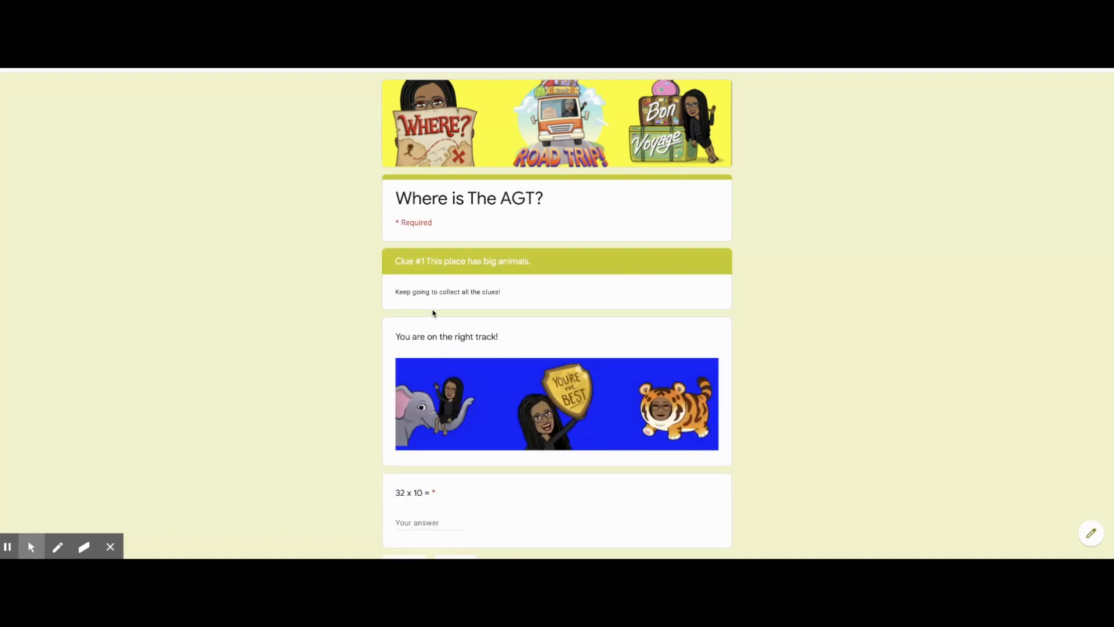
type("320")
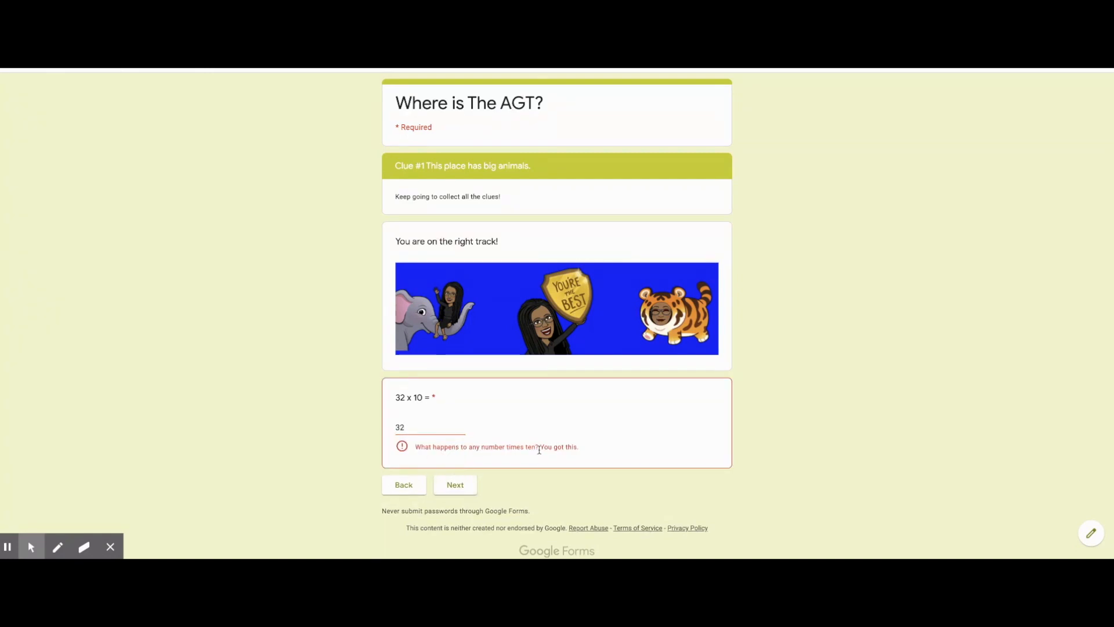
left_click(455, 484)
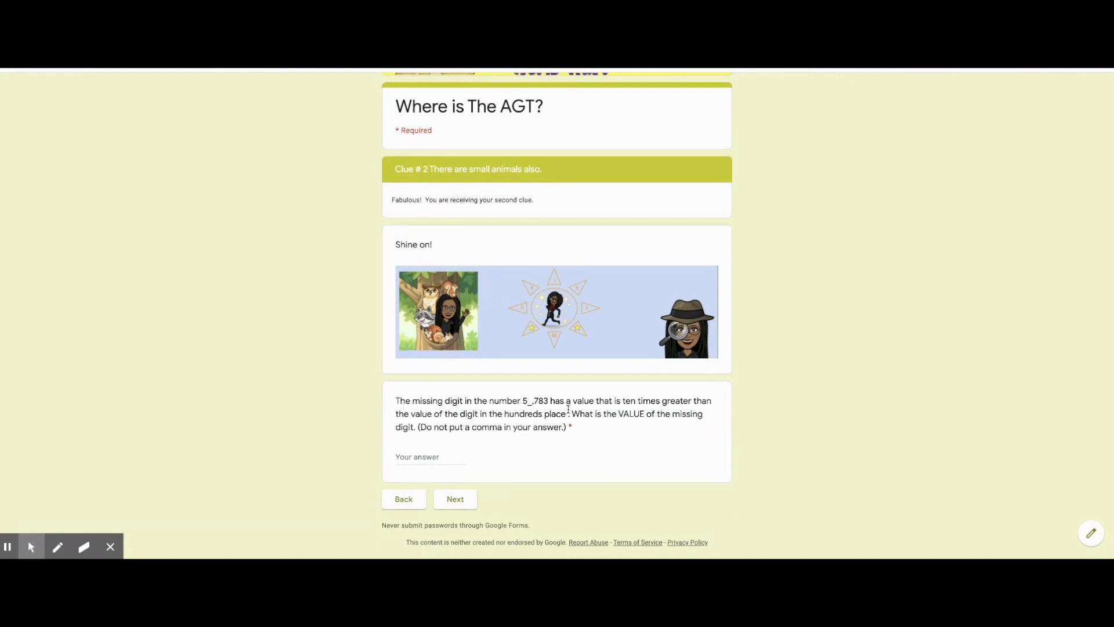
type("700")
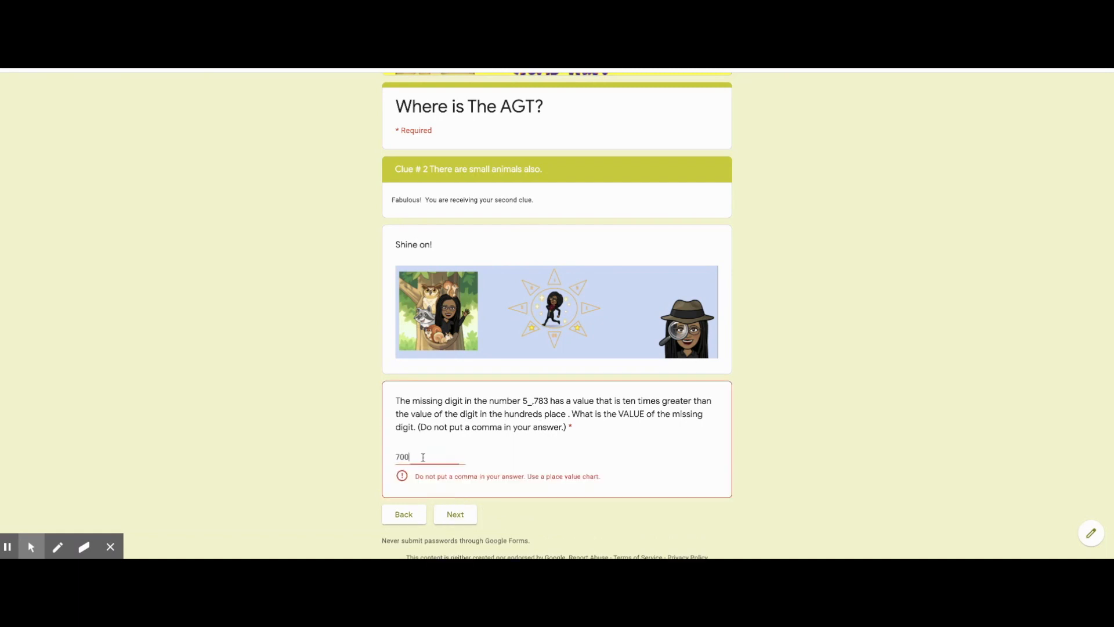
left_click(455, 514)
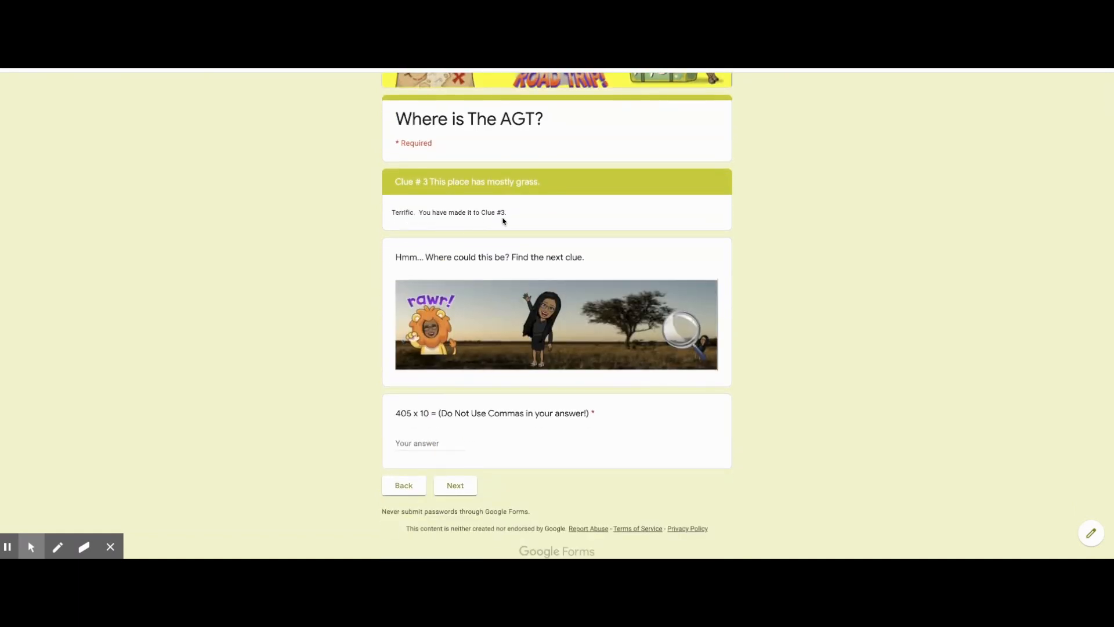
Answer 4, continue to the Congratulations section and submit the test response
type("4050")
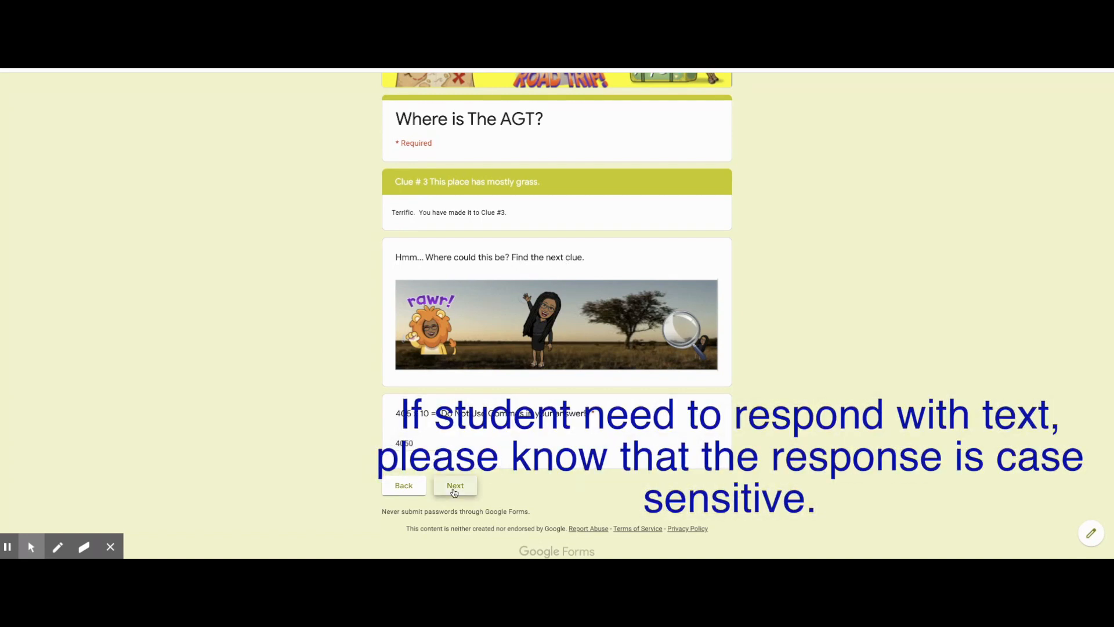
left_click(455, 485)
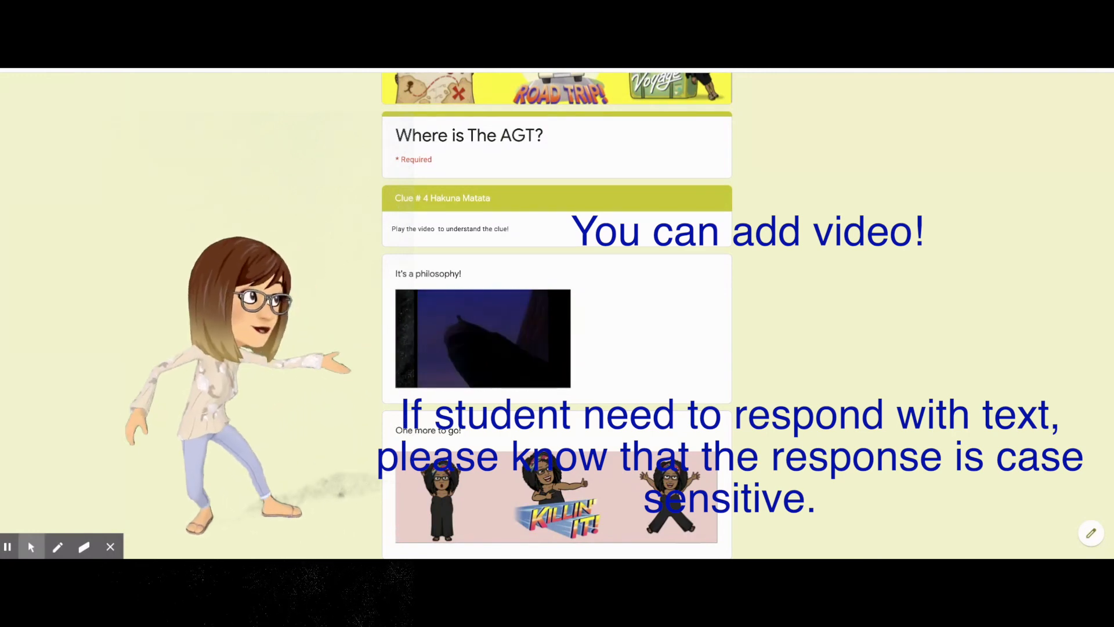
scroll("down", 3)
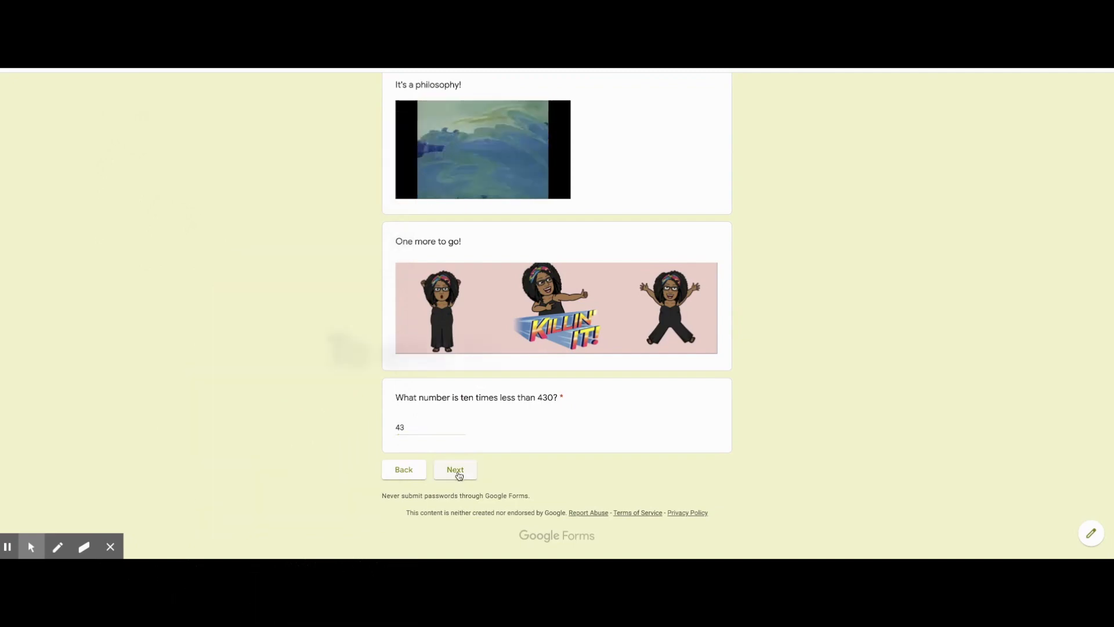
left_click(454, 469)
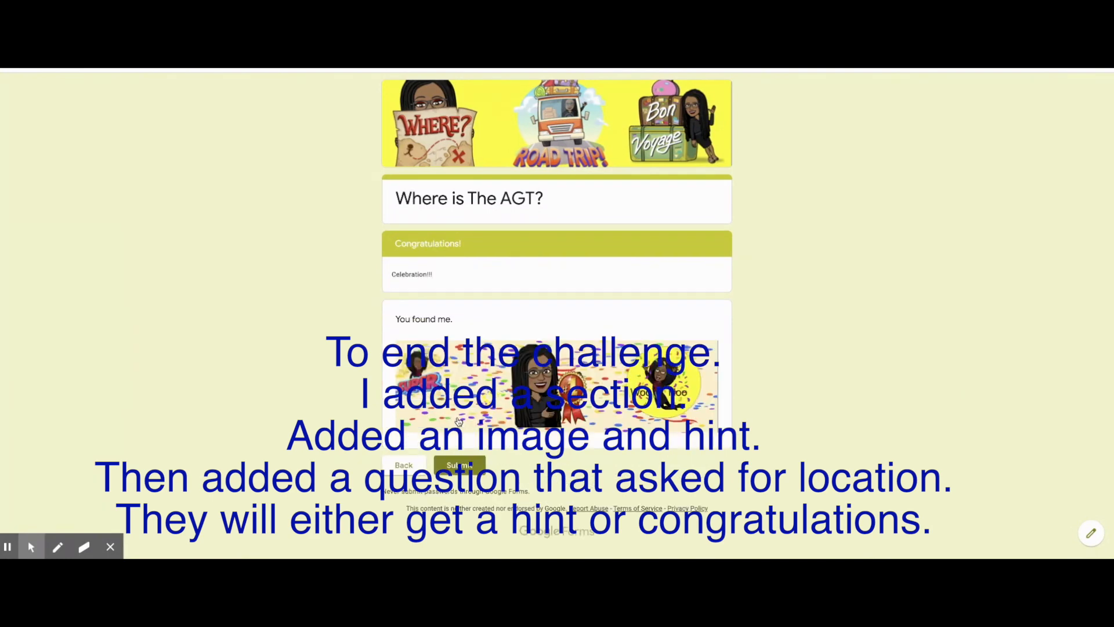
left_click(459, 465)
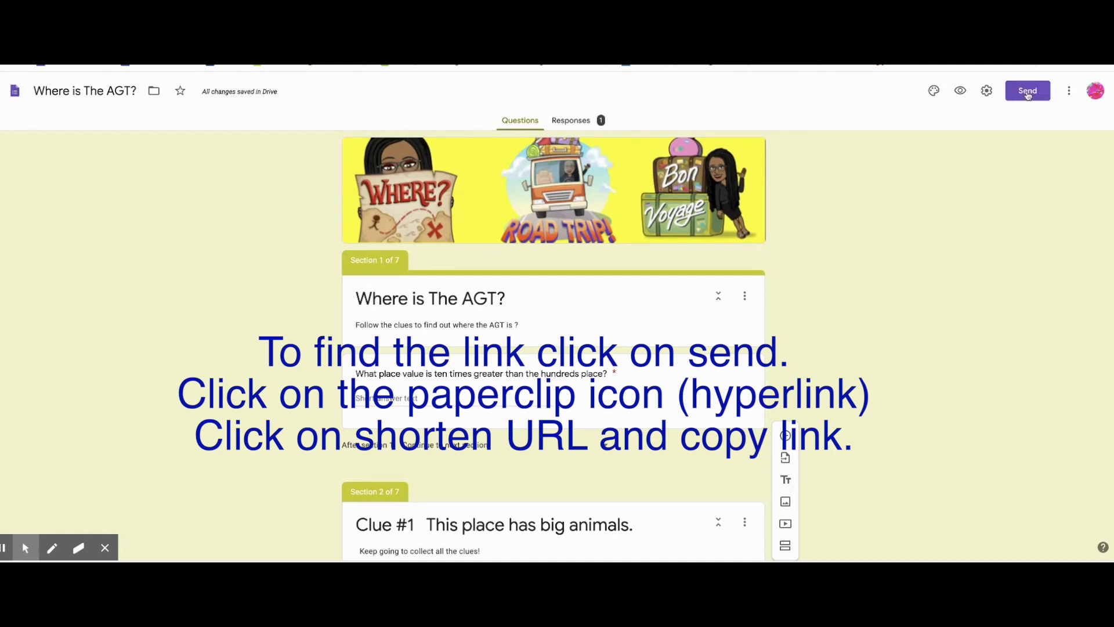
Copy the form's shortened share link and begin a Facebook share post
left_click(1027, 91)
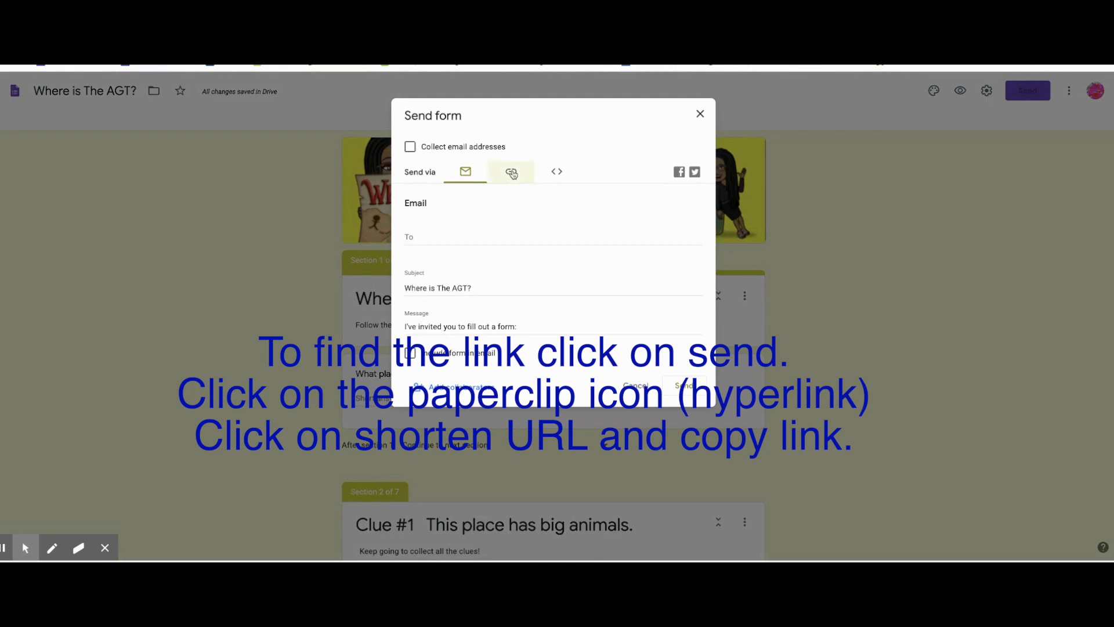
left_click(511, 171)
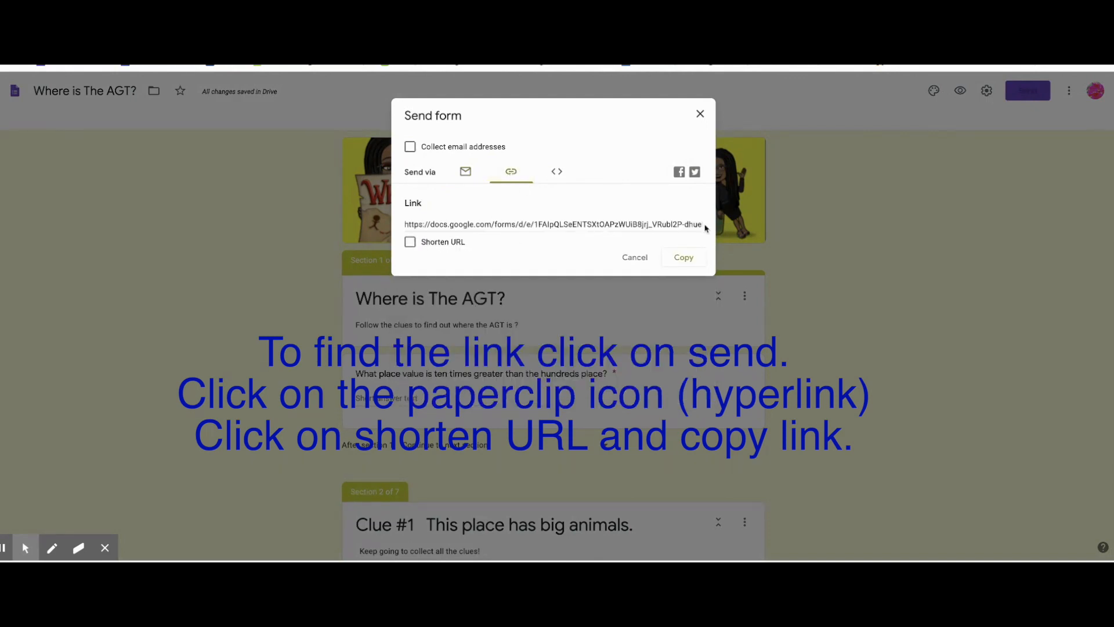
left_click(410, 242)
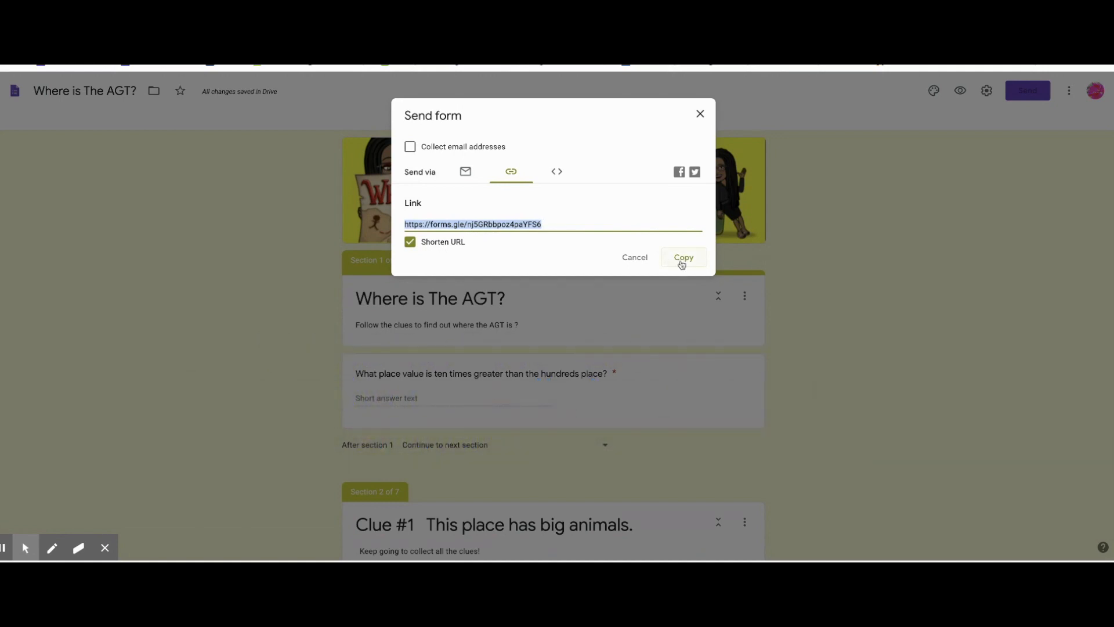
left_click(683, 257)
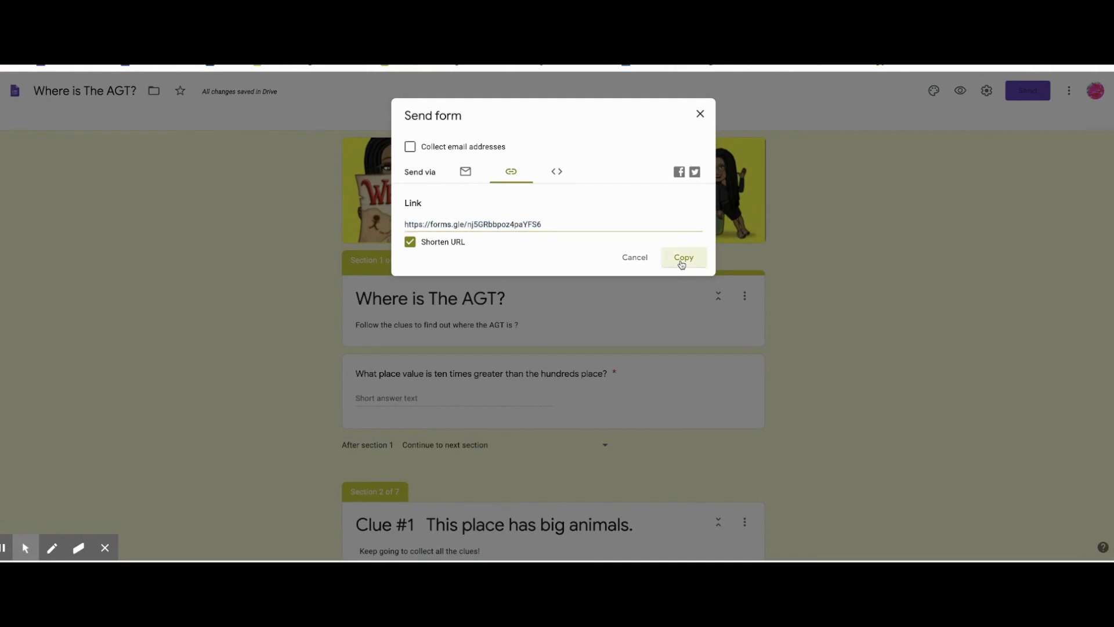
left_click(683, 257)
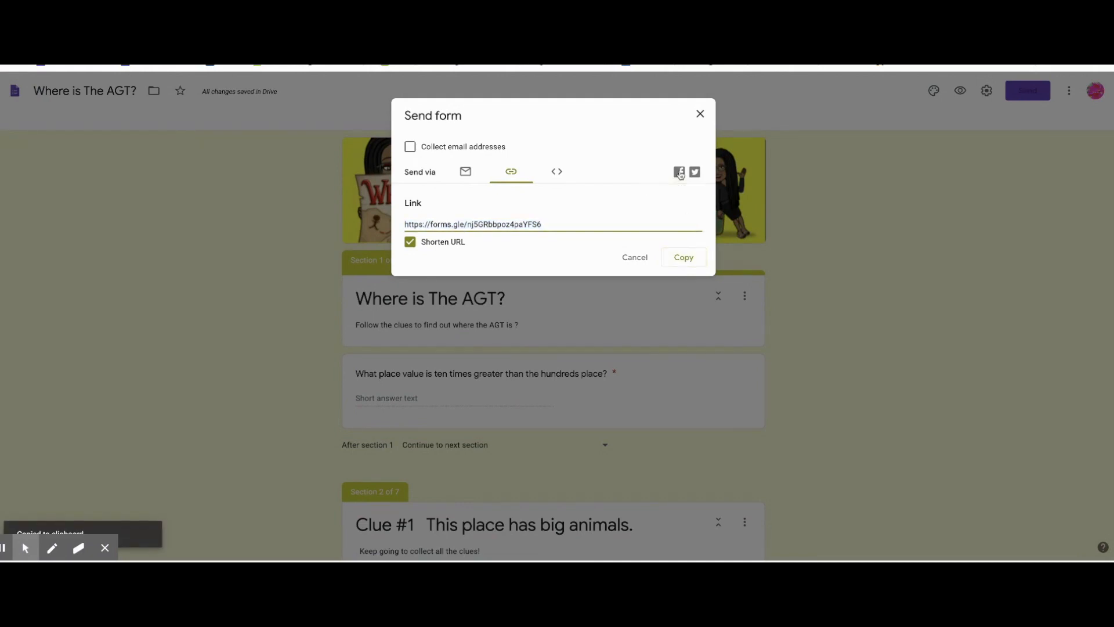
left_click(678, 171)
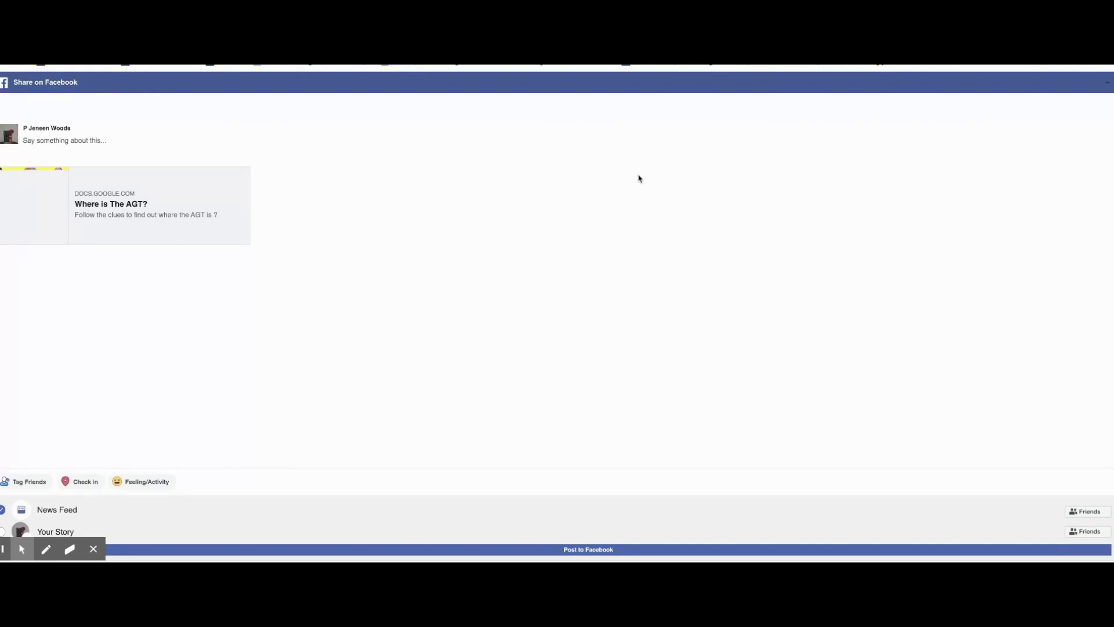